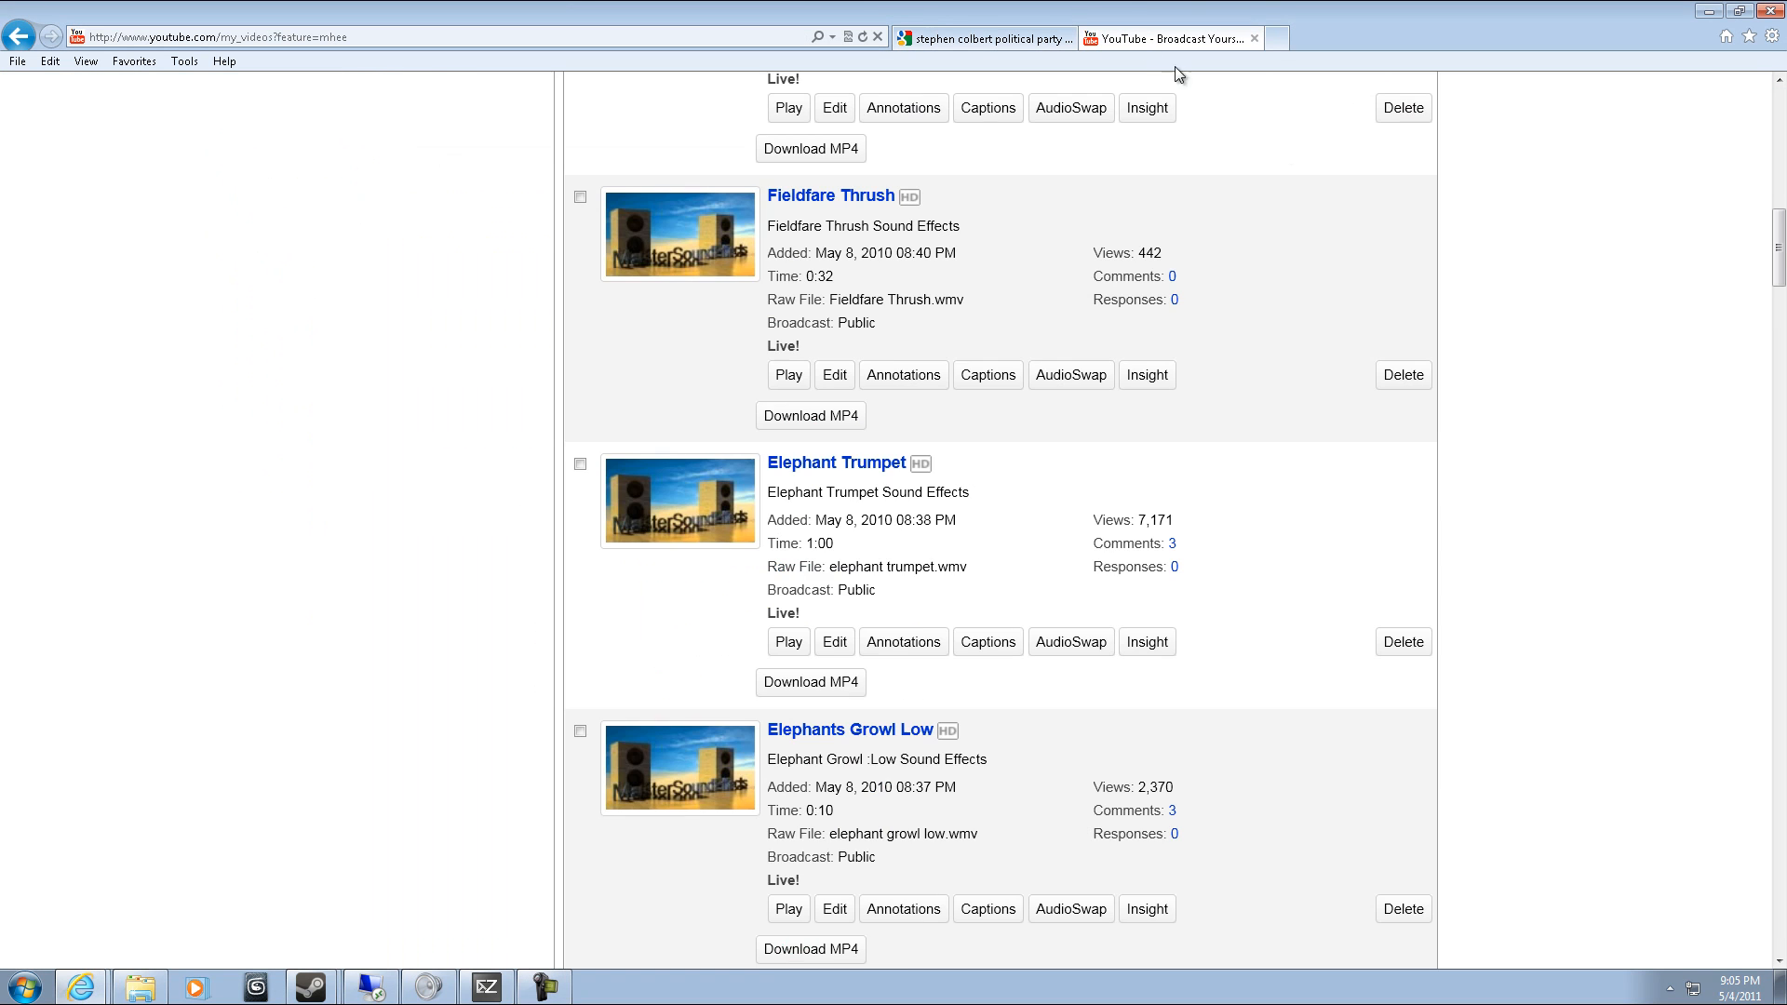
Browse the YouTube home page and the personal messages inbox.
scroll("up", 3)
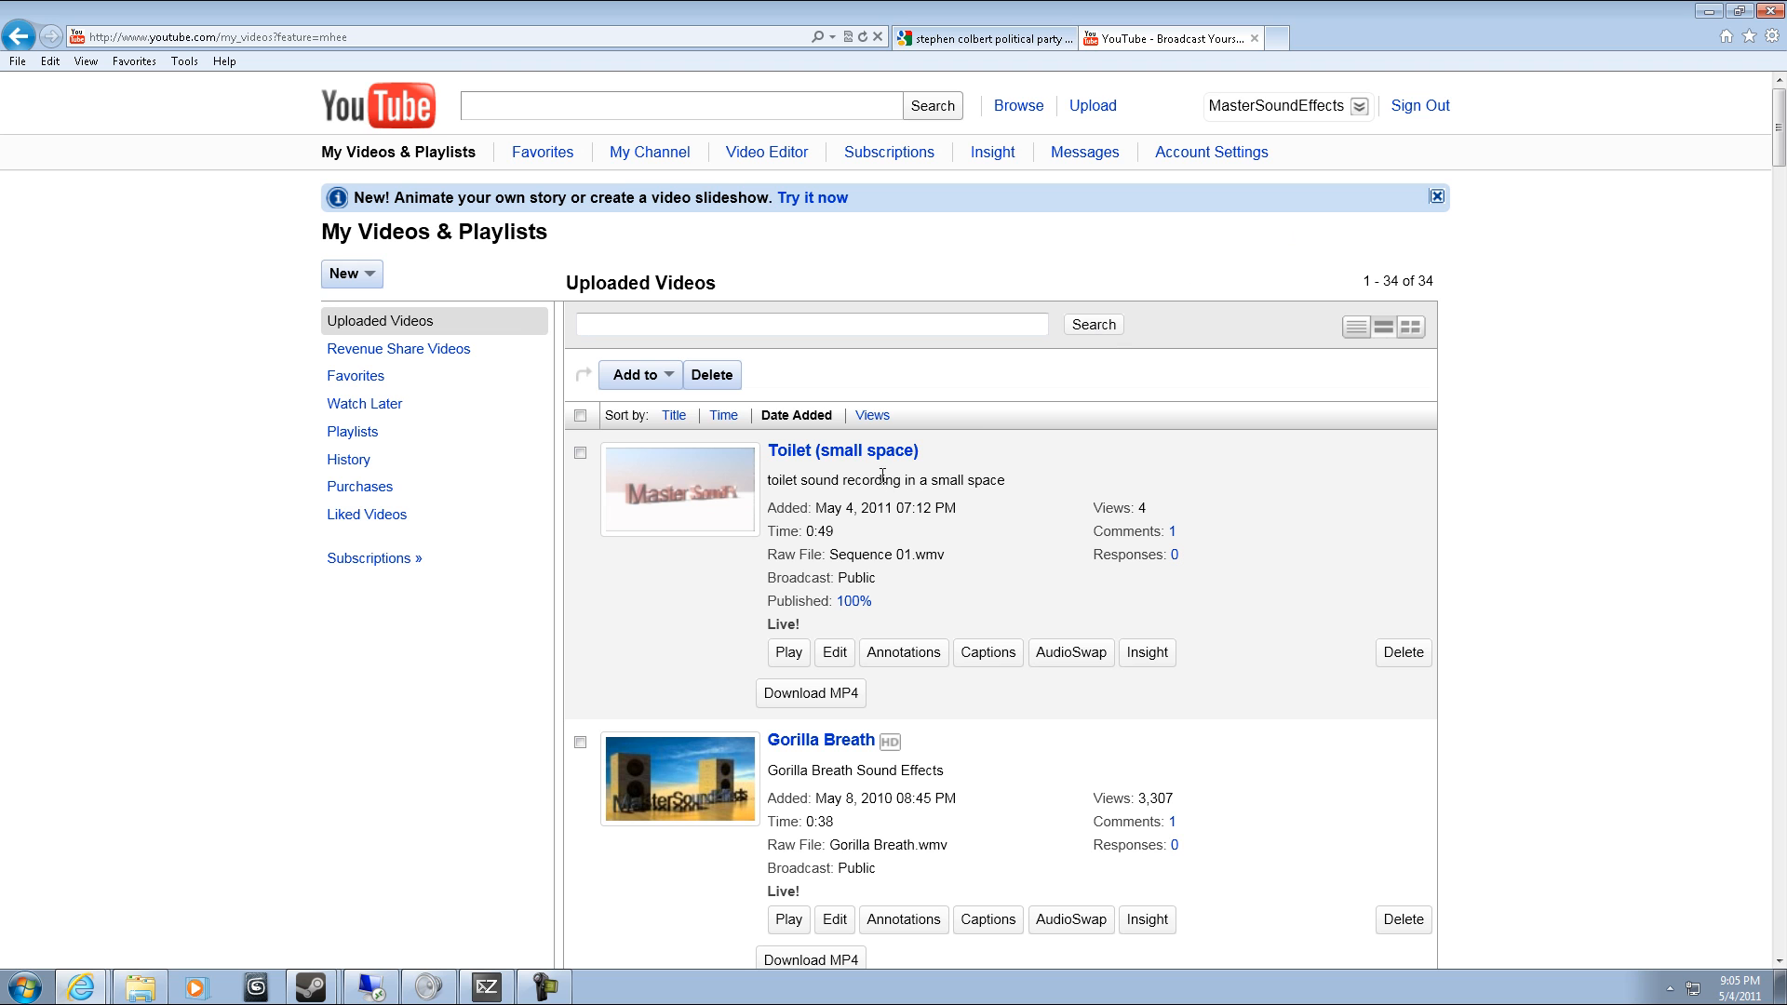
scroll("down", 3)
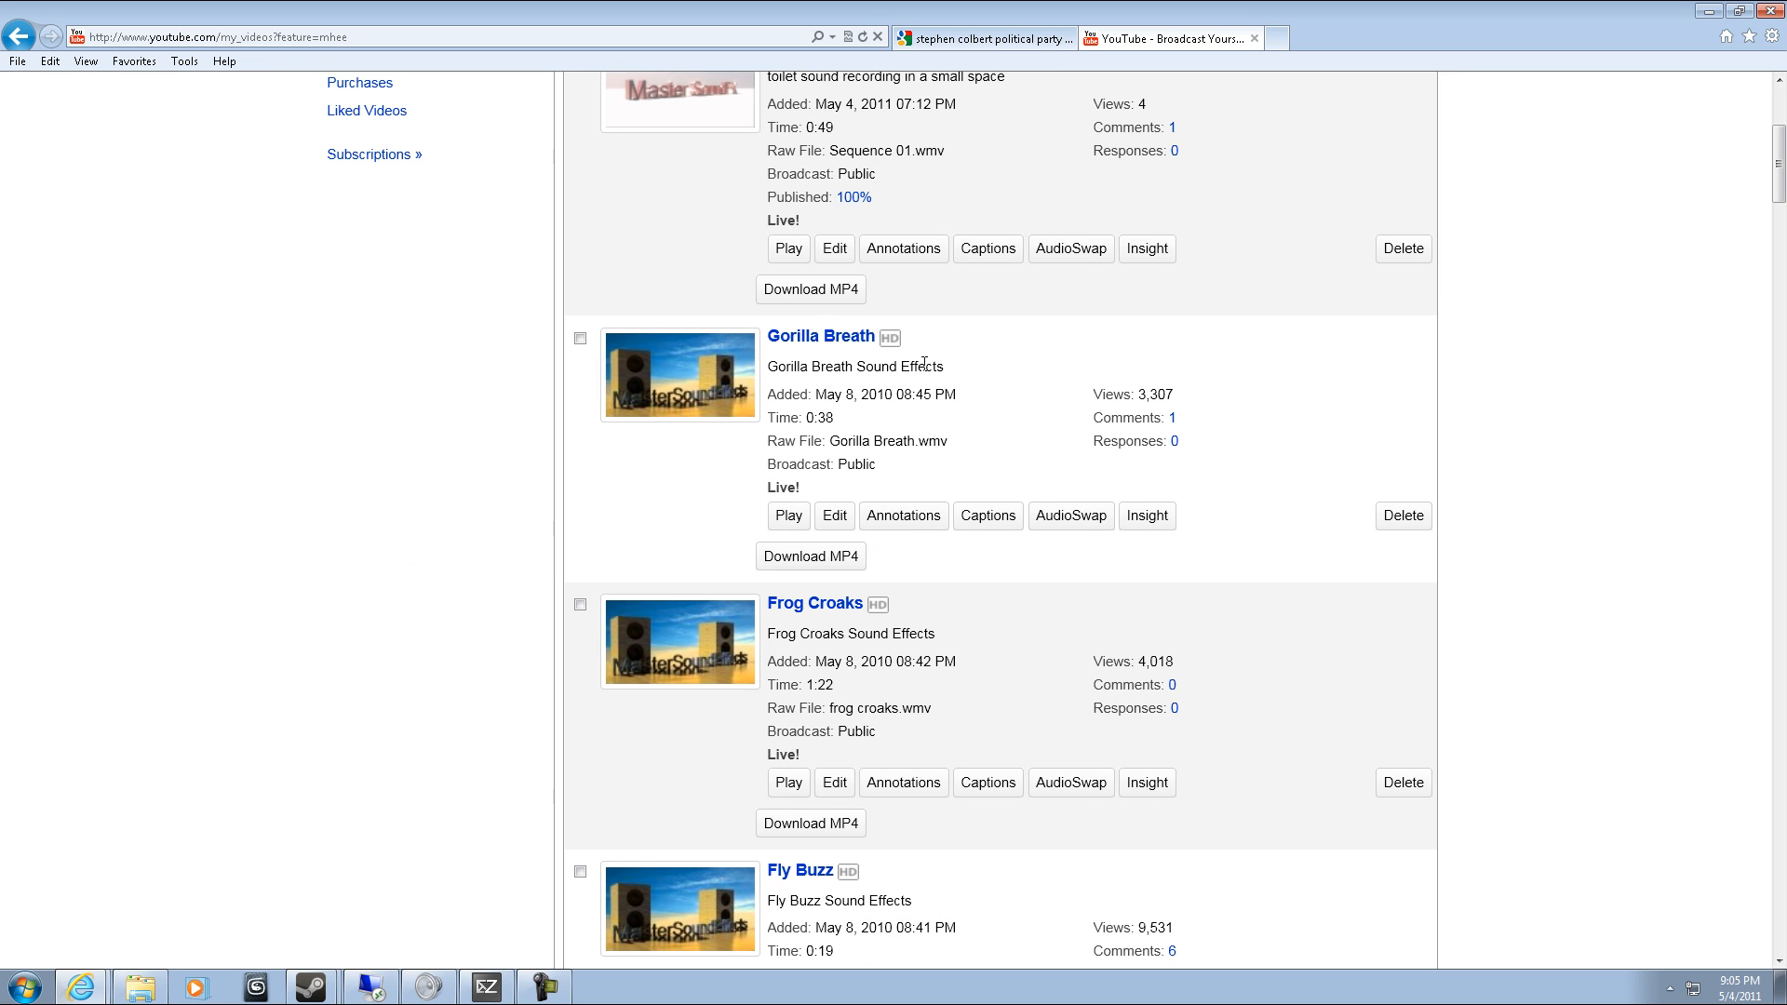
mouse_move(712, 269)
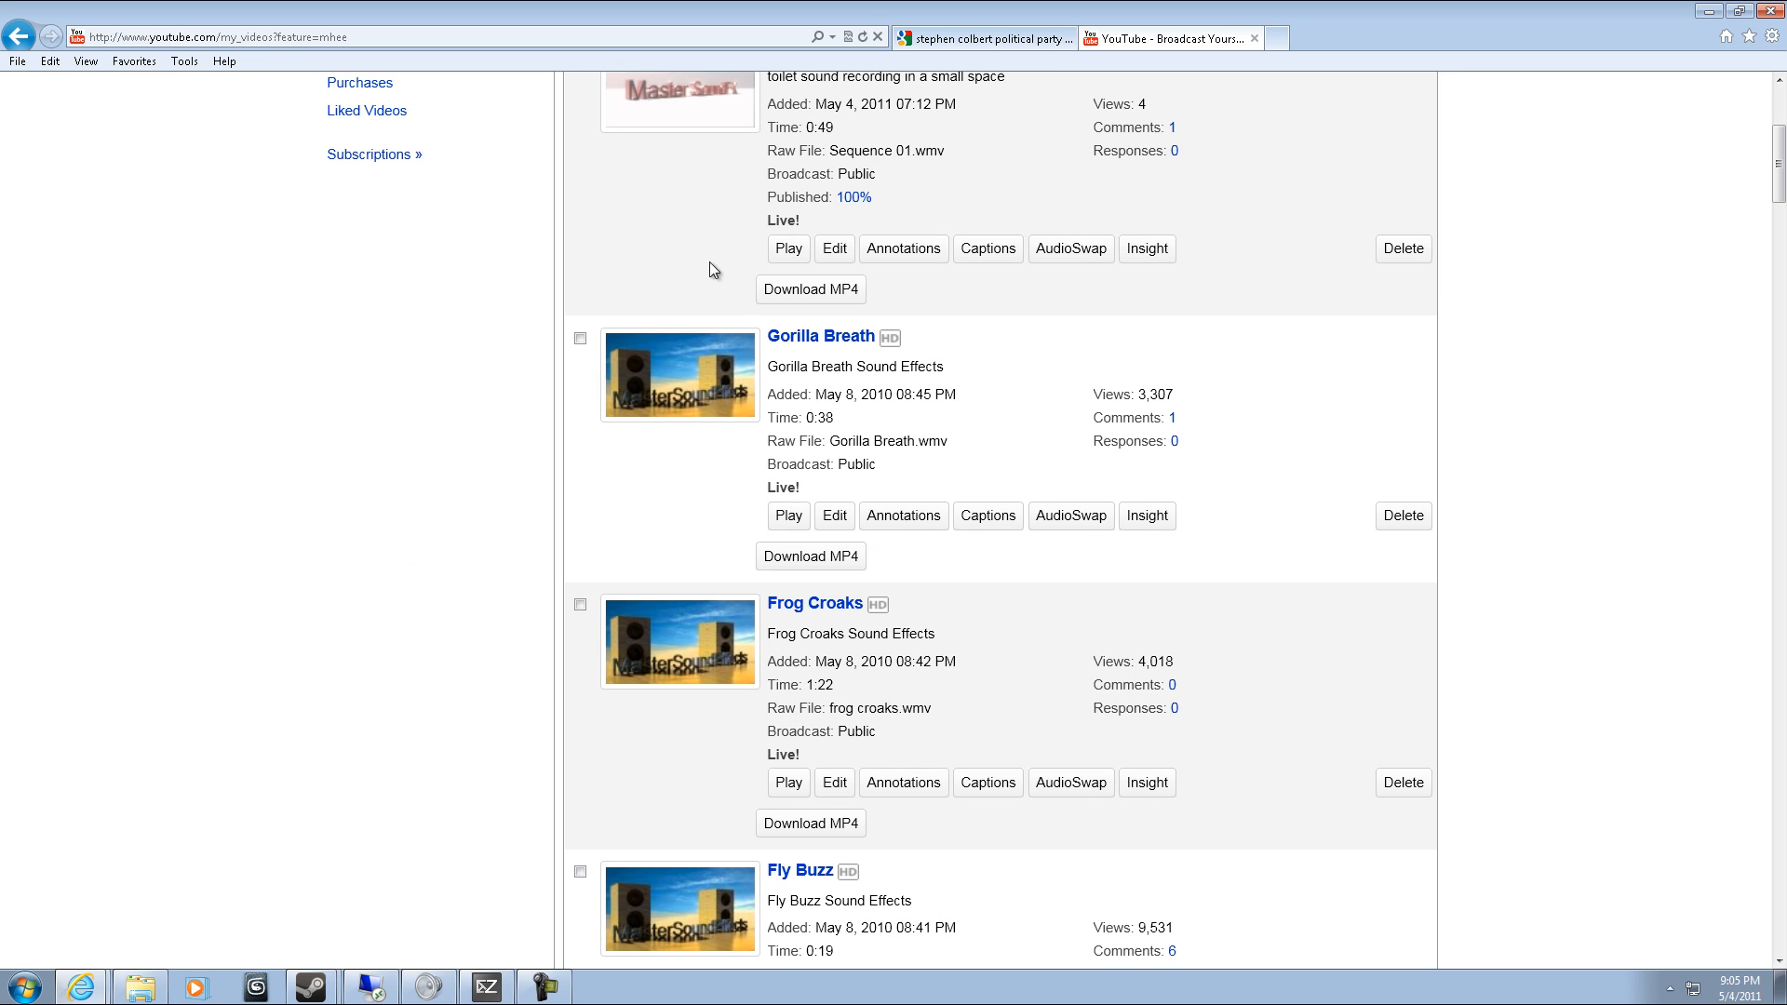
mouse_move(825, 335)
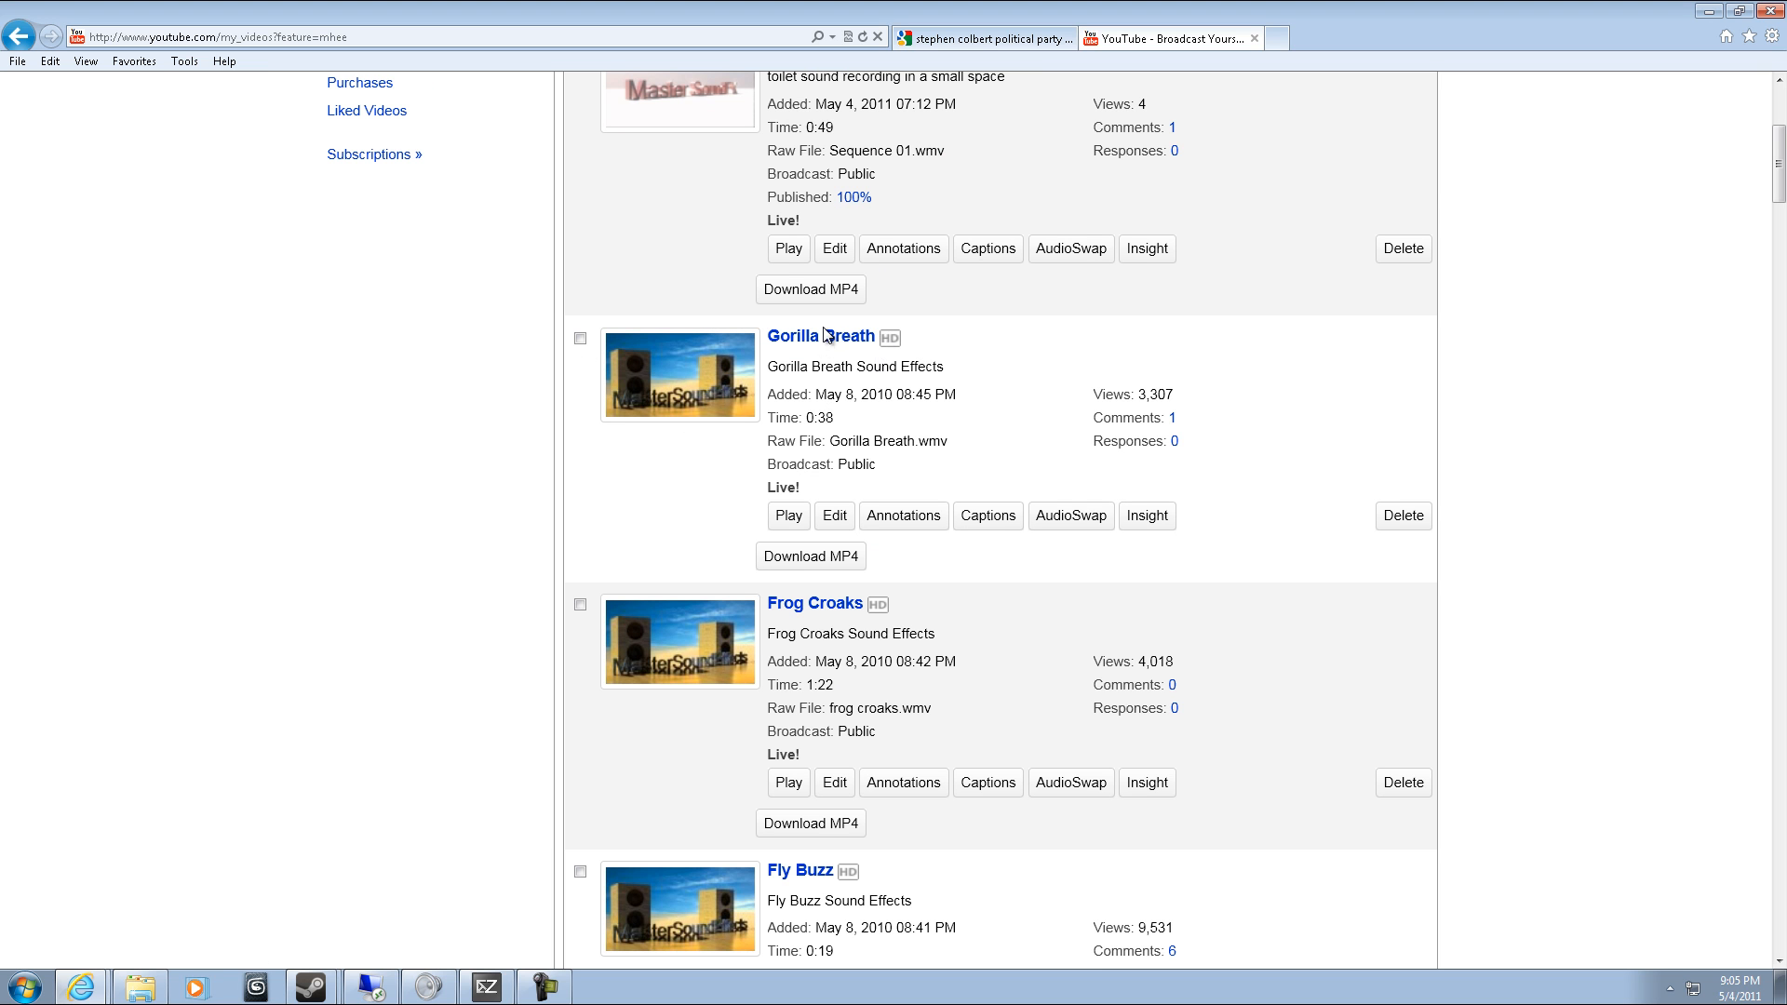
left_click(819, 335)
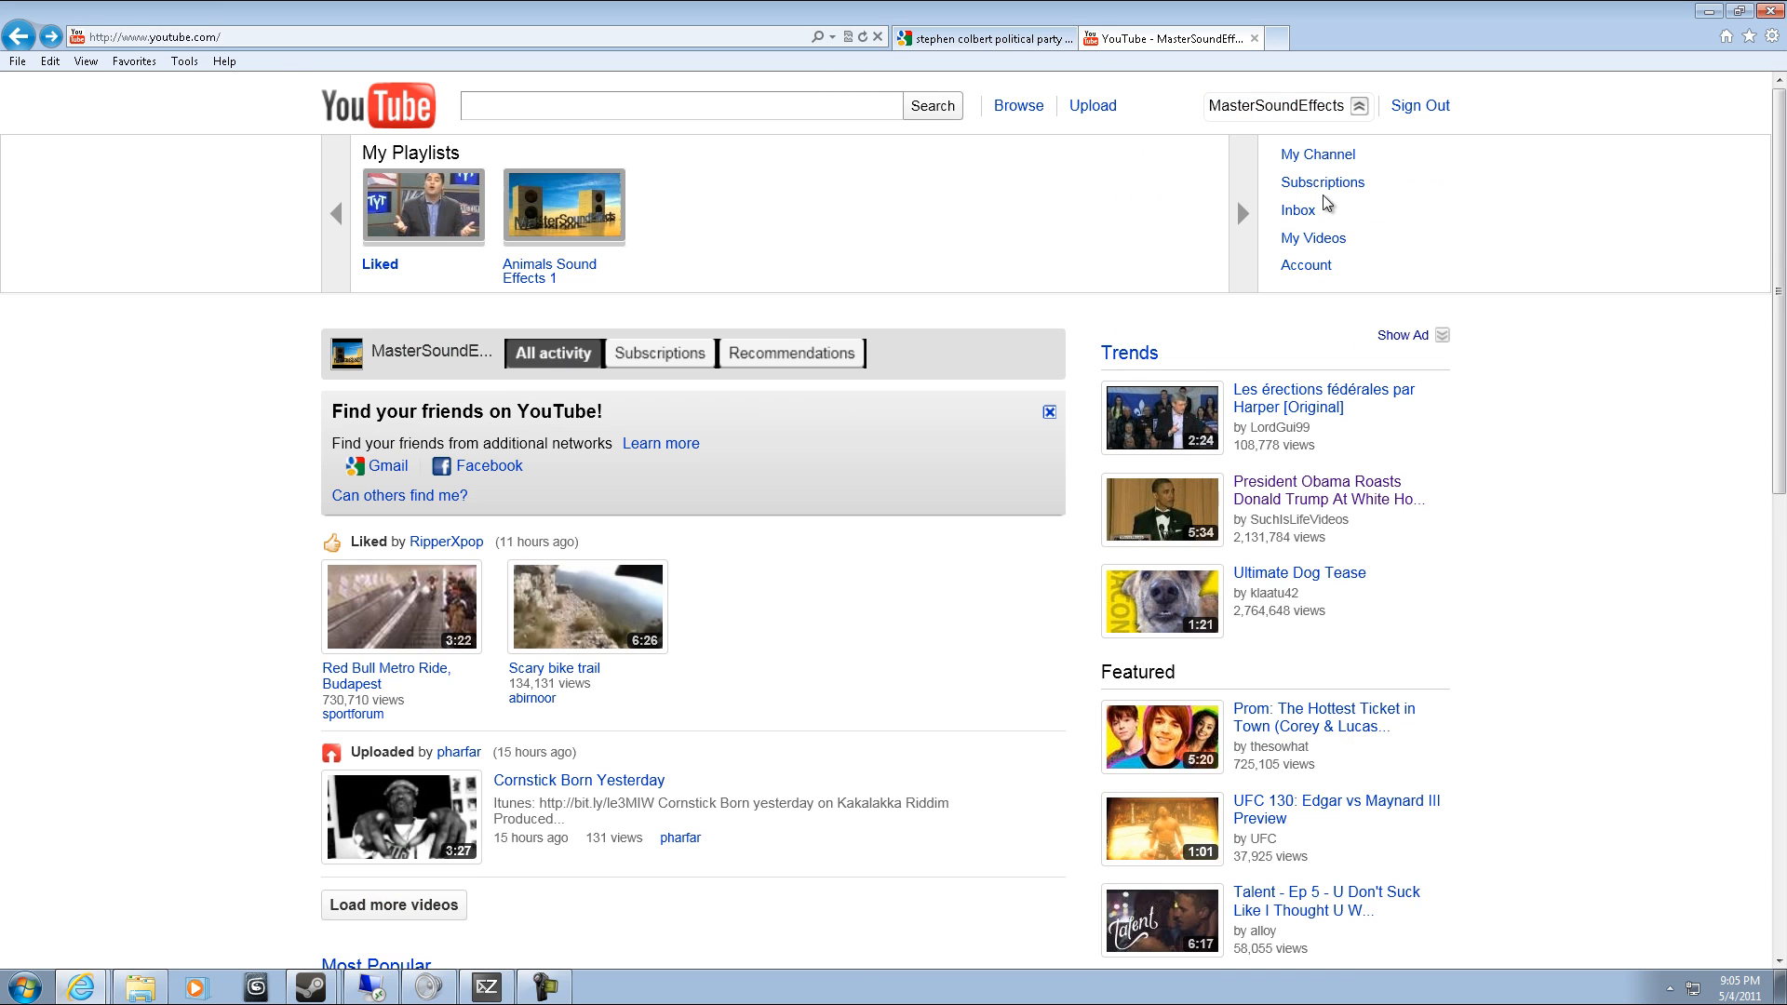
left_click(1296, 210)
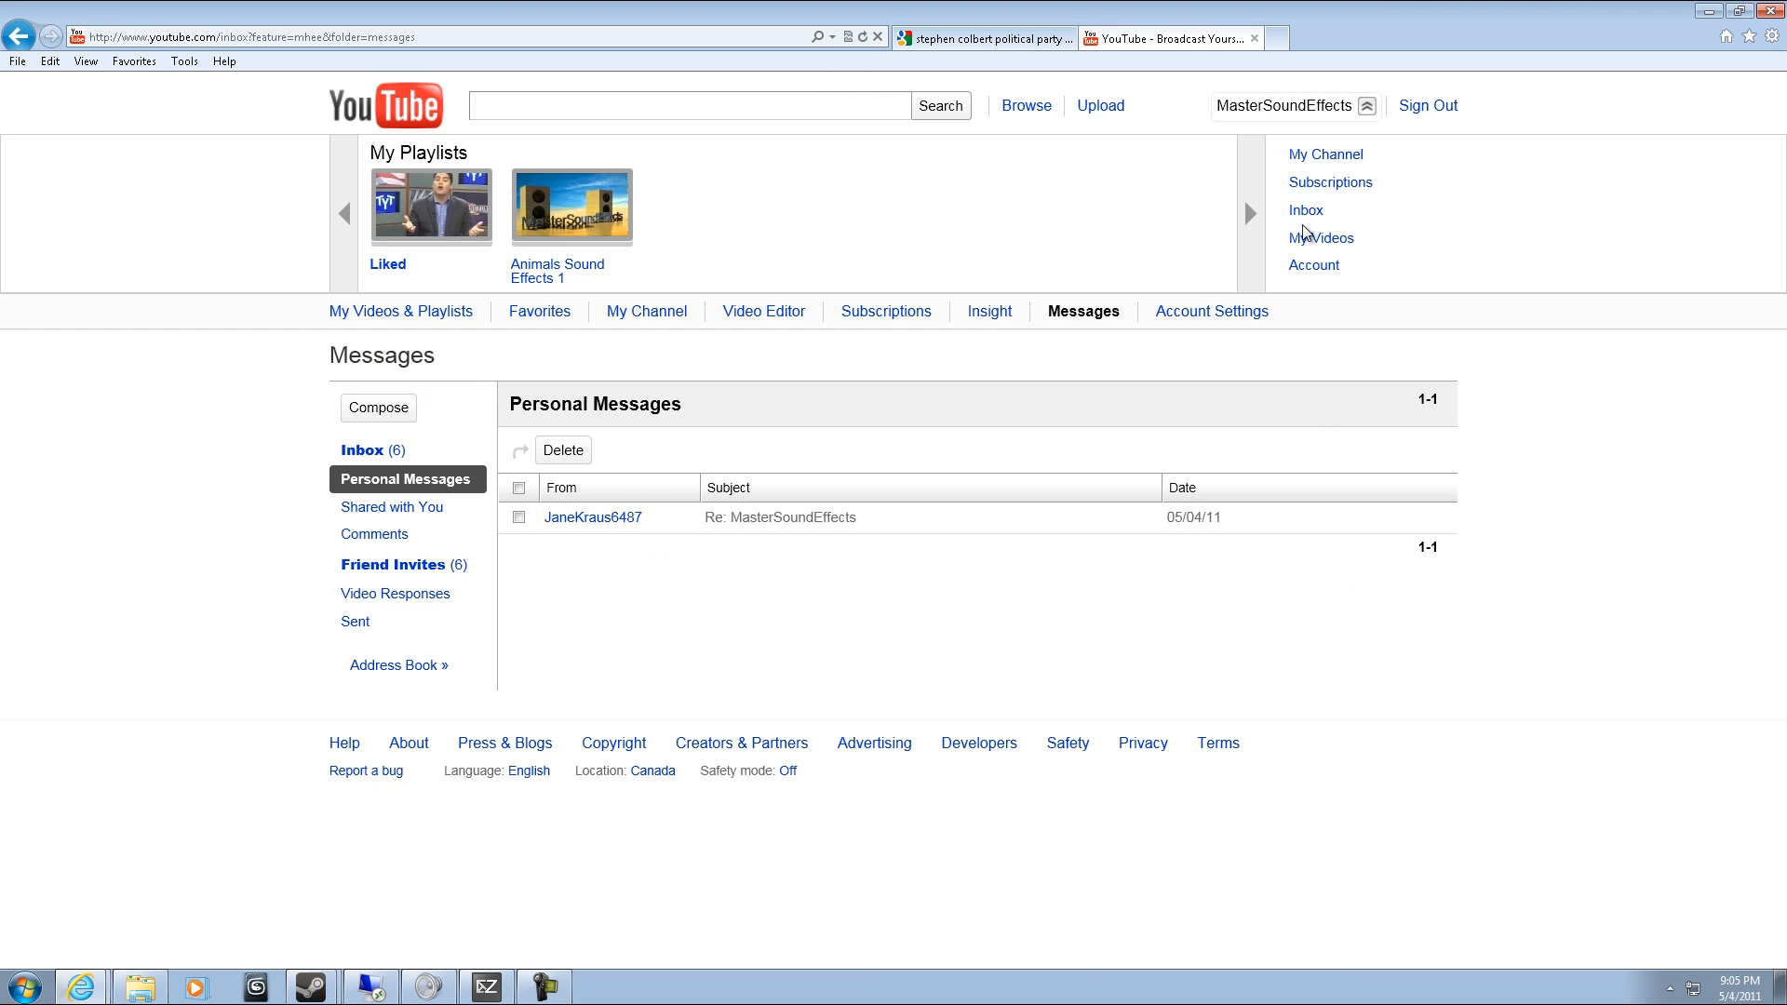
Return to the uploaded videos, open 'Toilet (small space)' and pause it.
left_click(1320, 237)
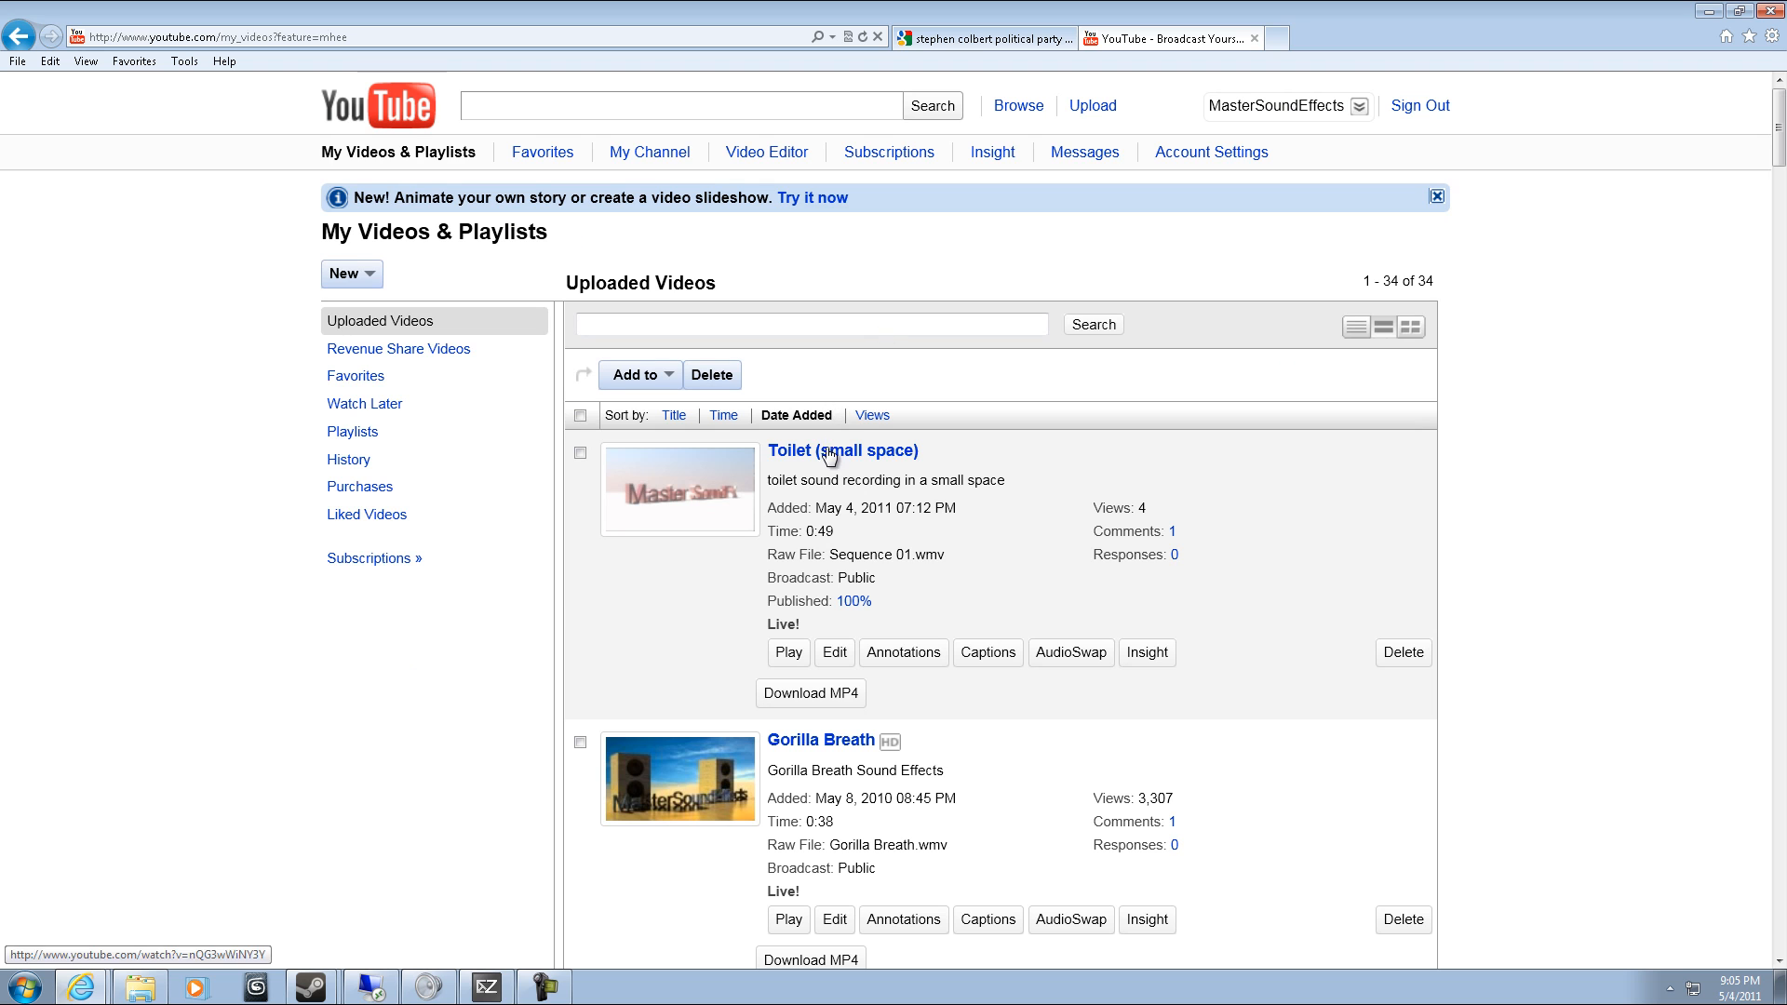
left_click(843, 450)
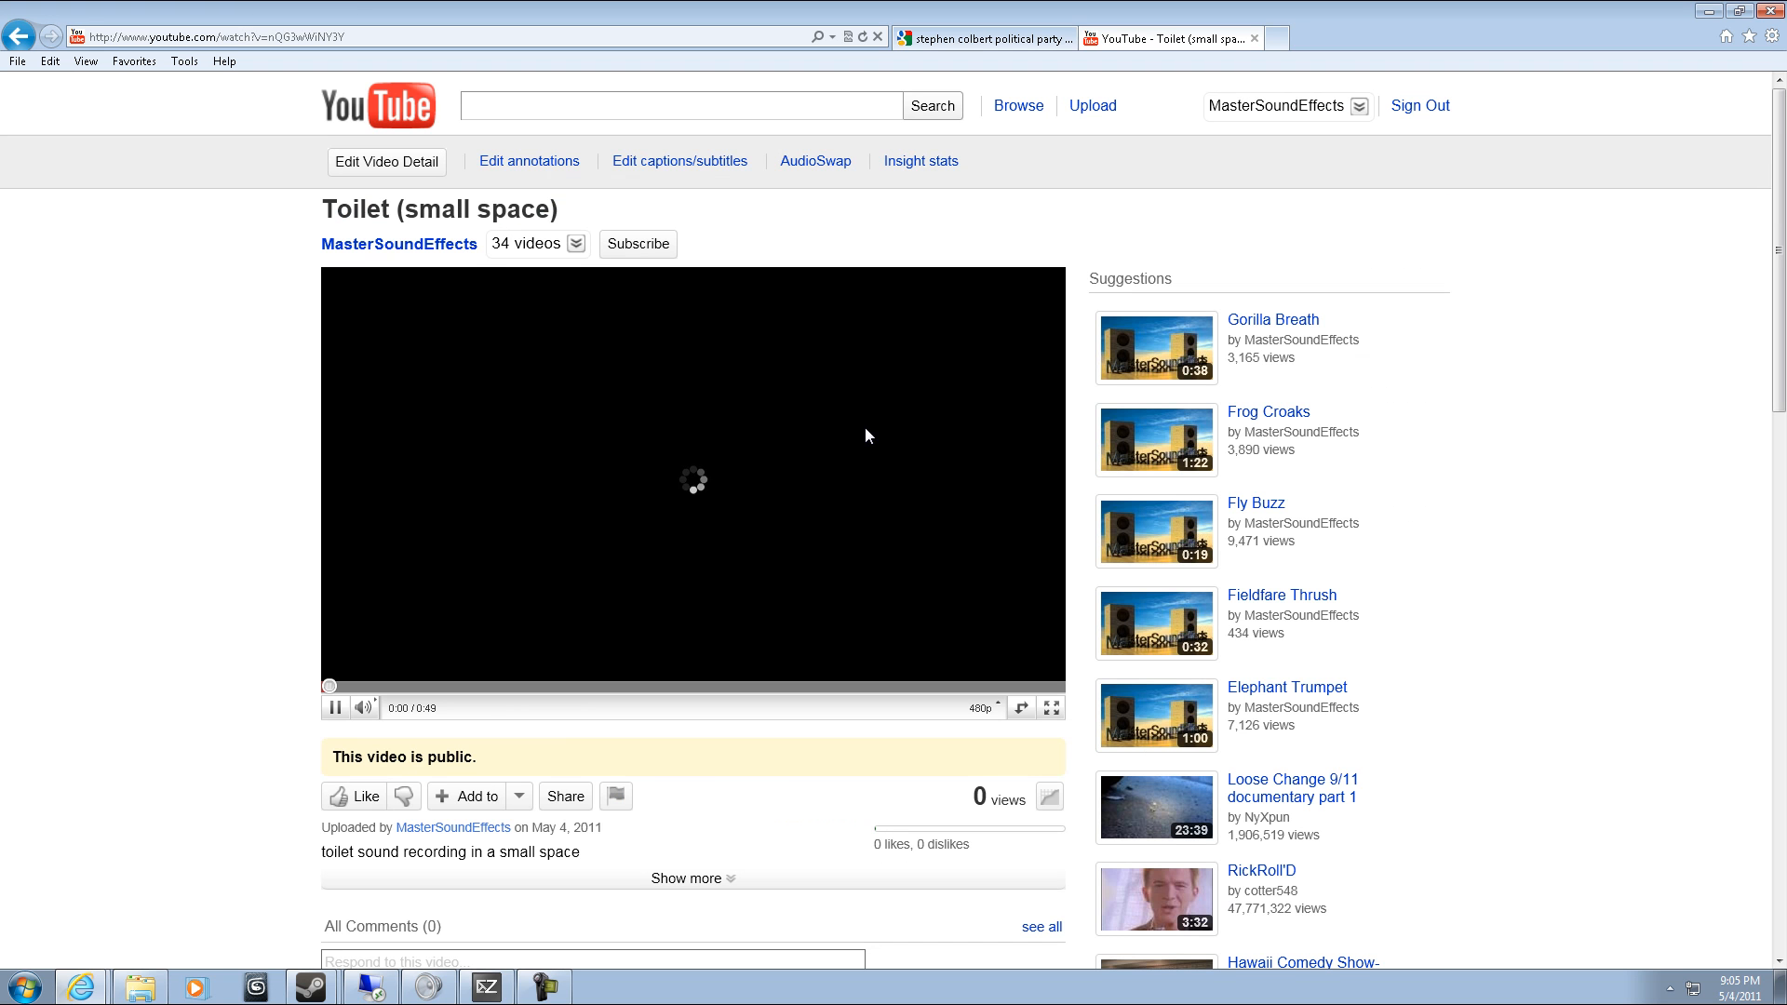
mouse_move(1026, 349)
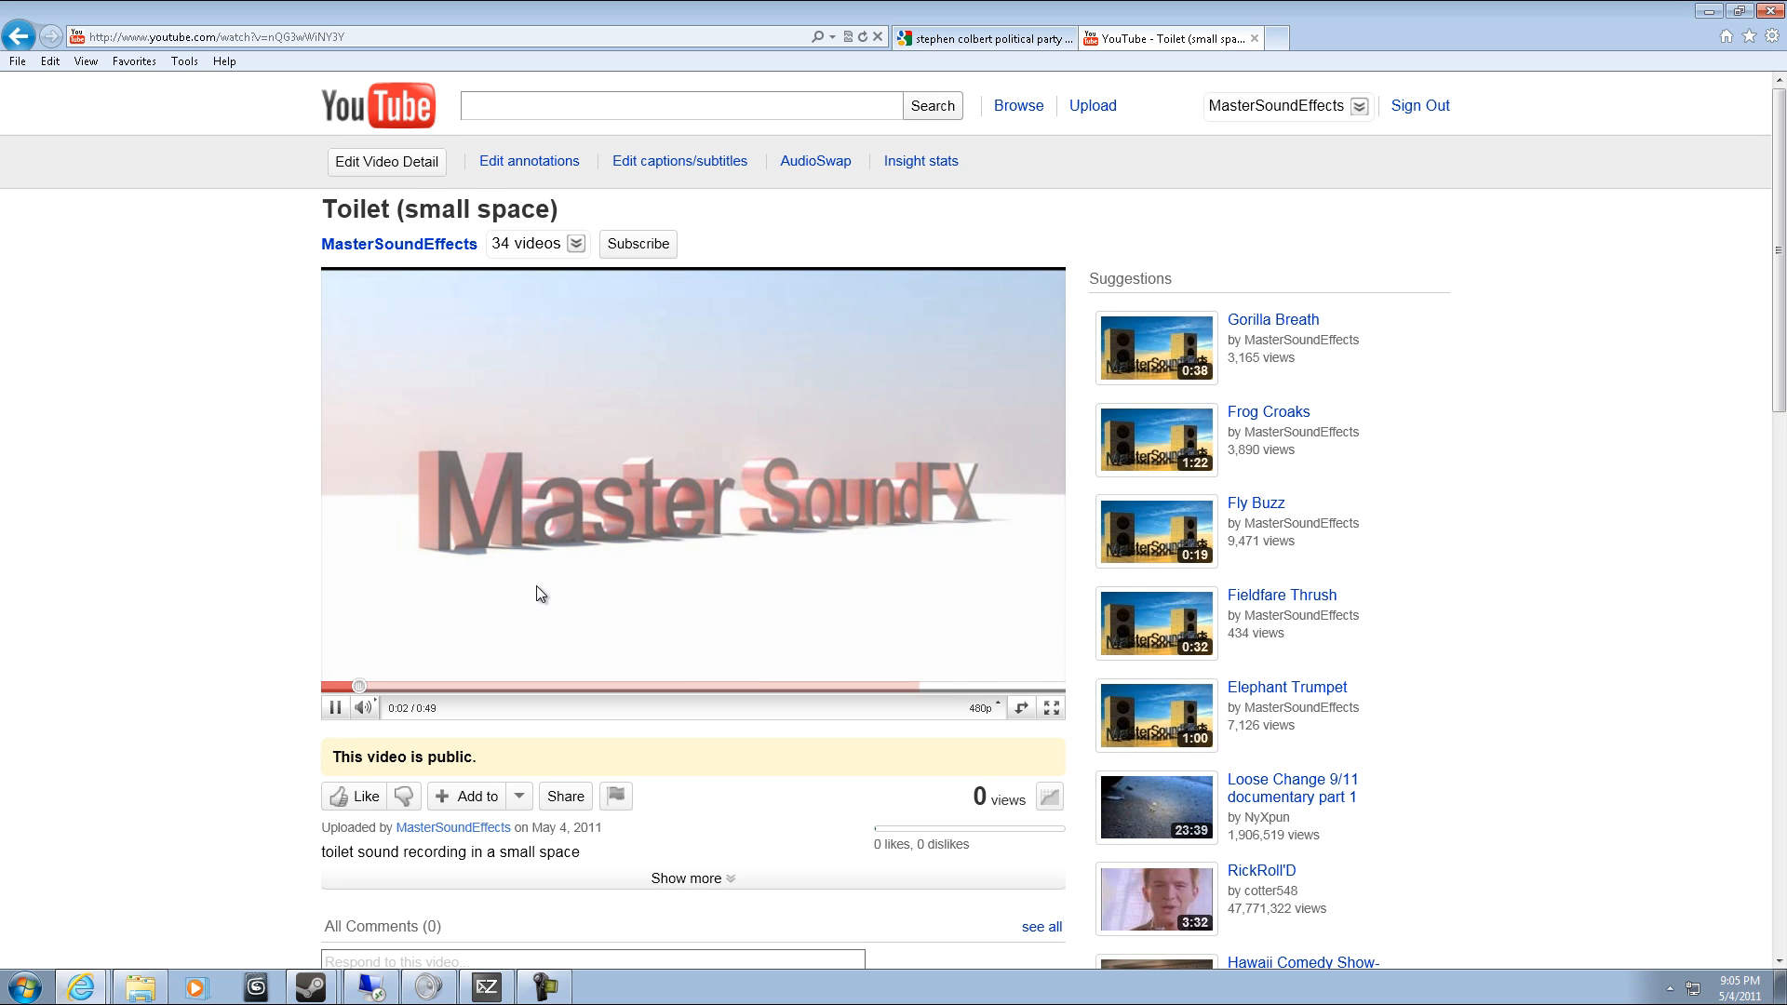
left_click(335, 708)
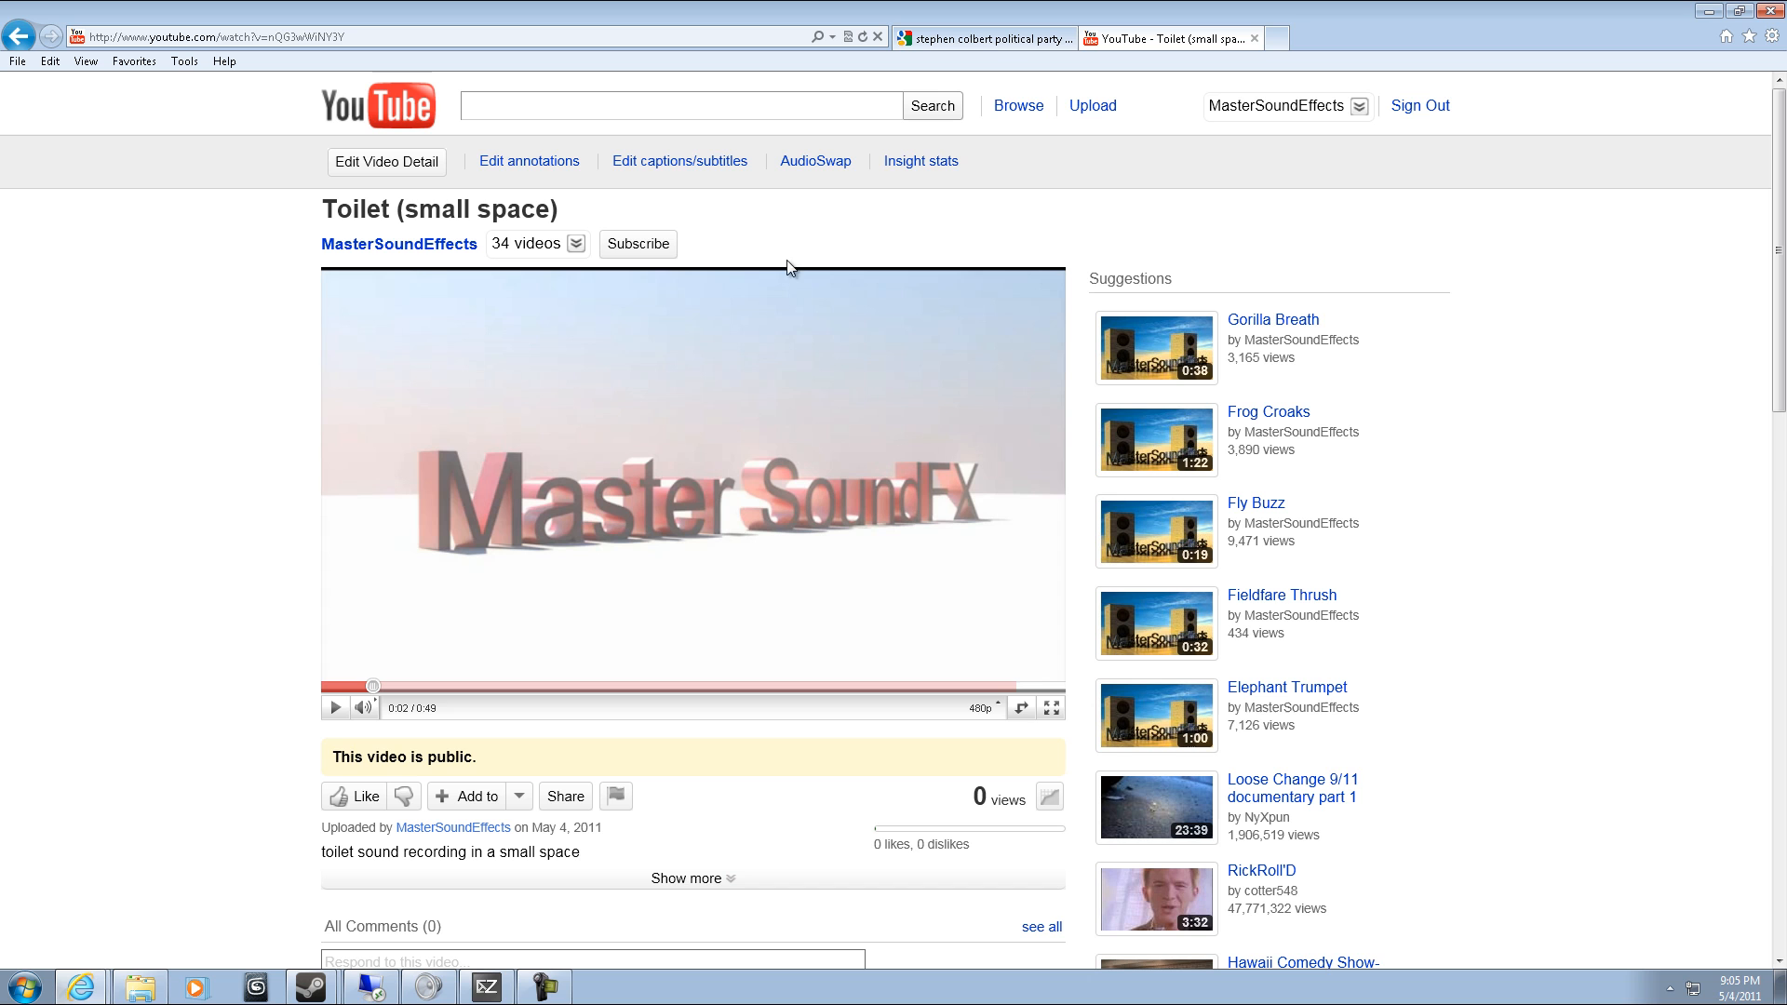
mouse_move(1309, 70)
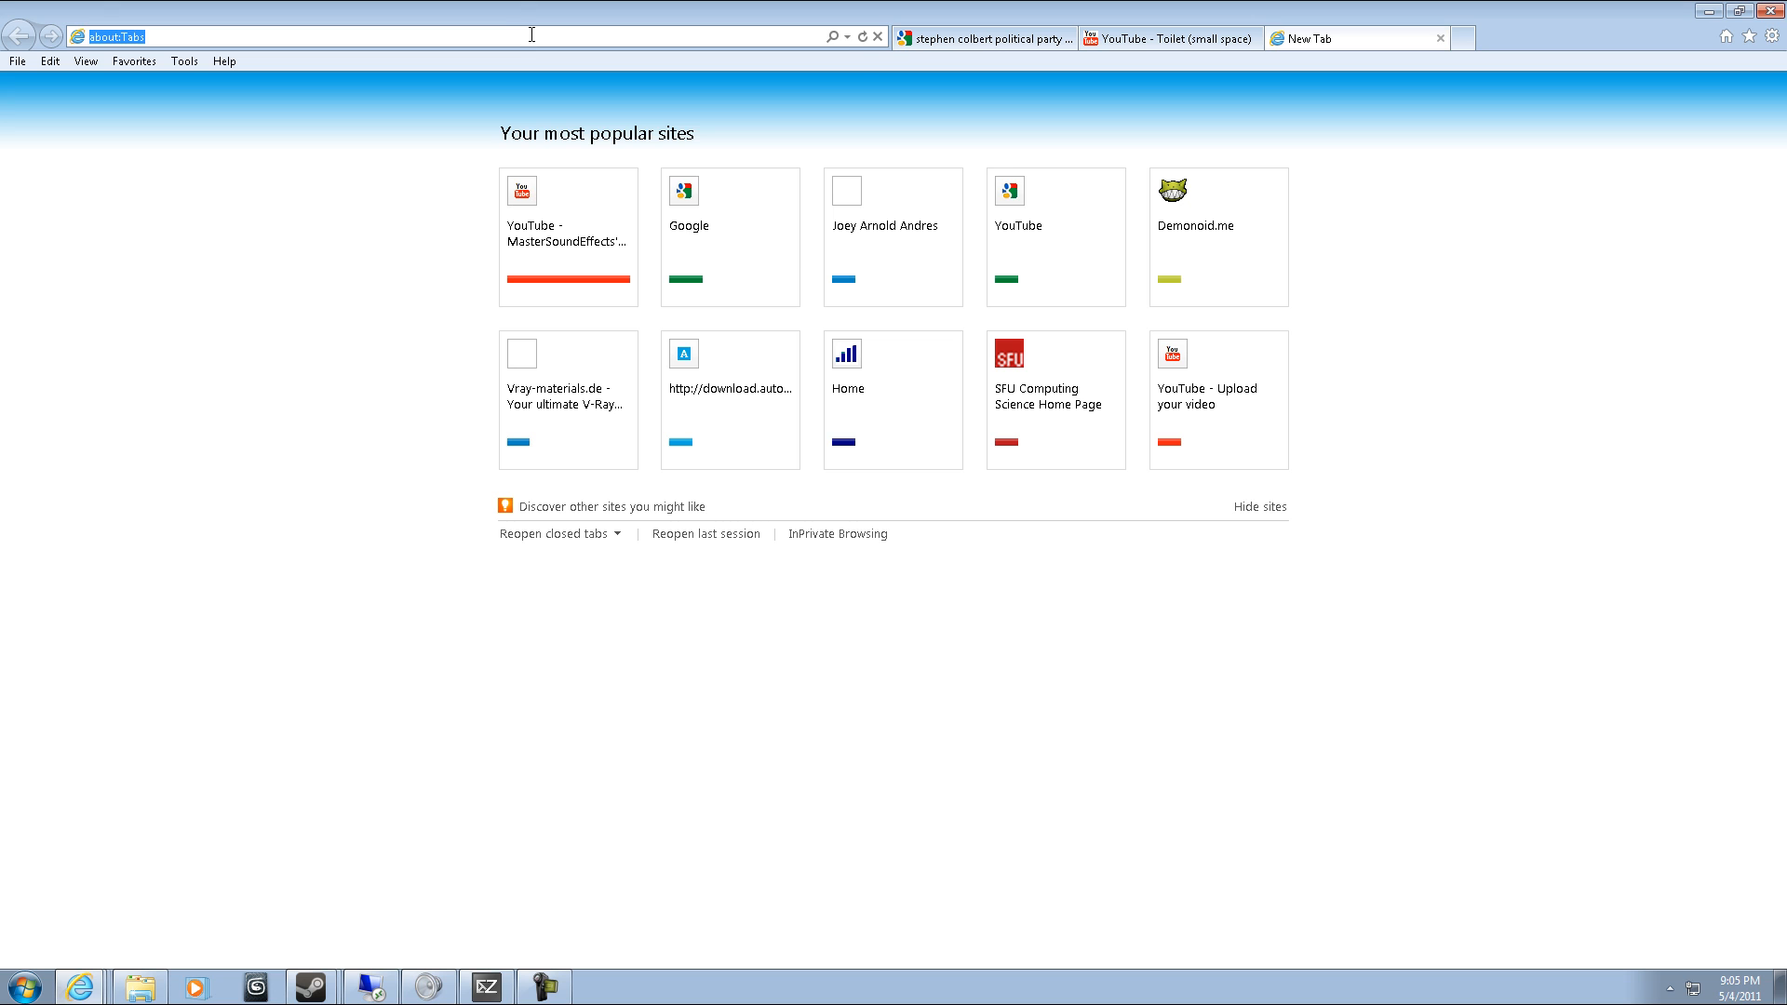
type("www.video2mp3.net/")
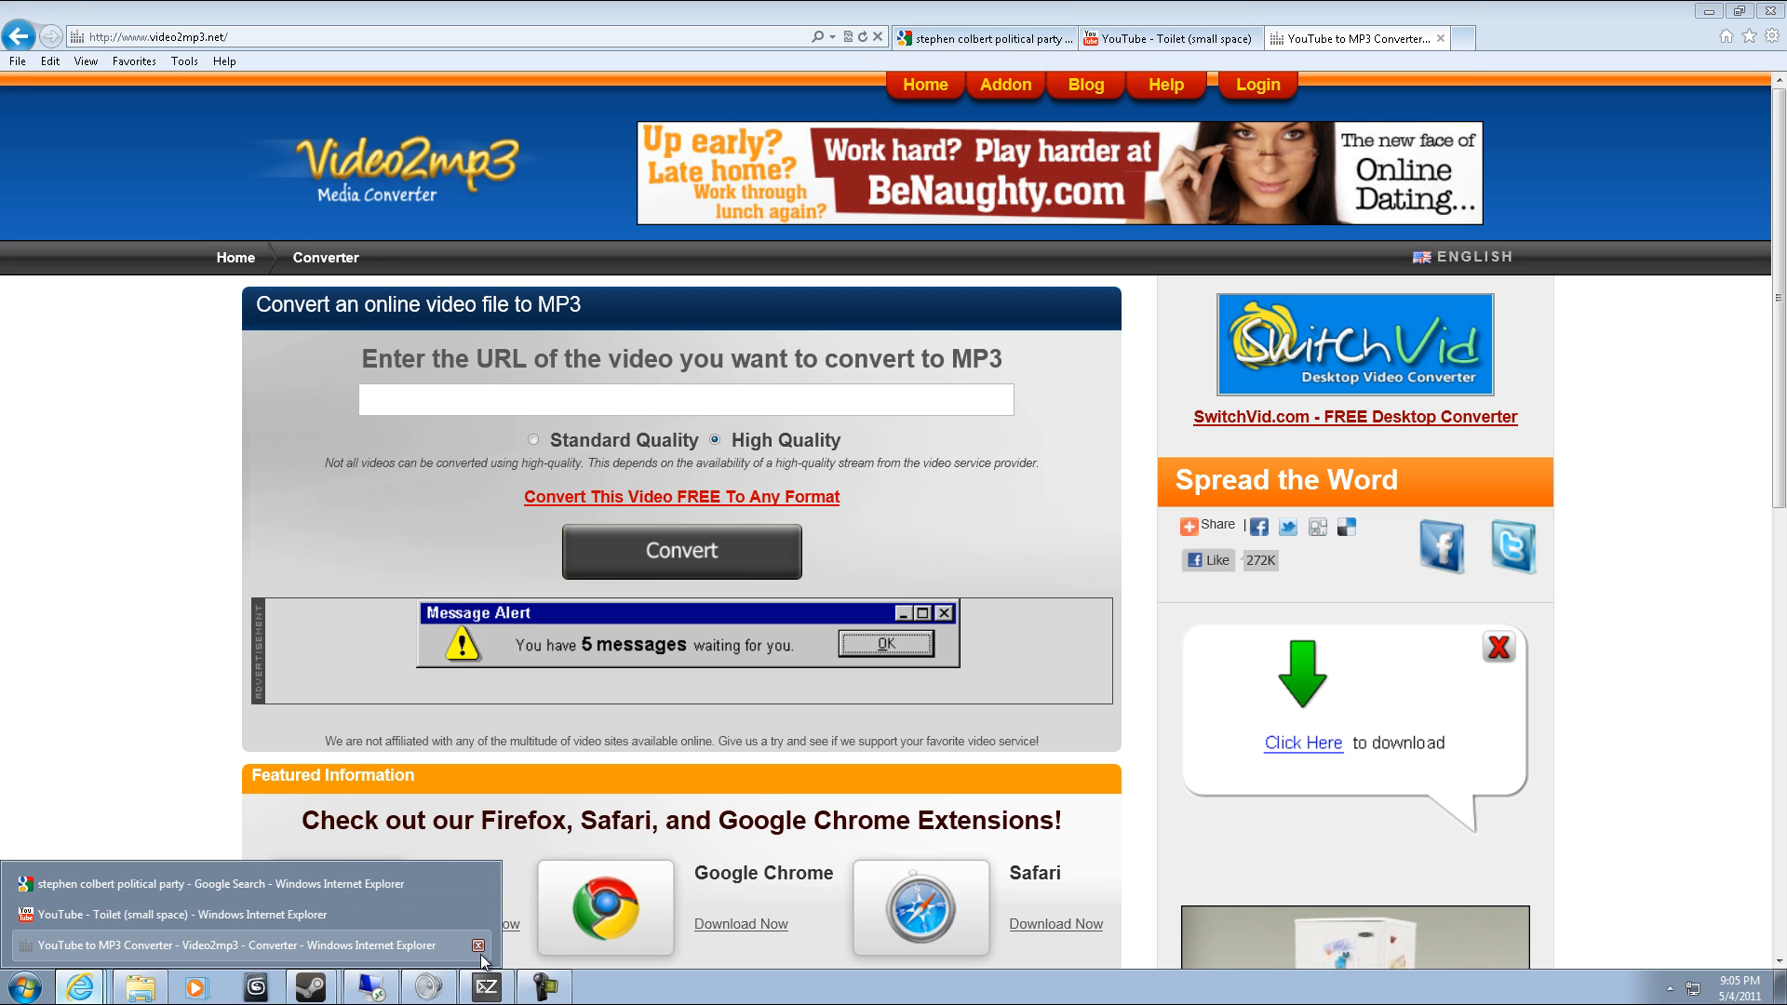
Paste the Toilet video's URL into Video2mp3 to convert, then close that tab.
left_click(1167, 38)
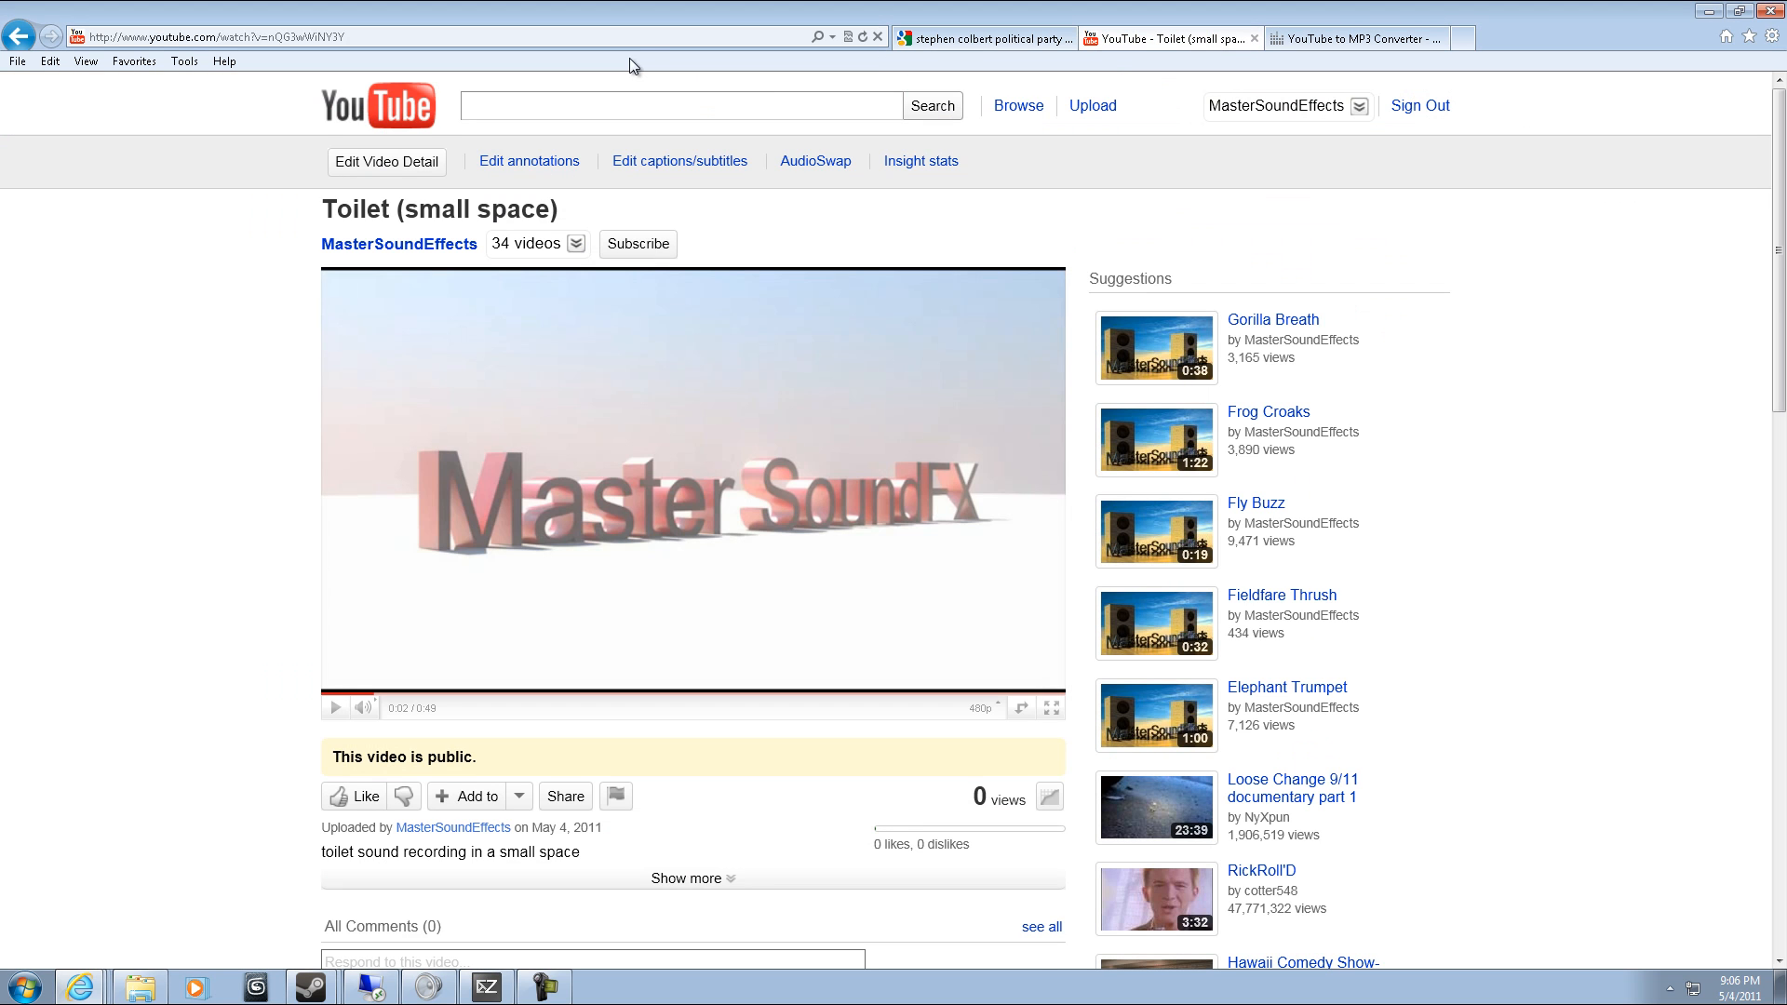
left_click(212, 35)
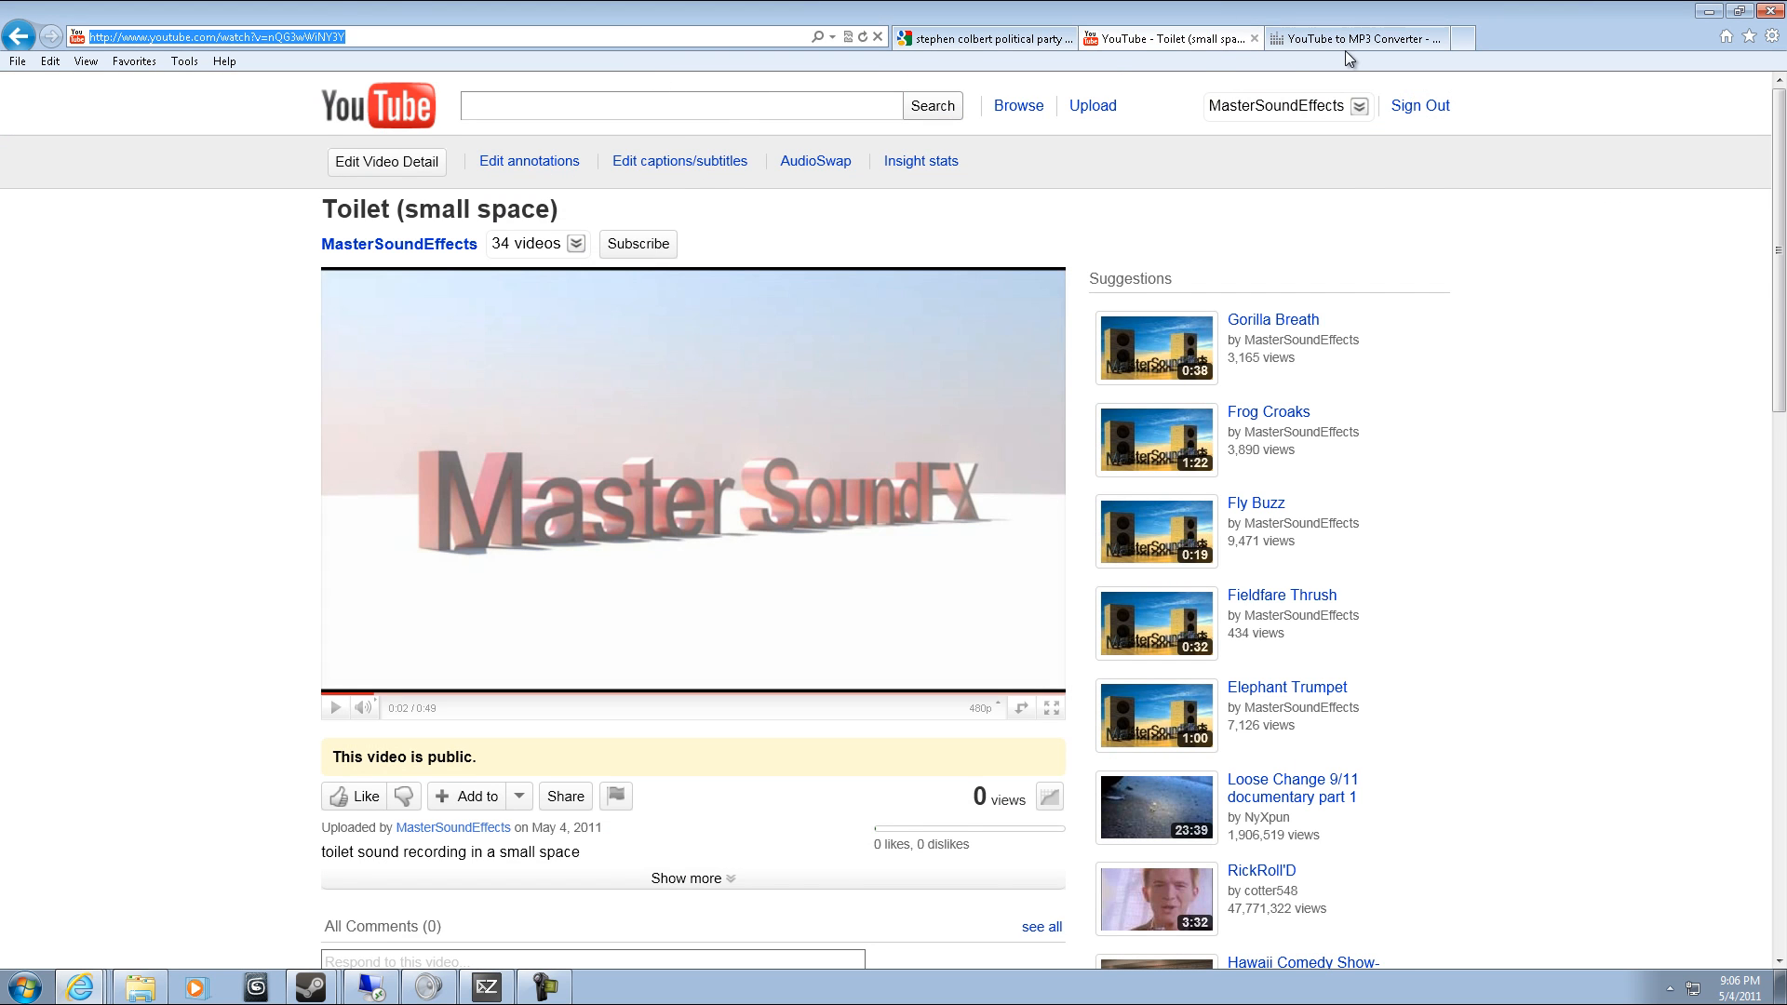
left_click(1355, 37)
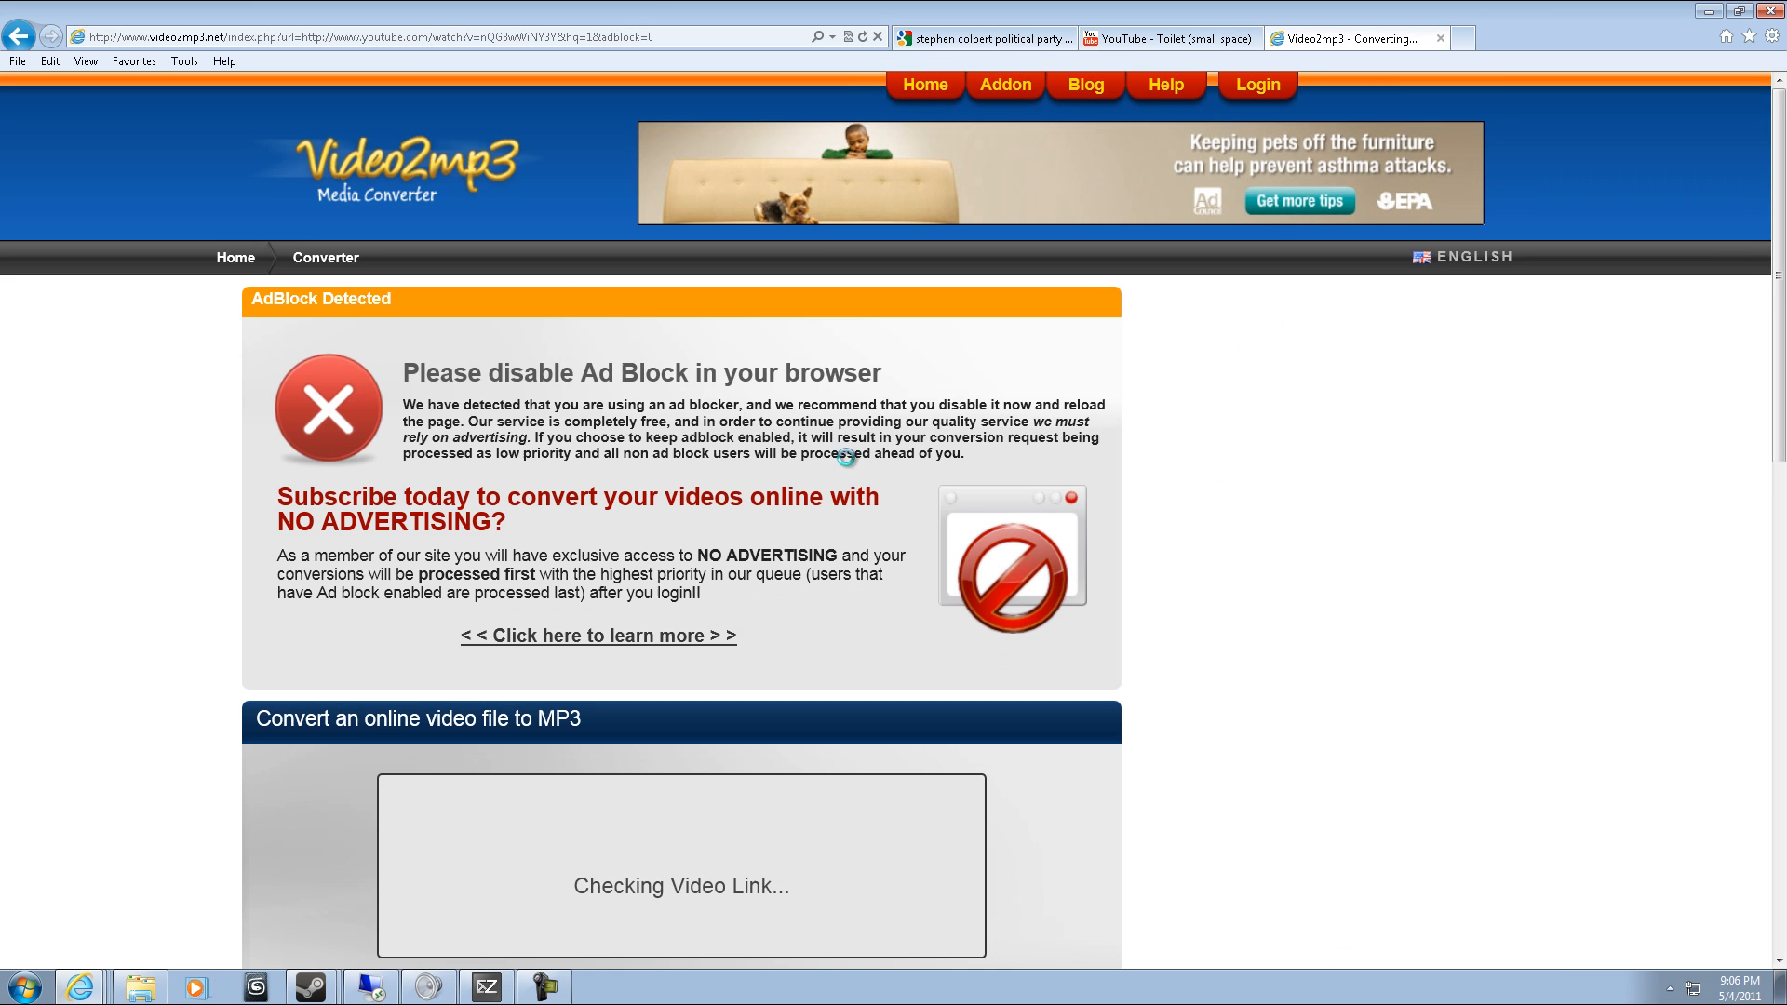
scroll("down", 3)
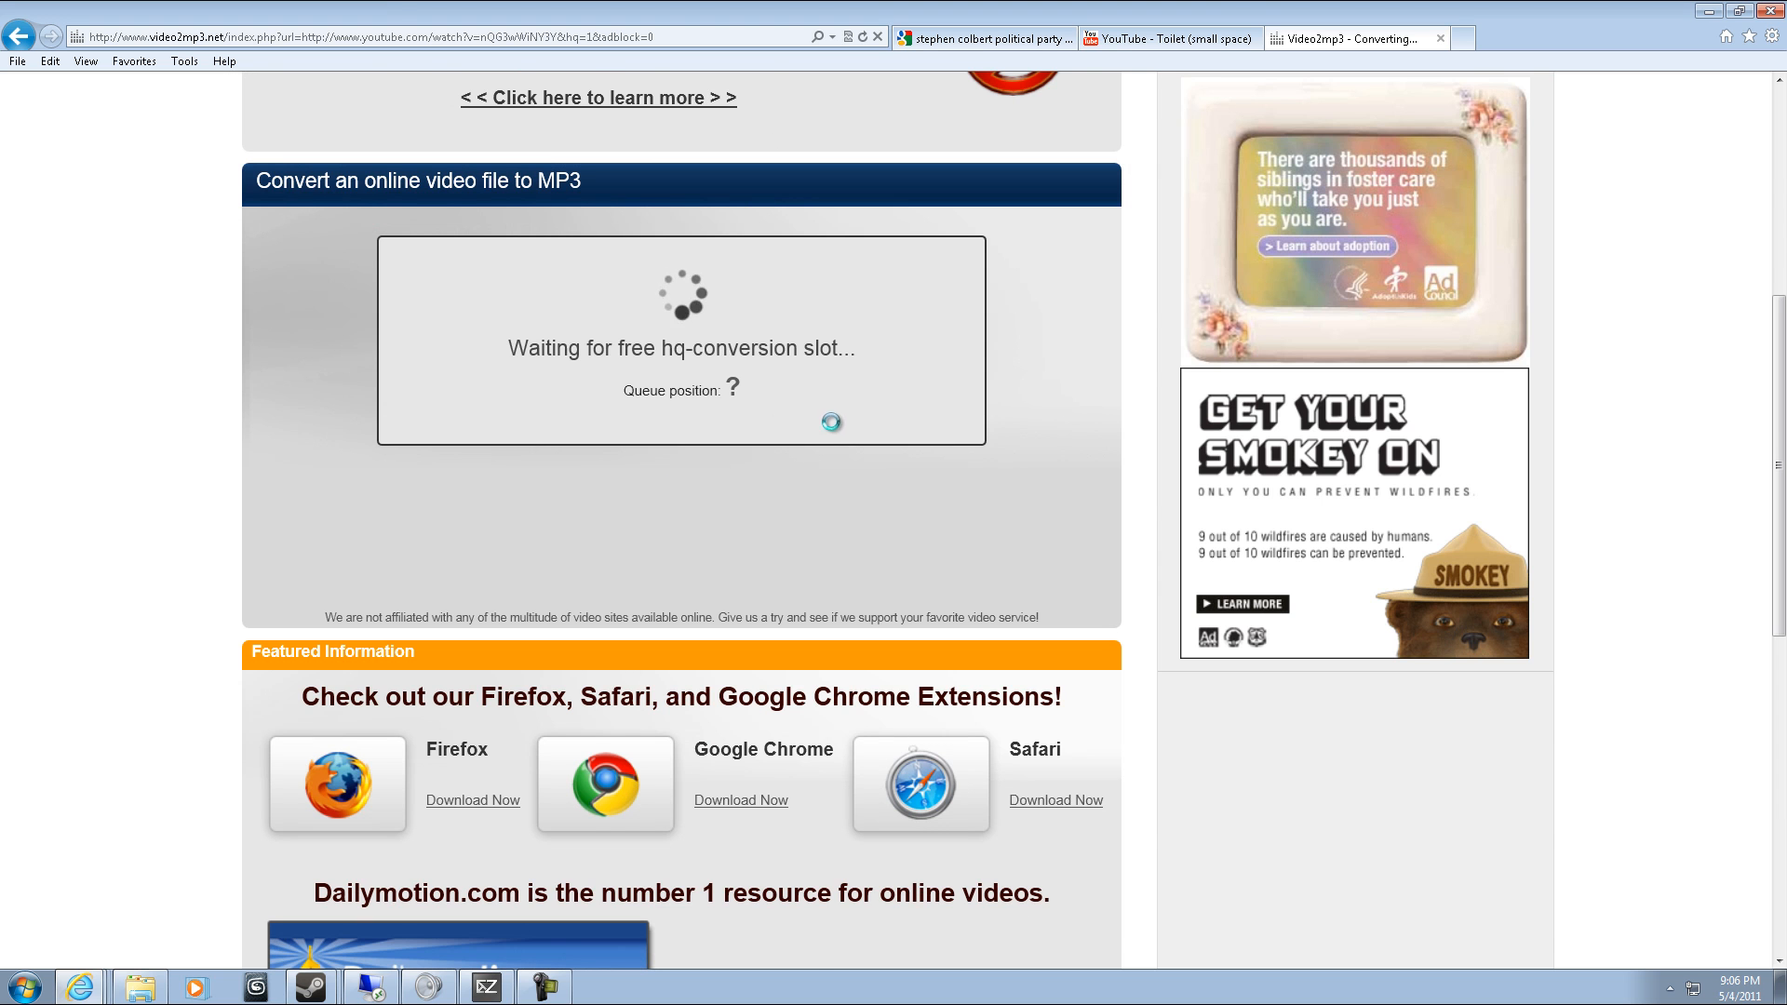
scroll("up", 3)
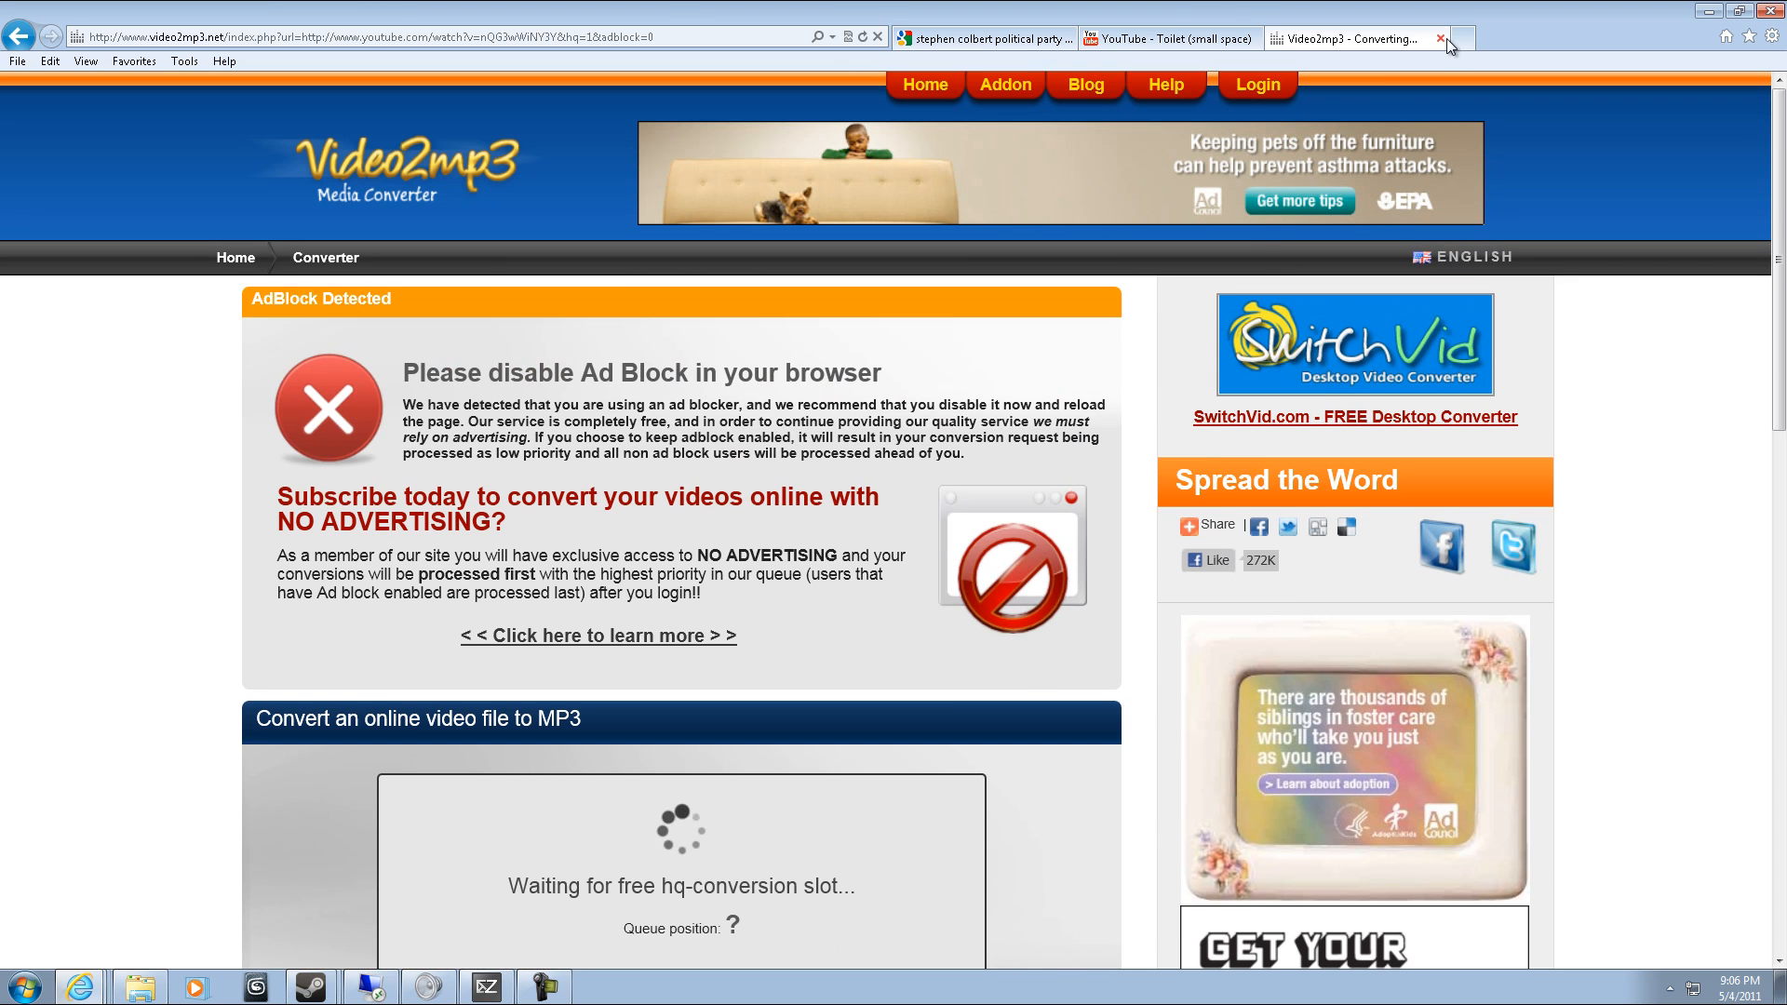
mouse_move(1441, 39)
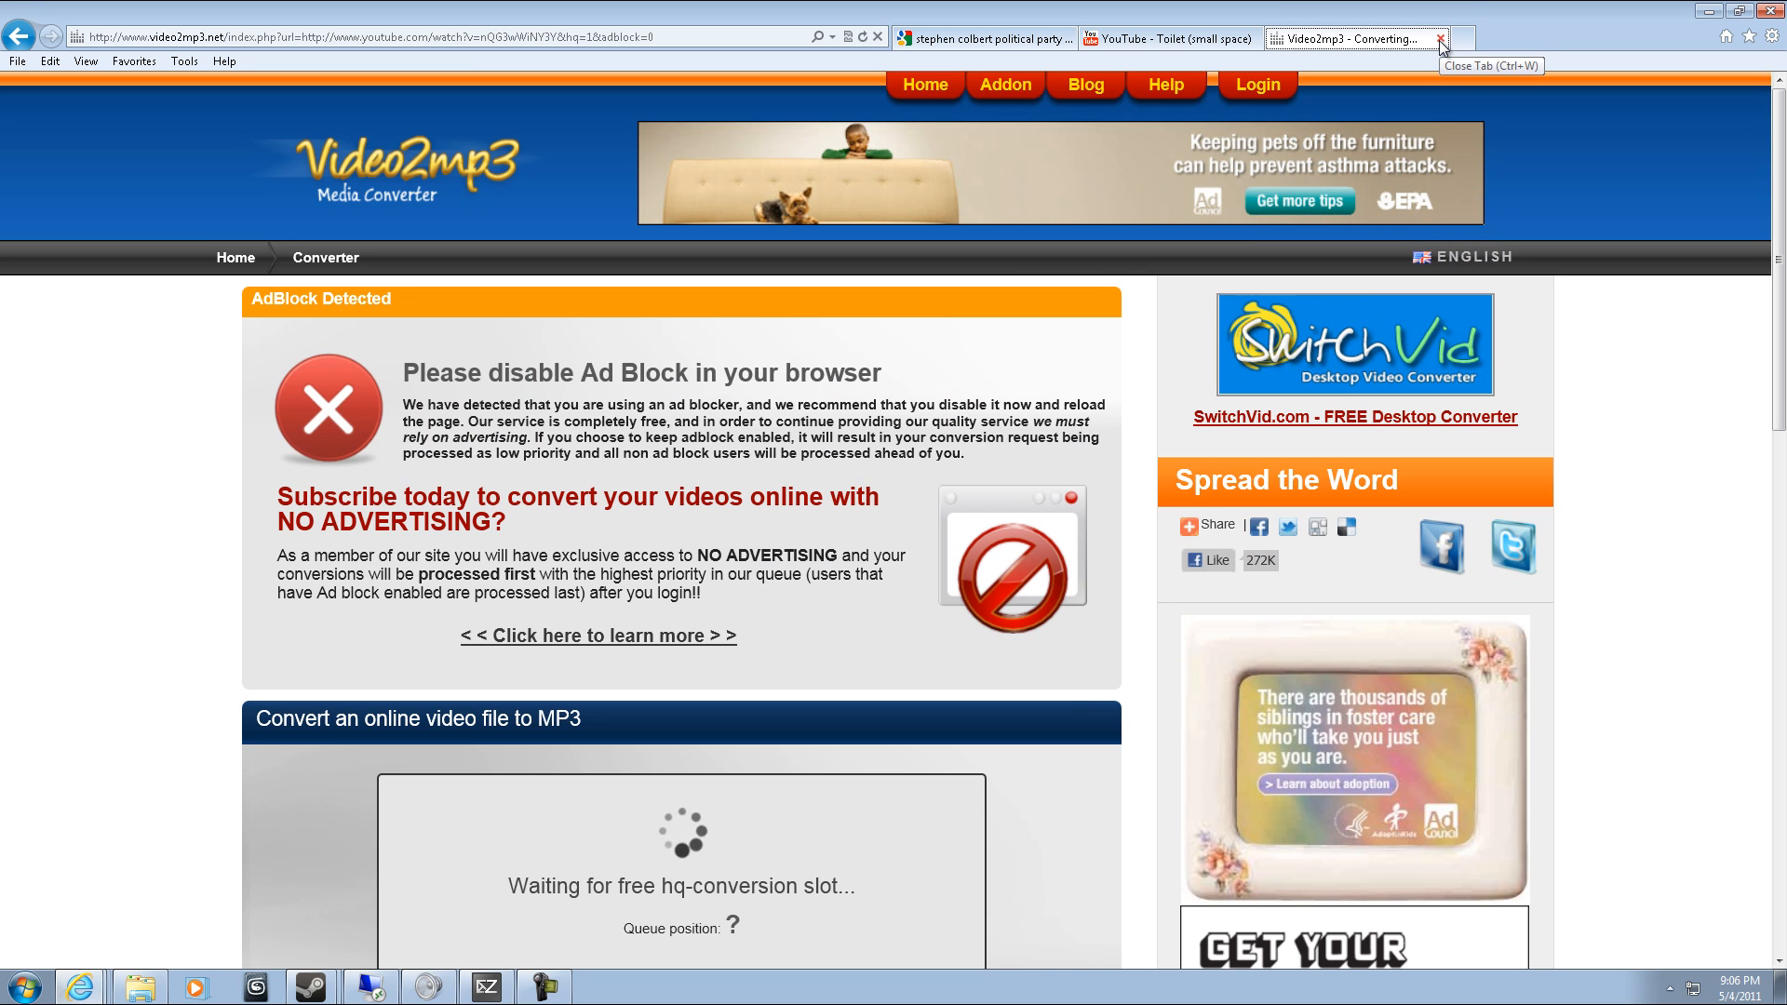
left_click(1454, 37)
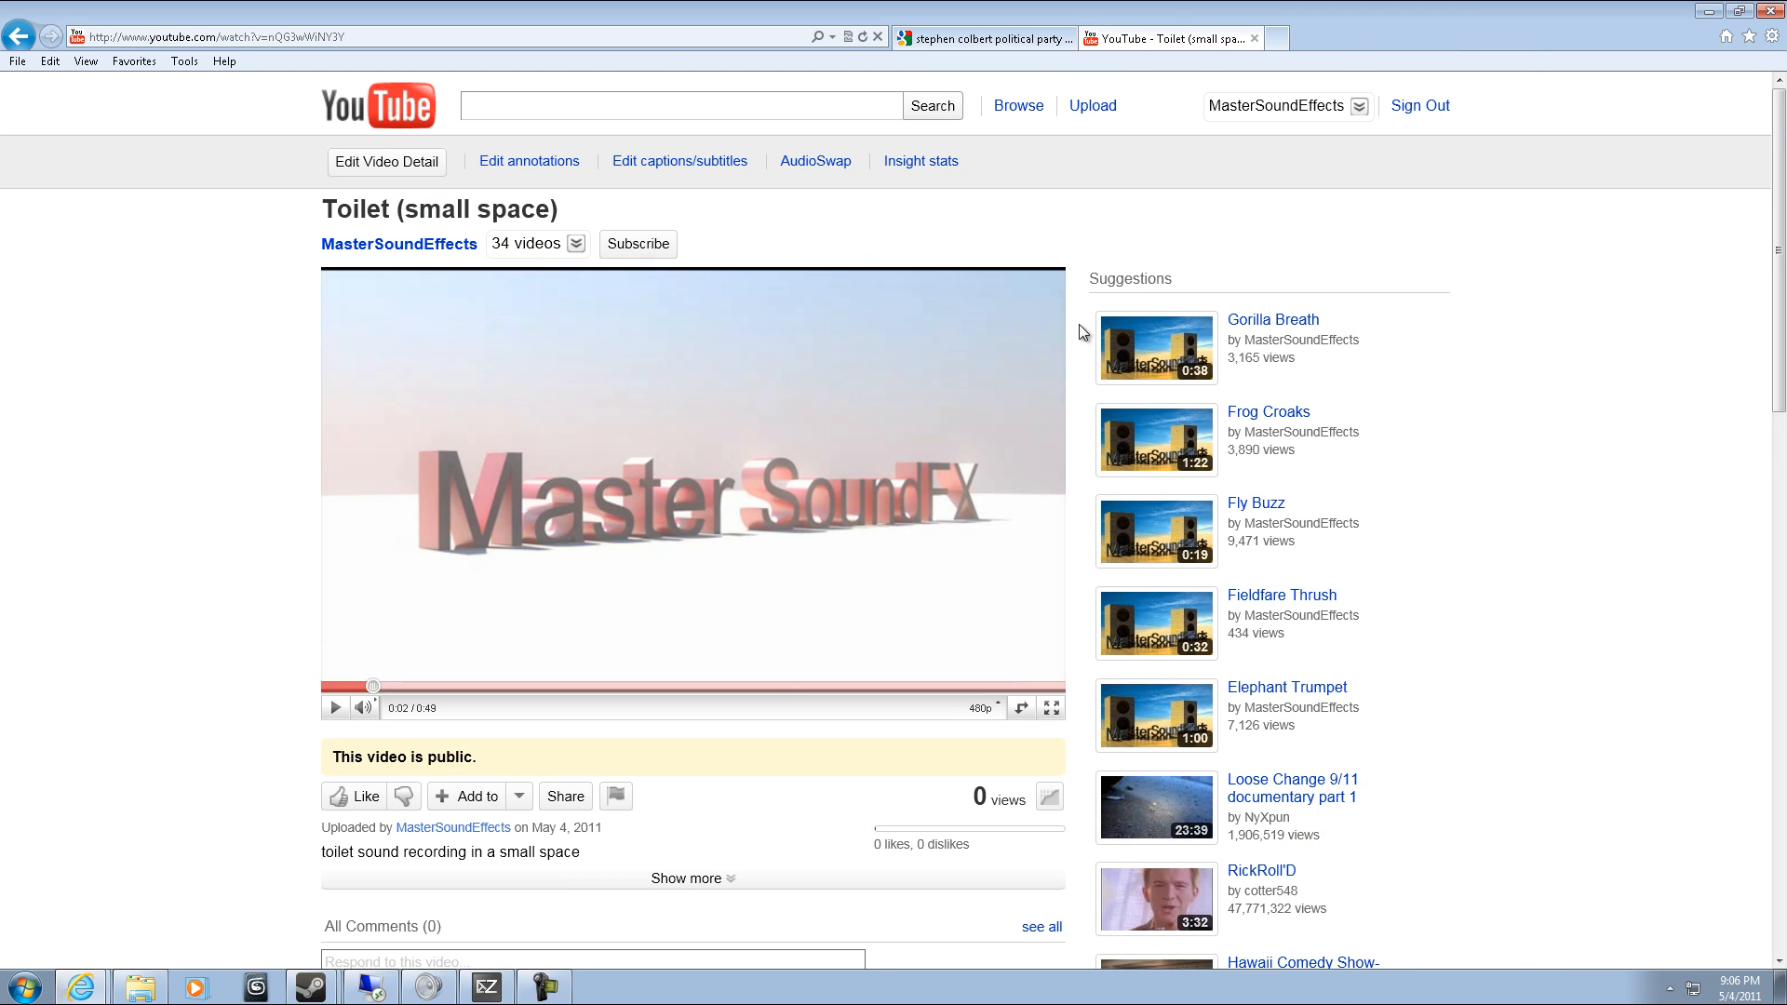
Search Google for 'youtube downloader' using the suggestion.
scroll("down", 3)
type("youtube downl")
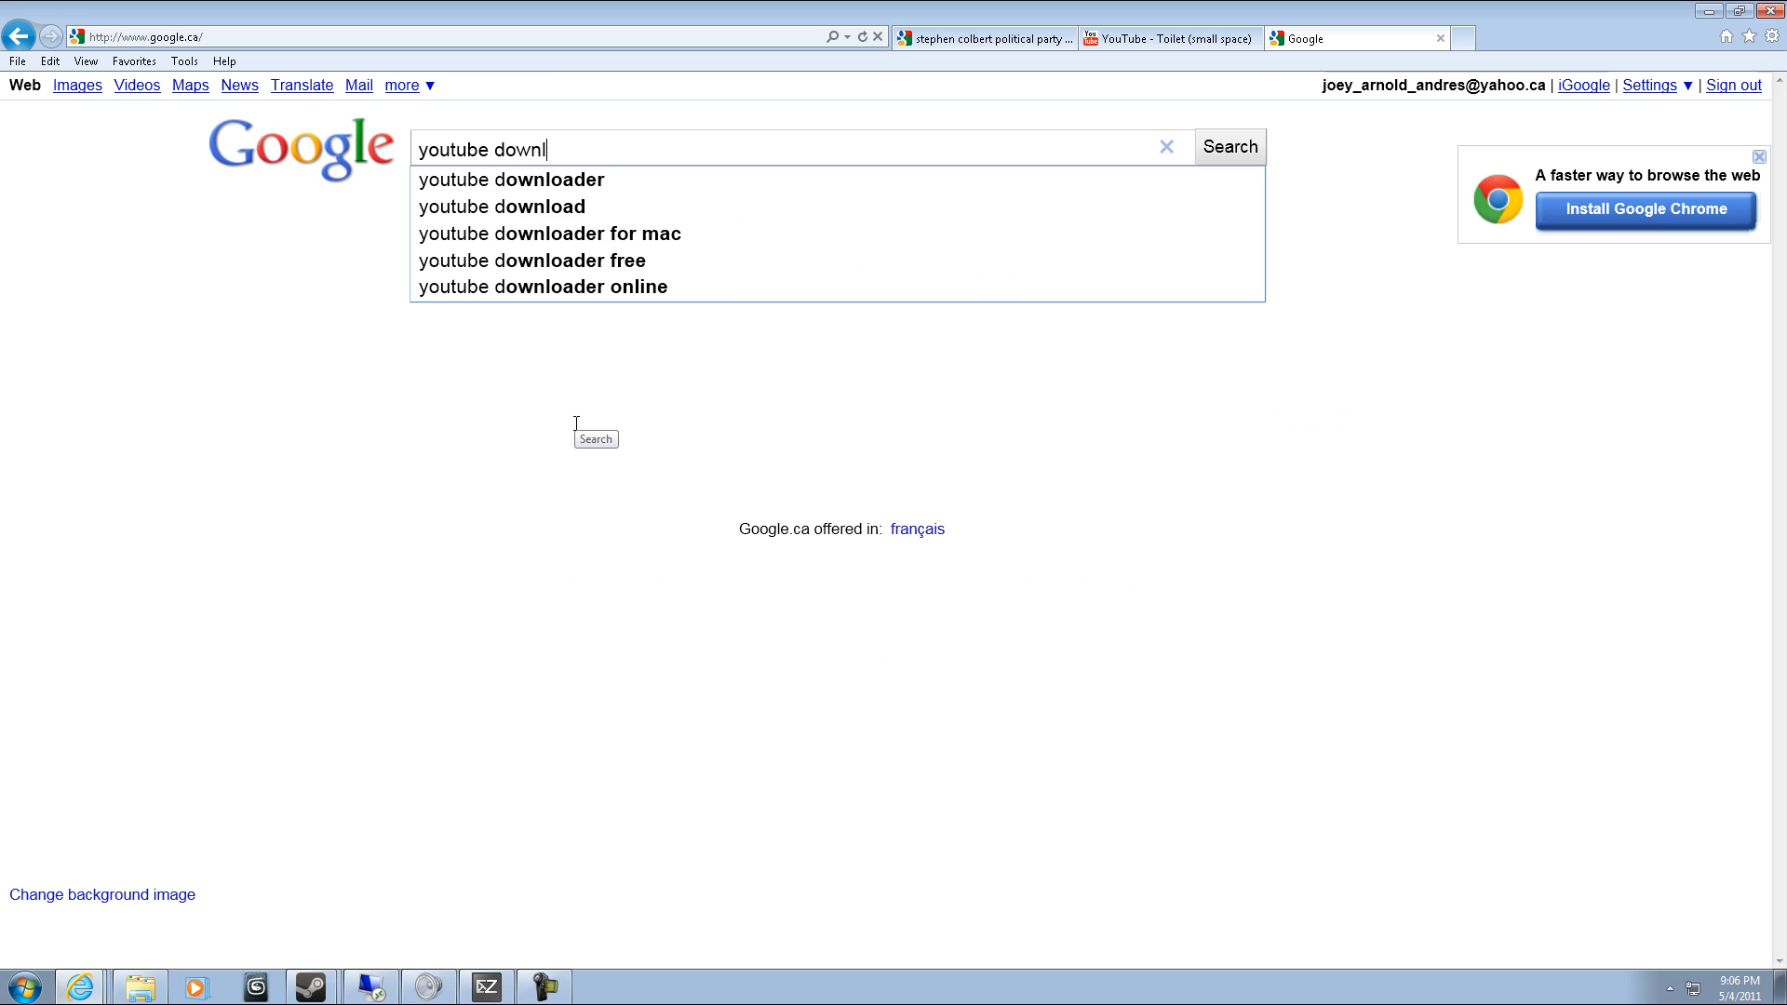
left_click(509, 178)
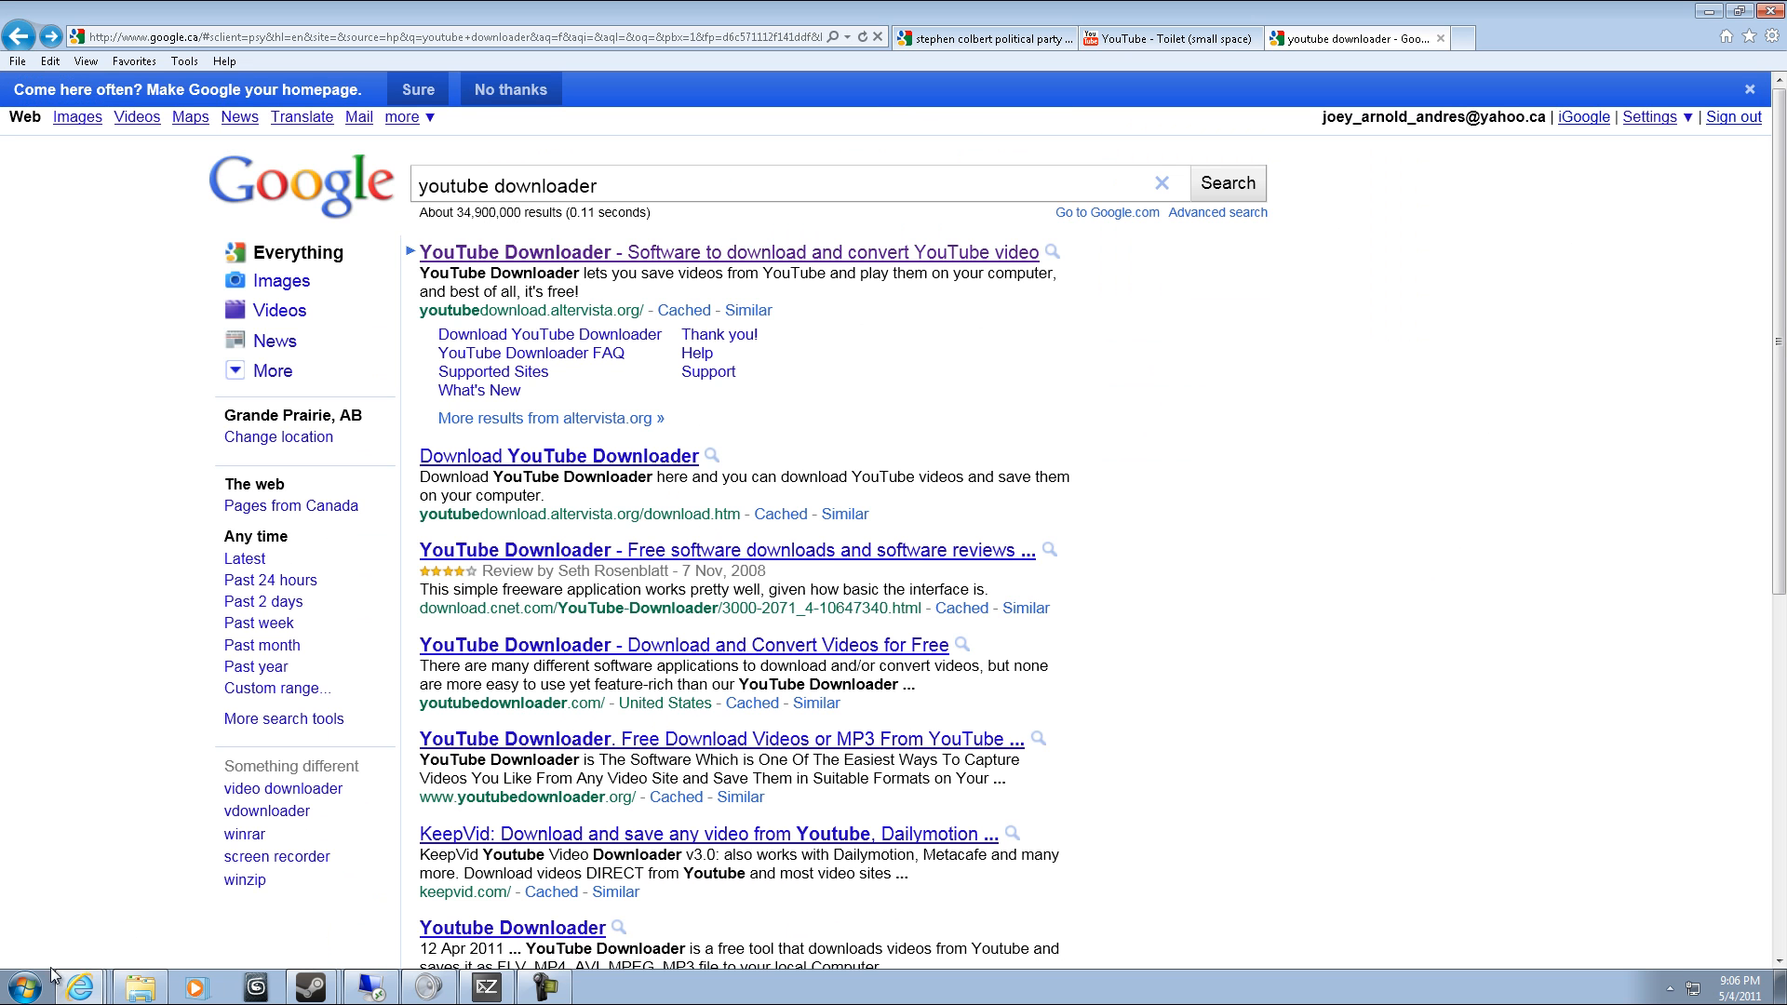
left_click(15, 985)
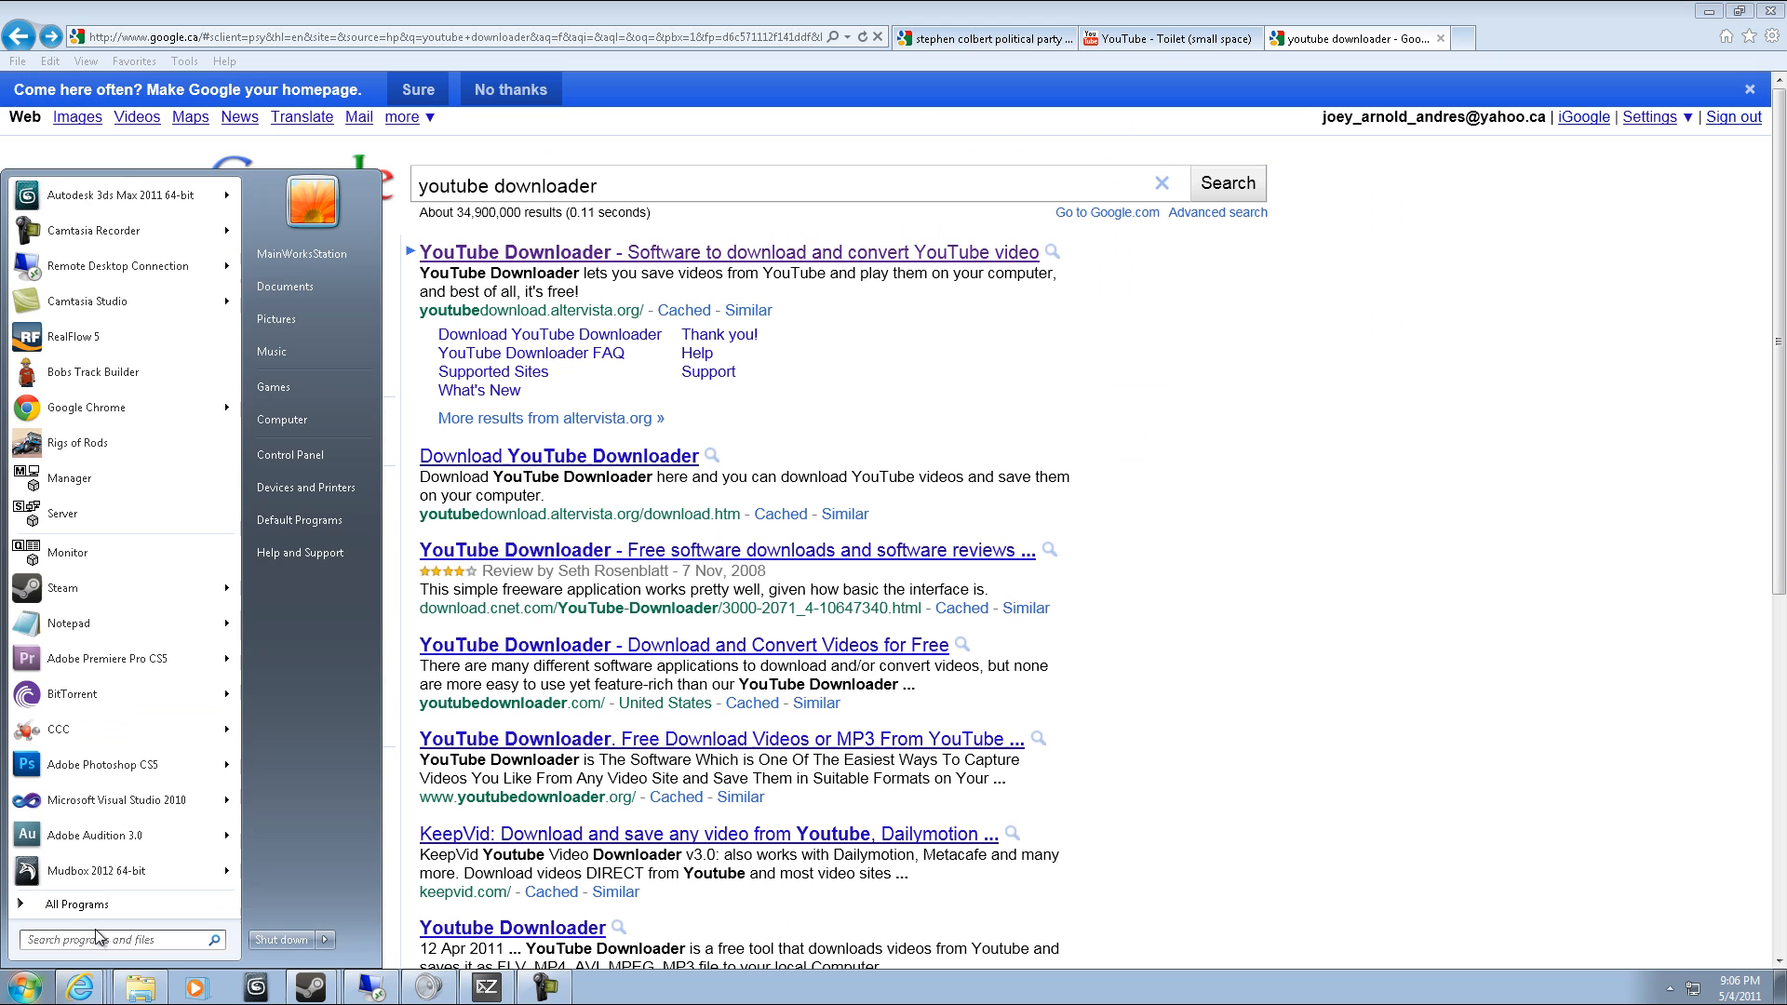
type("youtube")
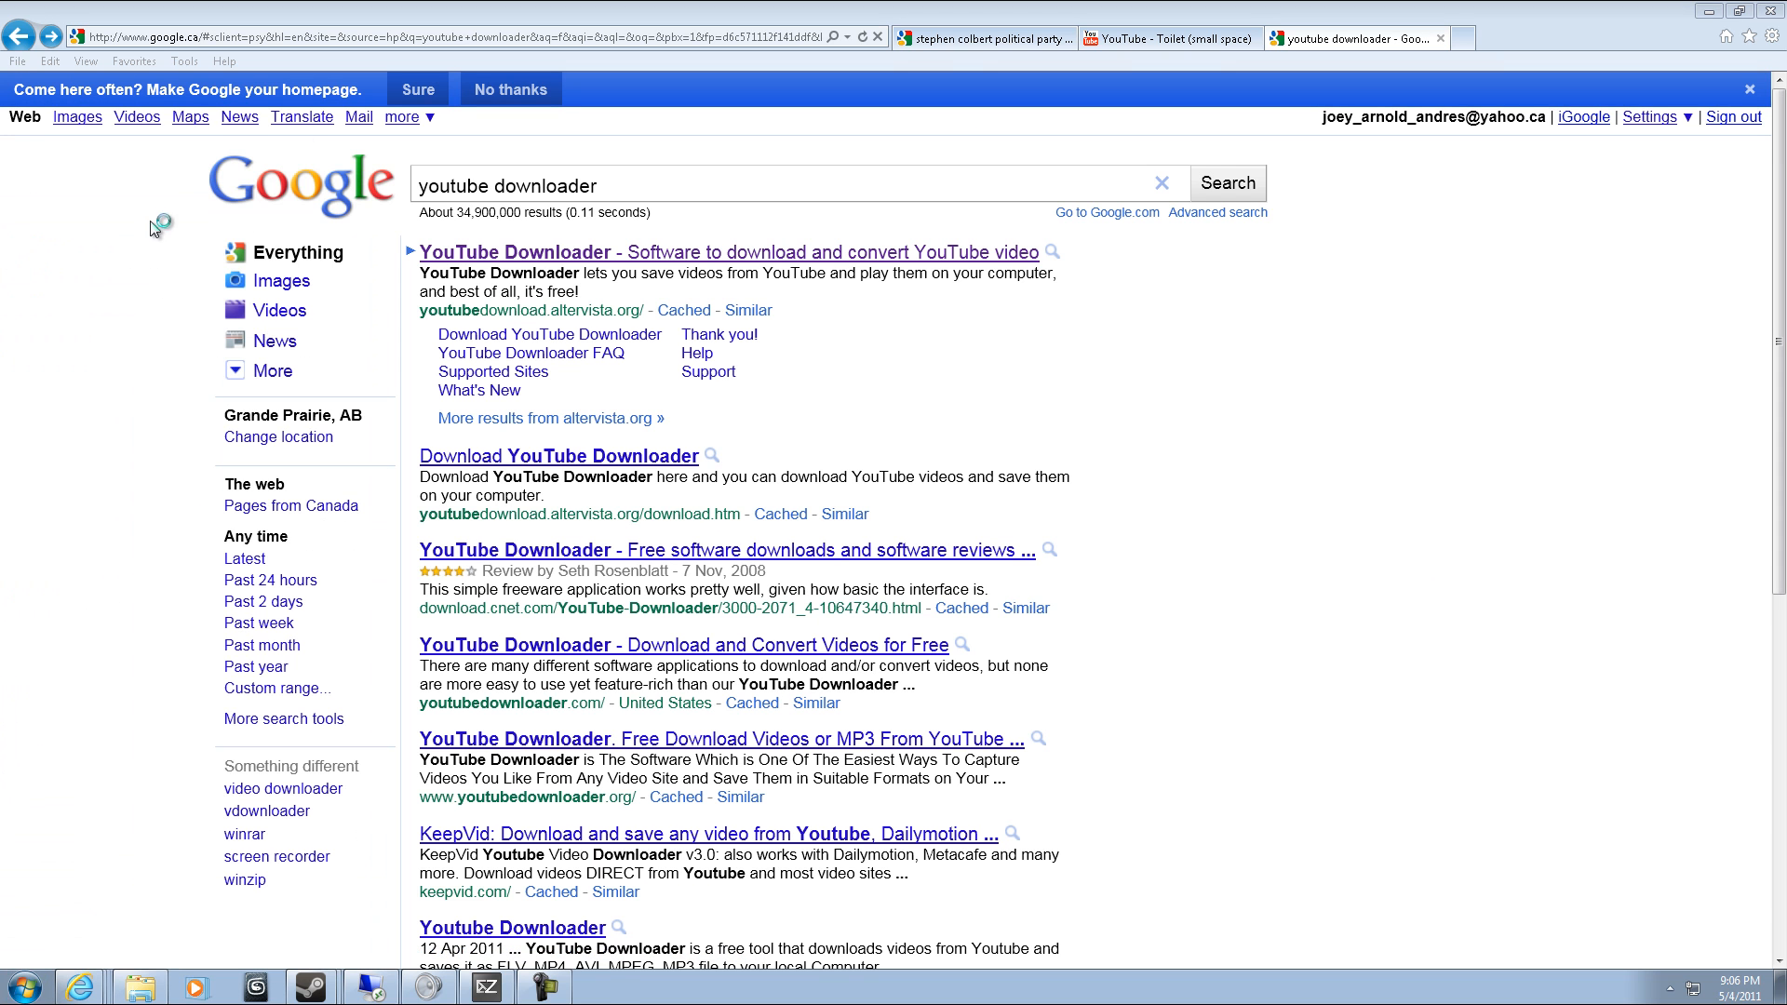
left_click(600, 987)
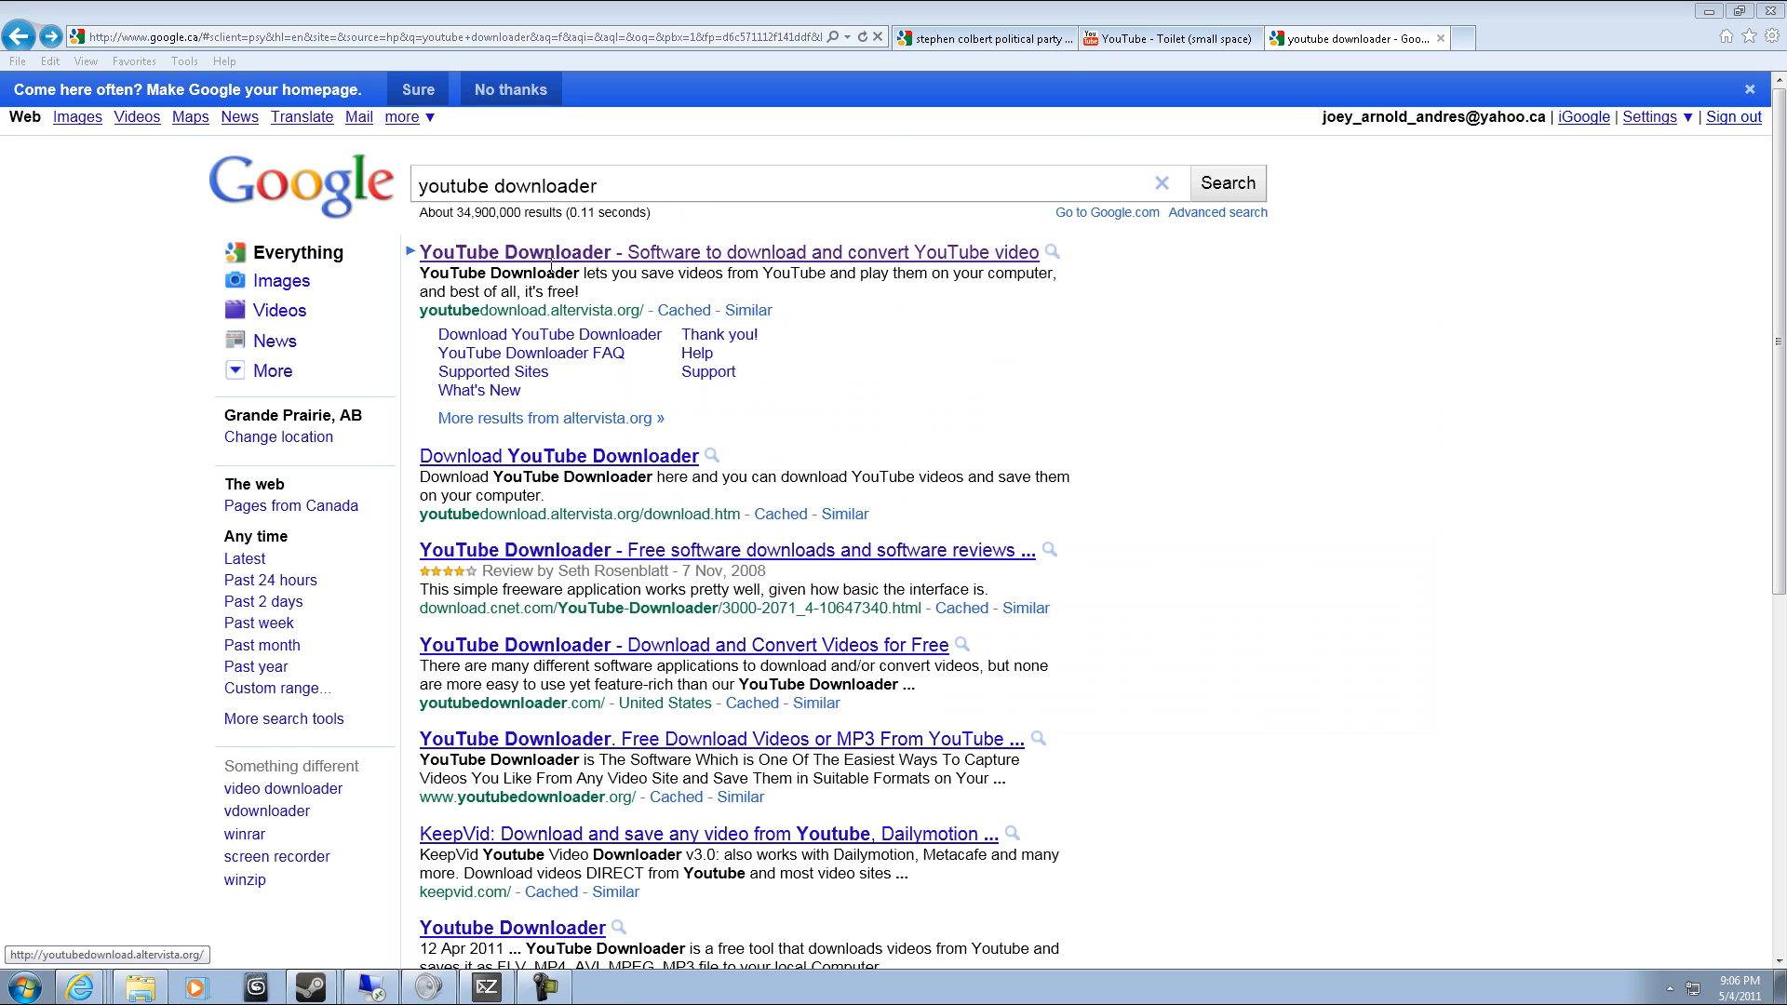
mouse_move(1403, 186)
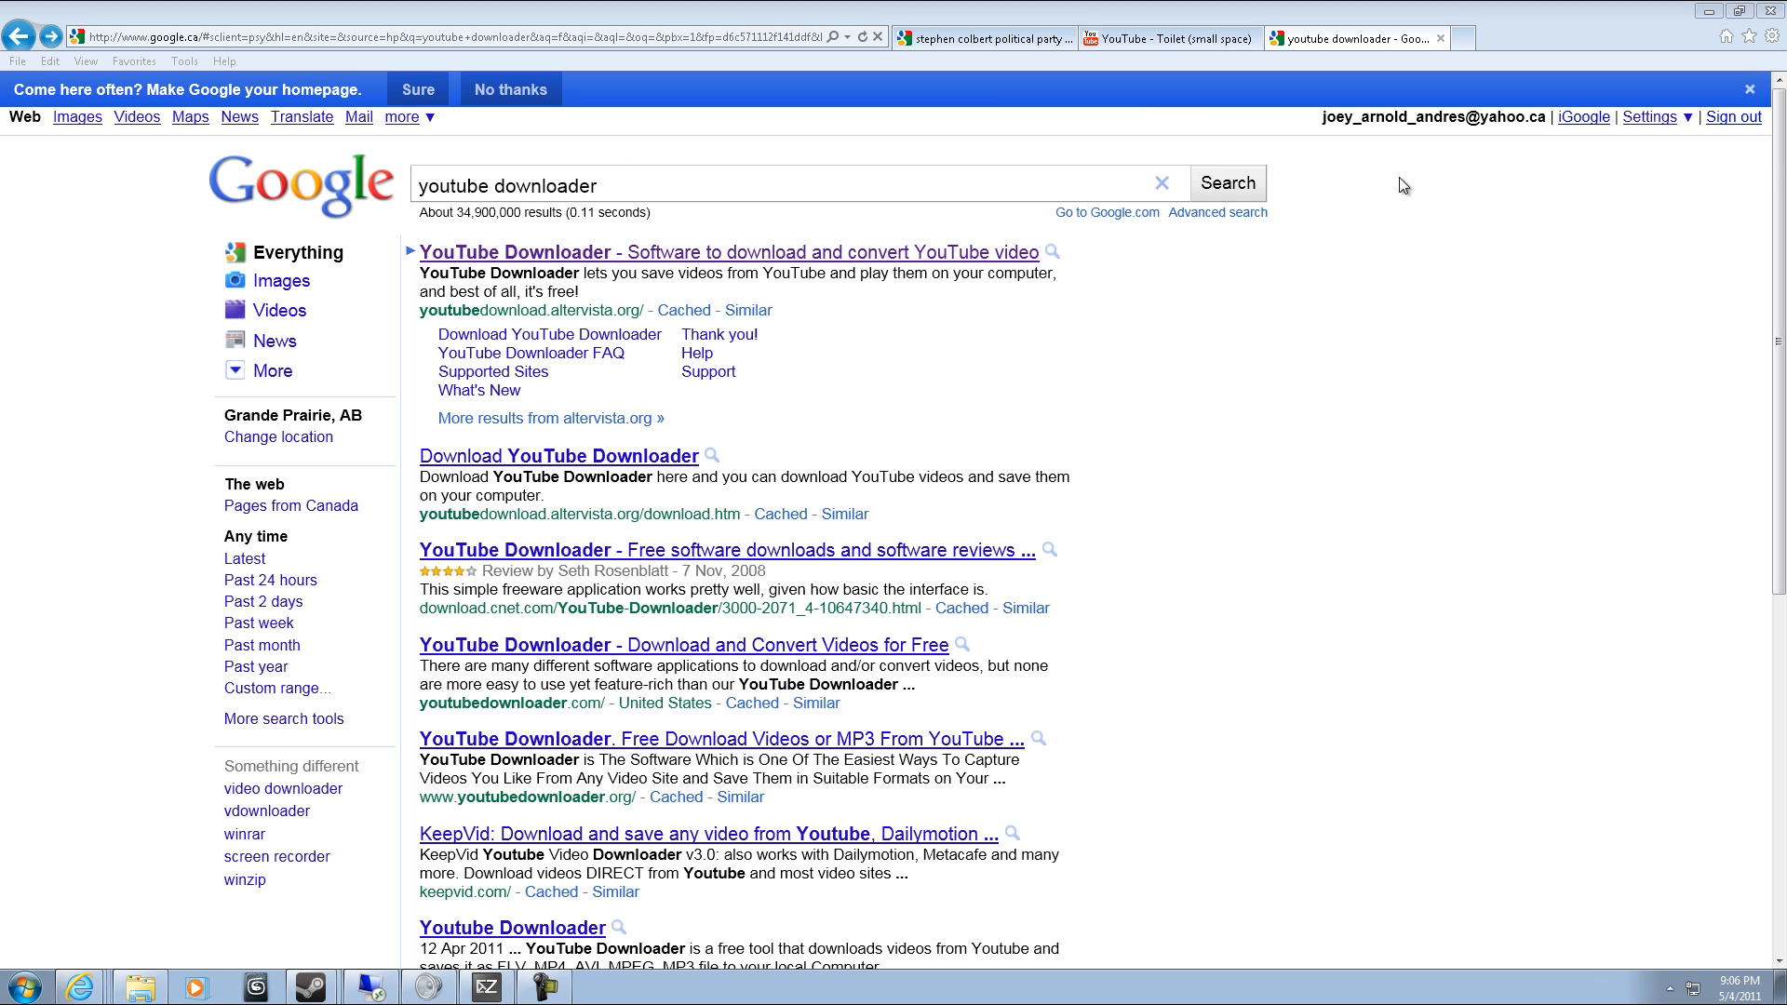
mouse_move(1479, 488)
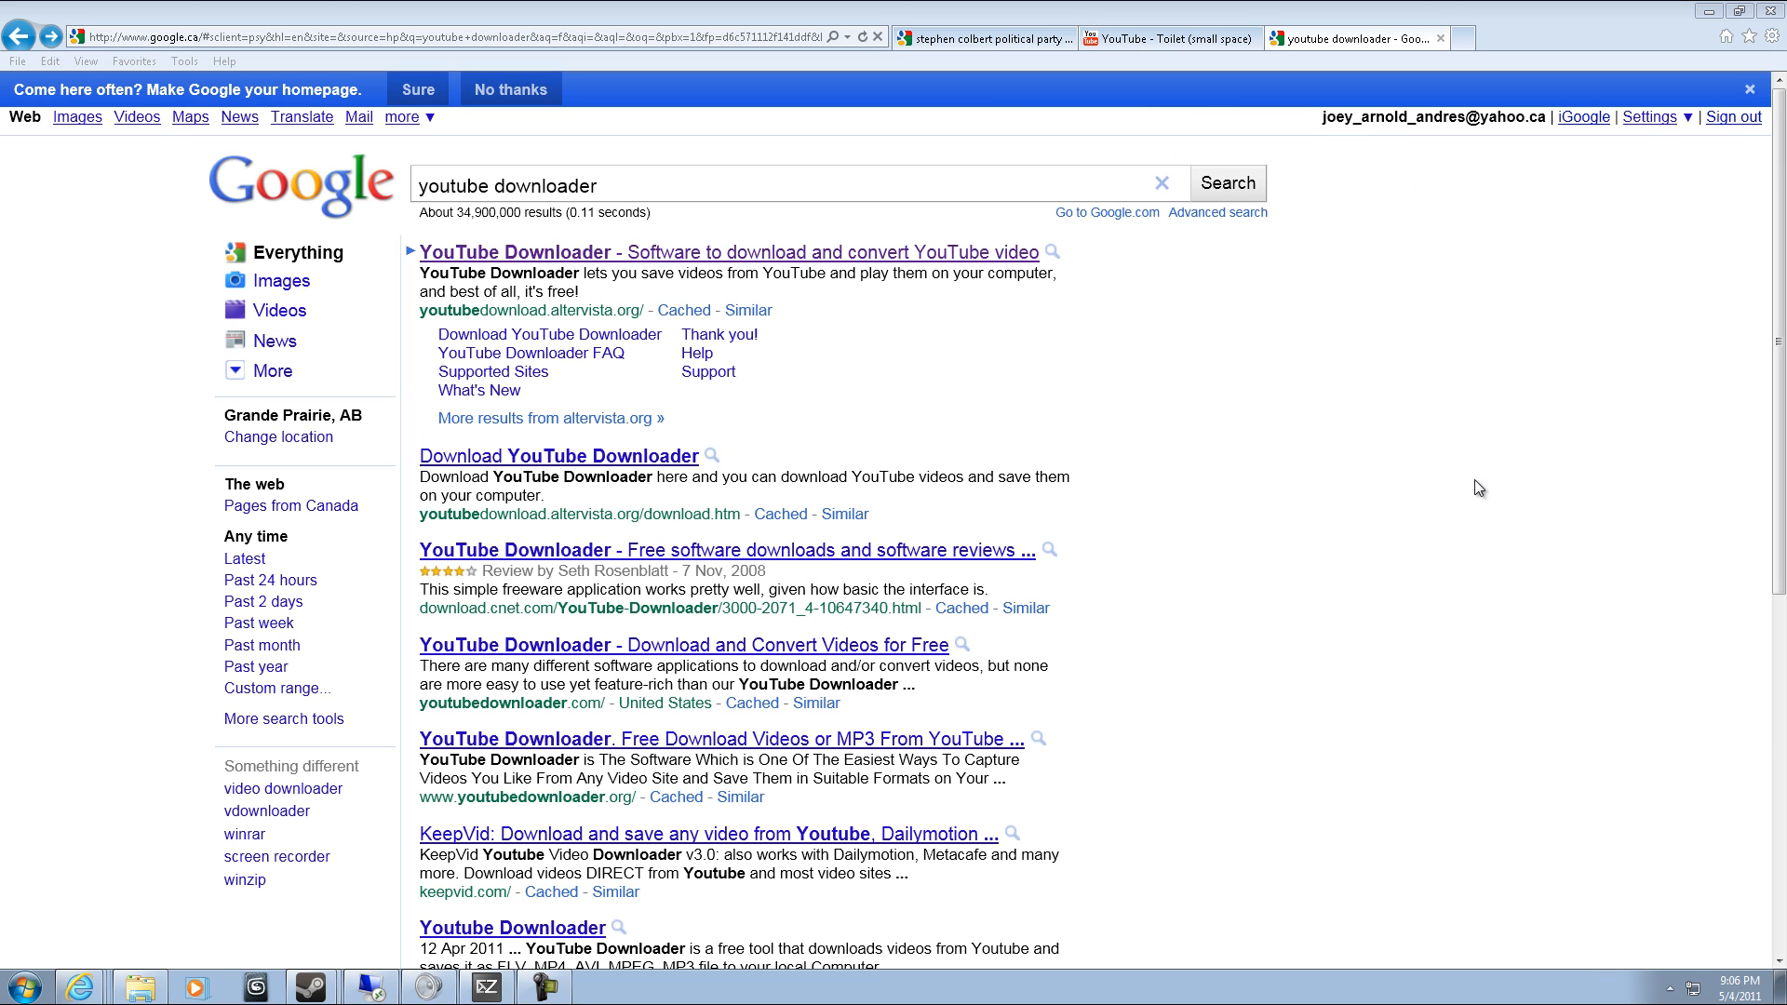
left_click(1669, 987)
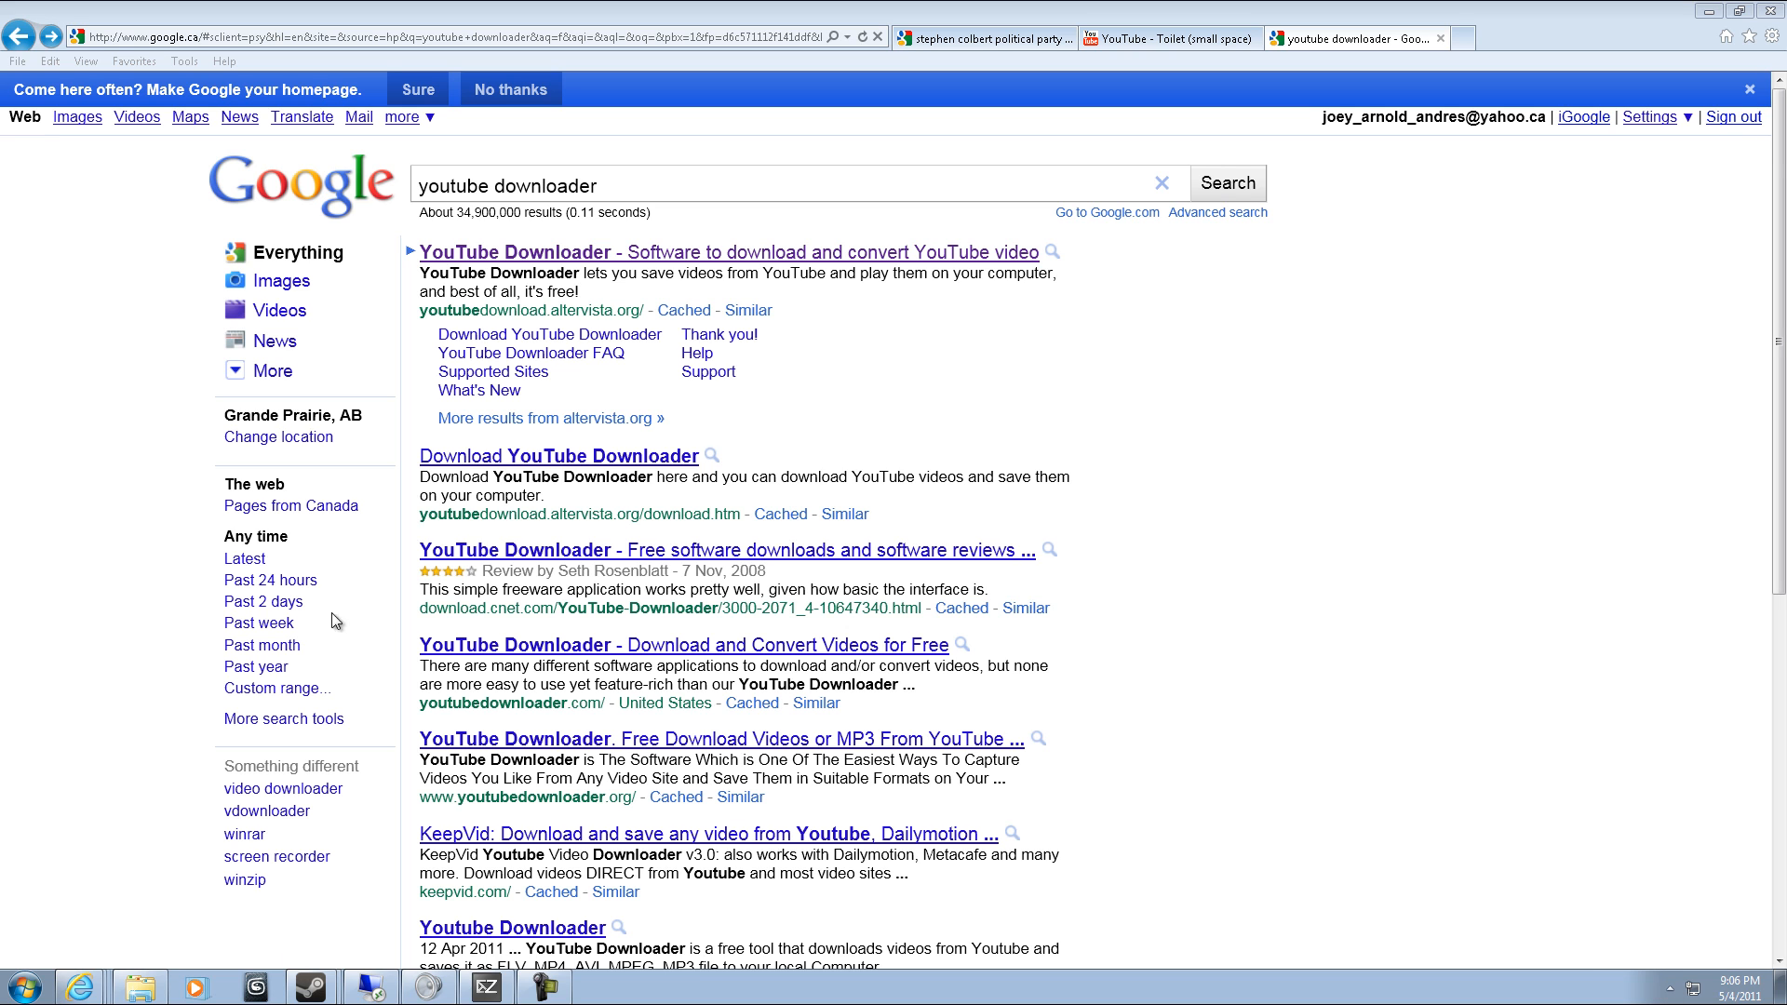
mouse_move(857, 381)
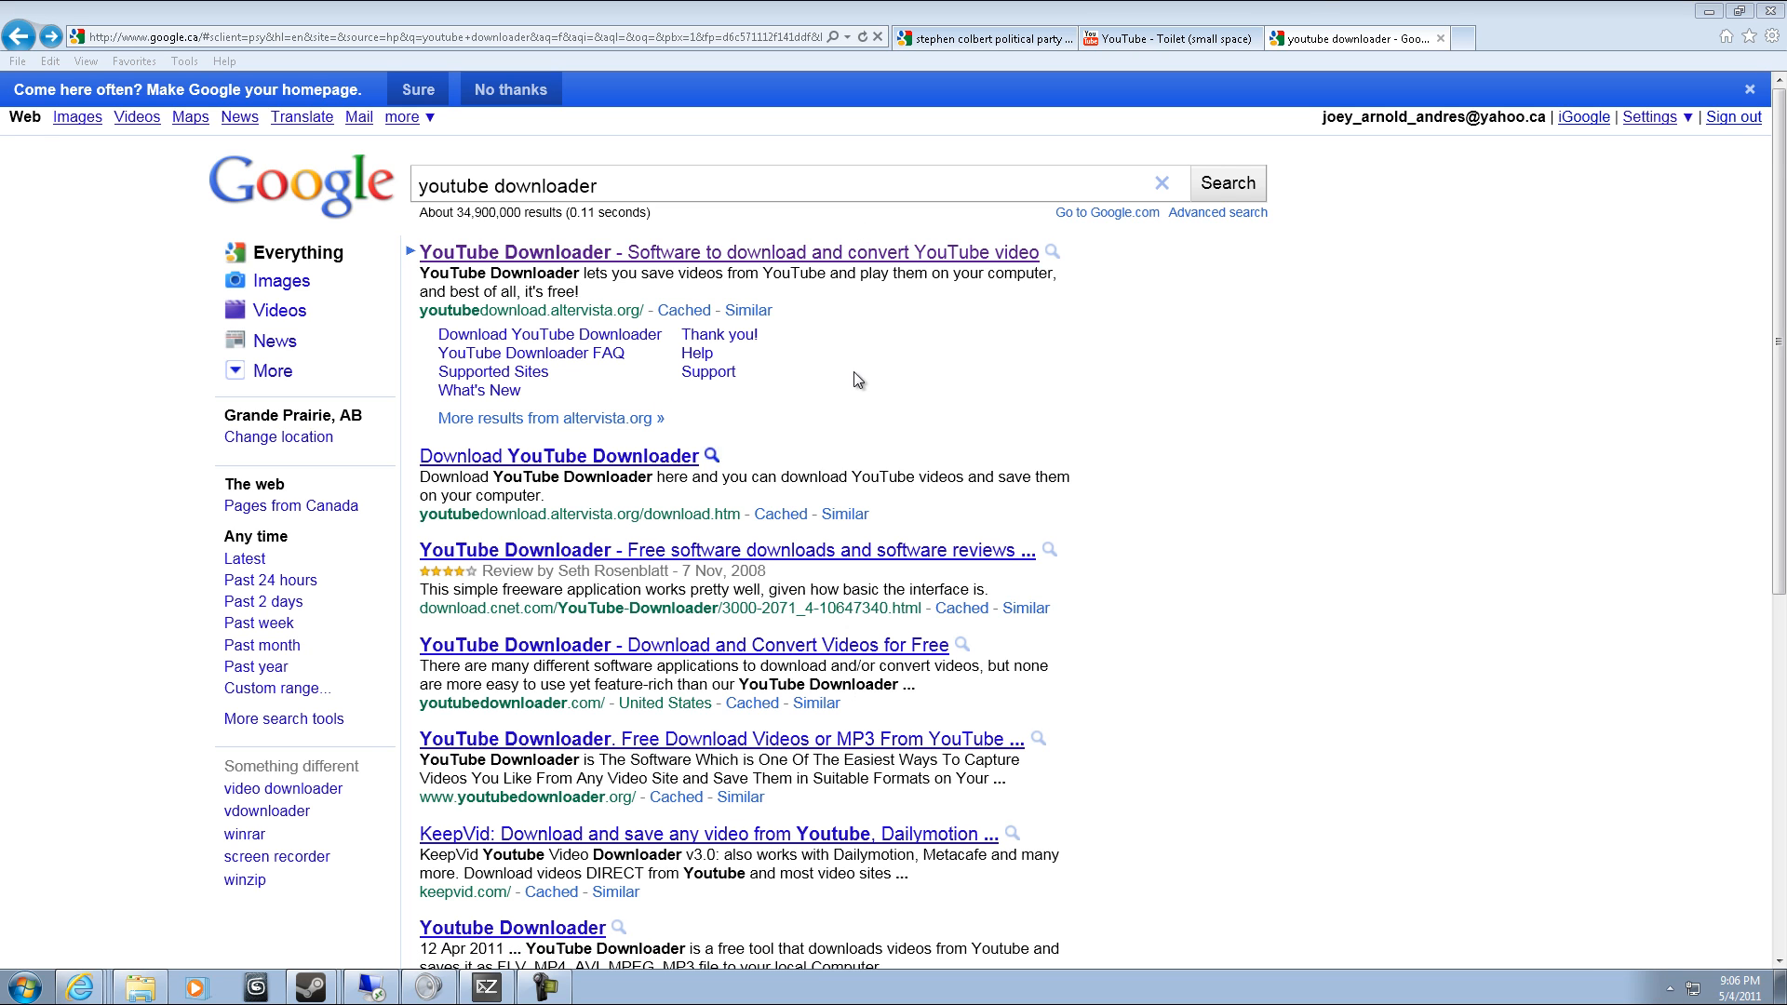
mouse_move(679, 260)
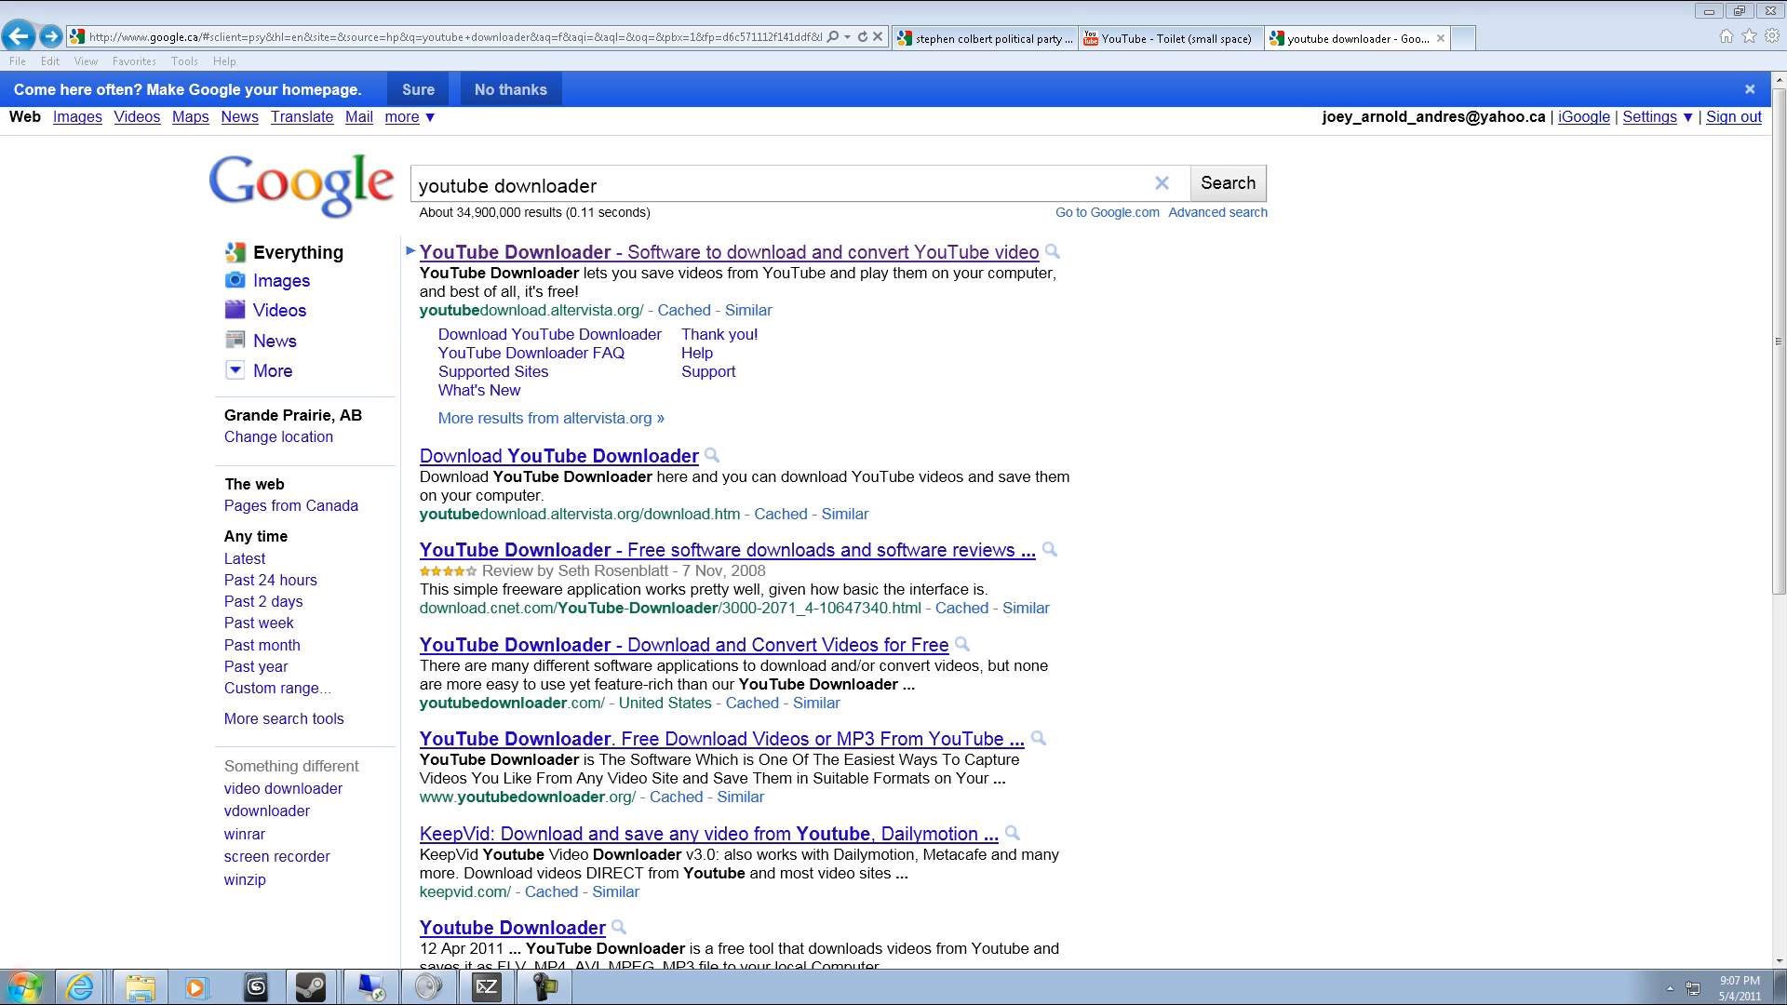
left_click(15, 983)
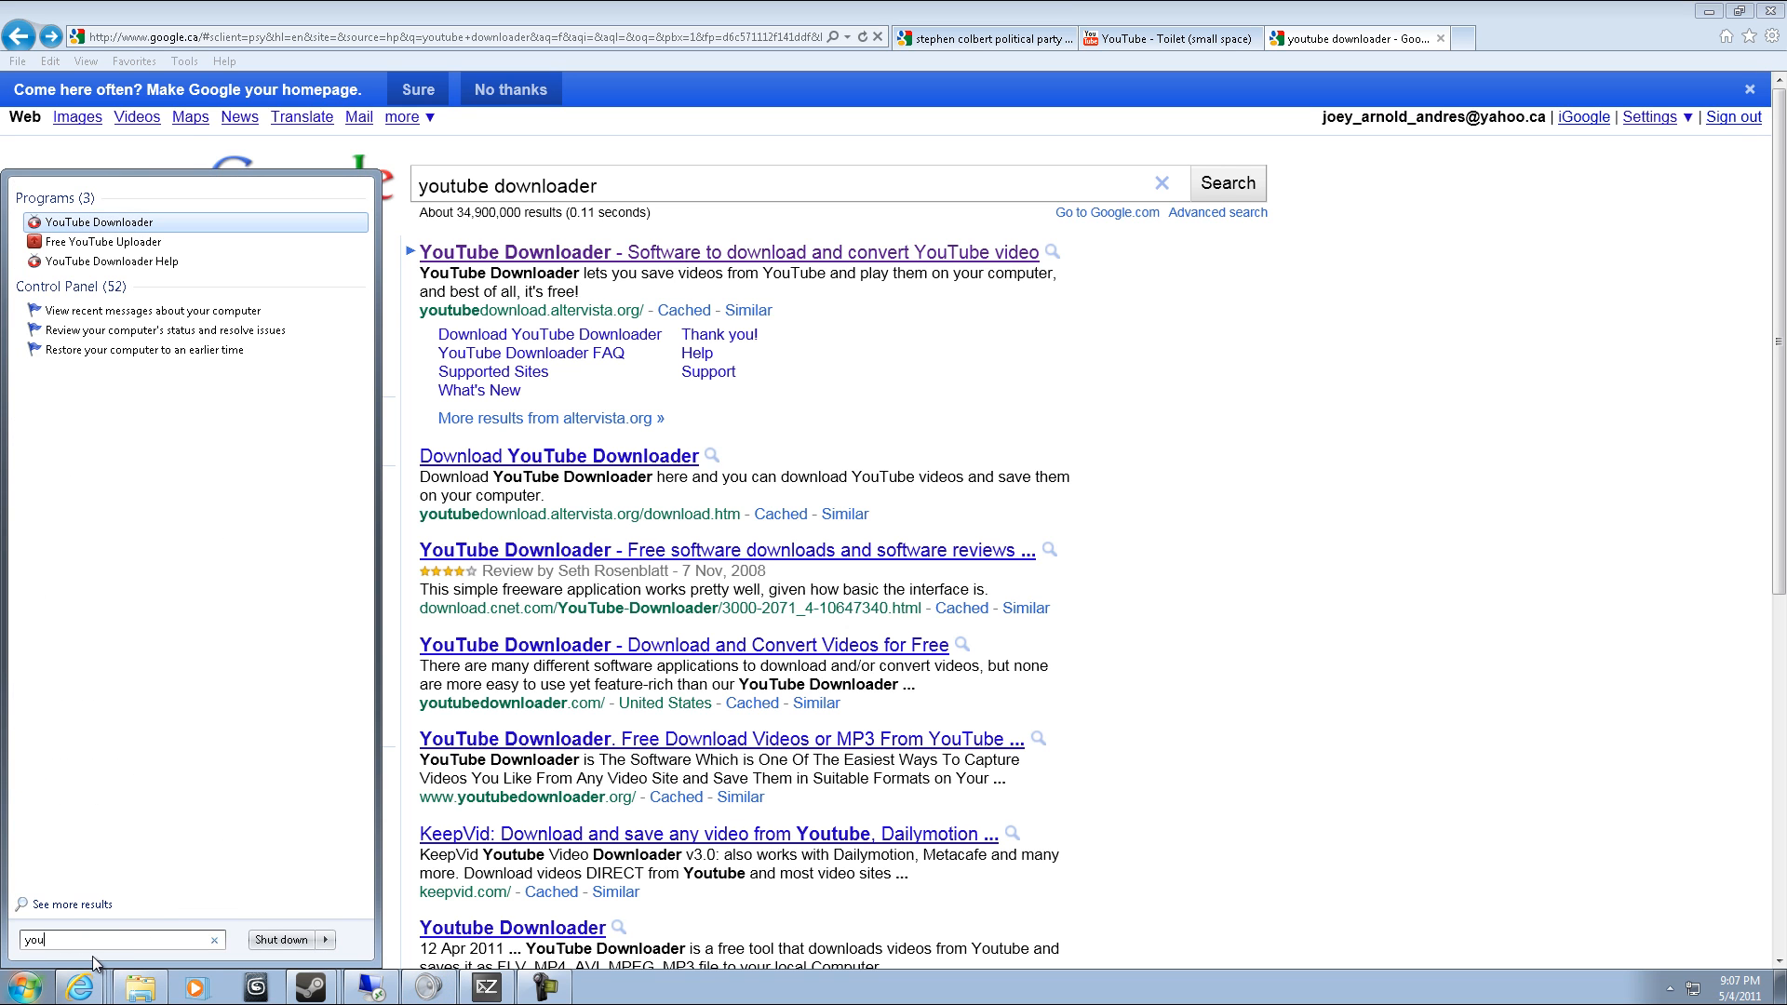
type("tube")
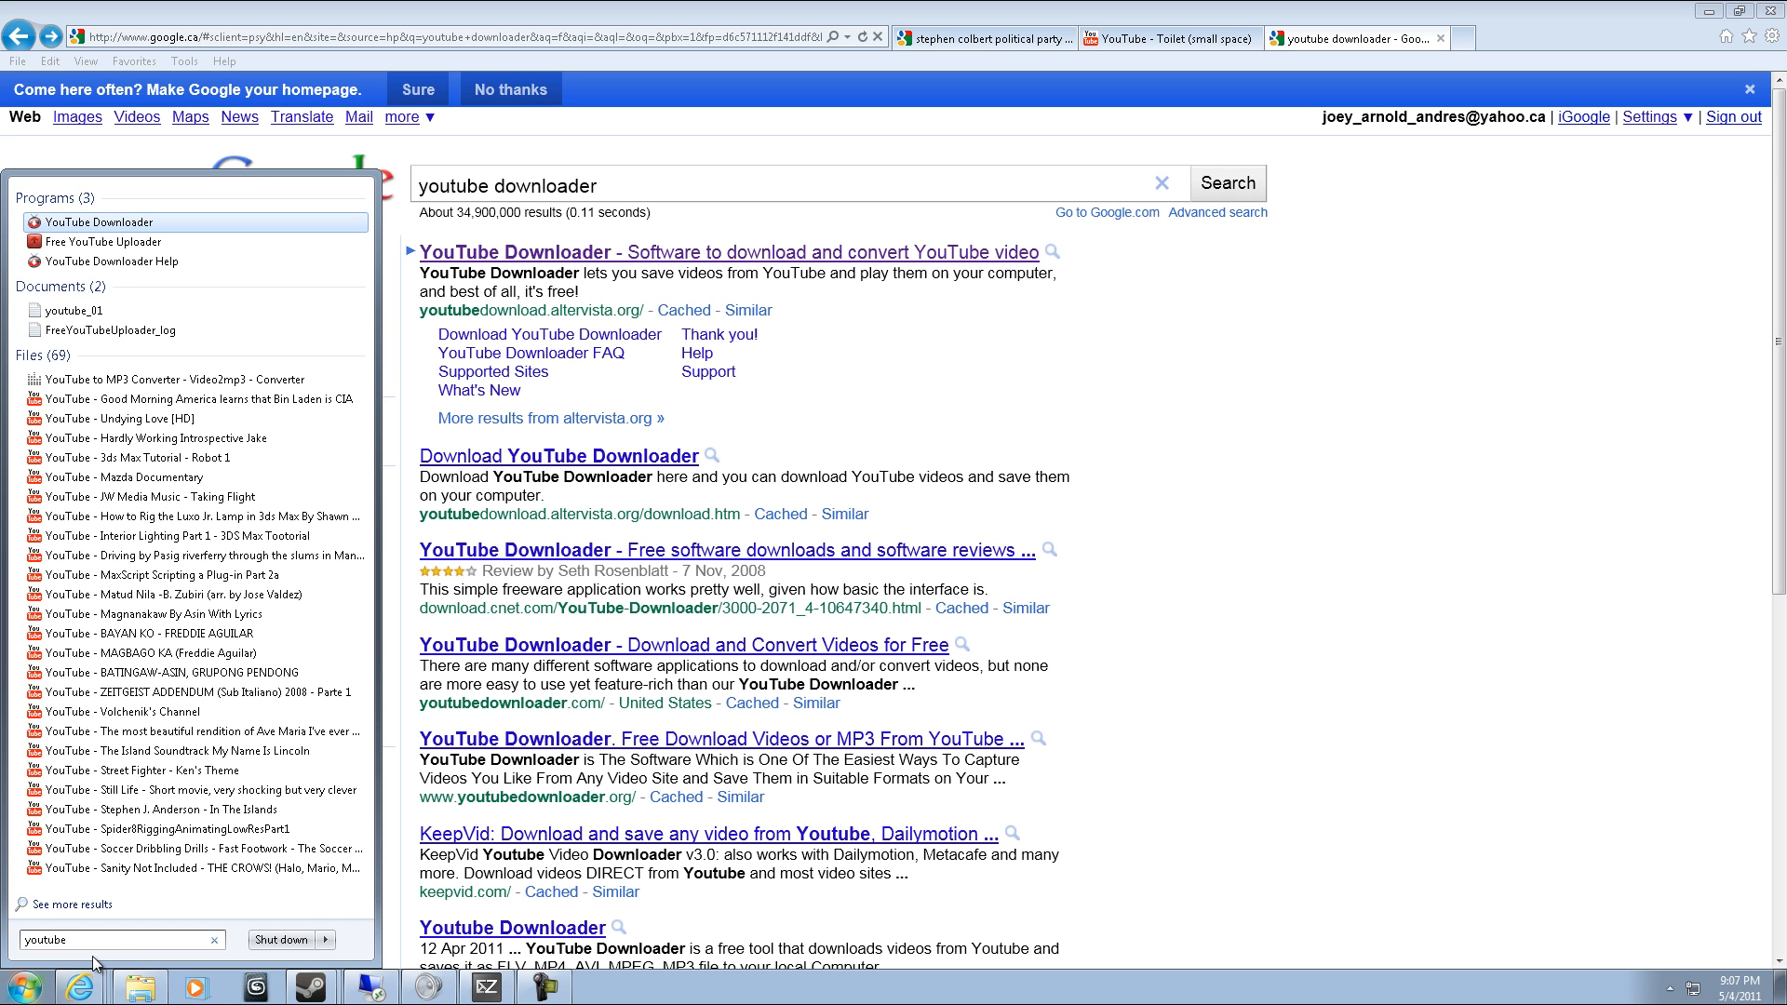
left_click(31, 986)
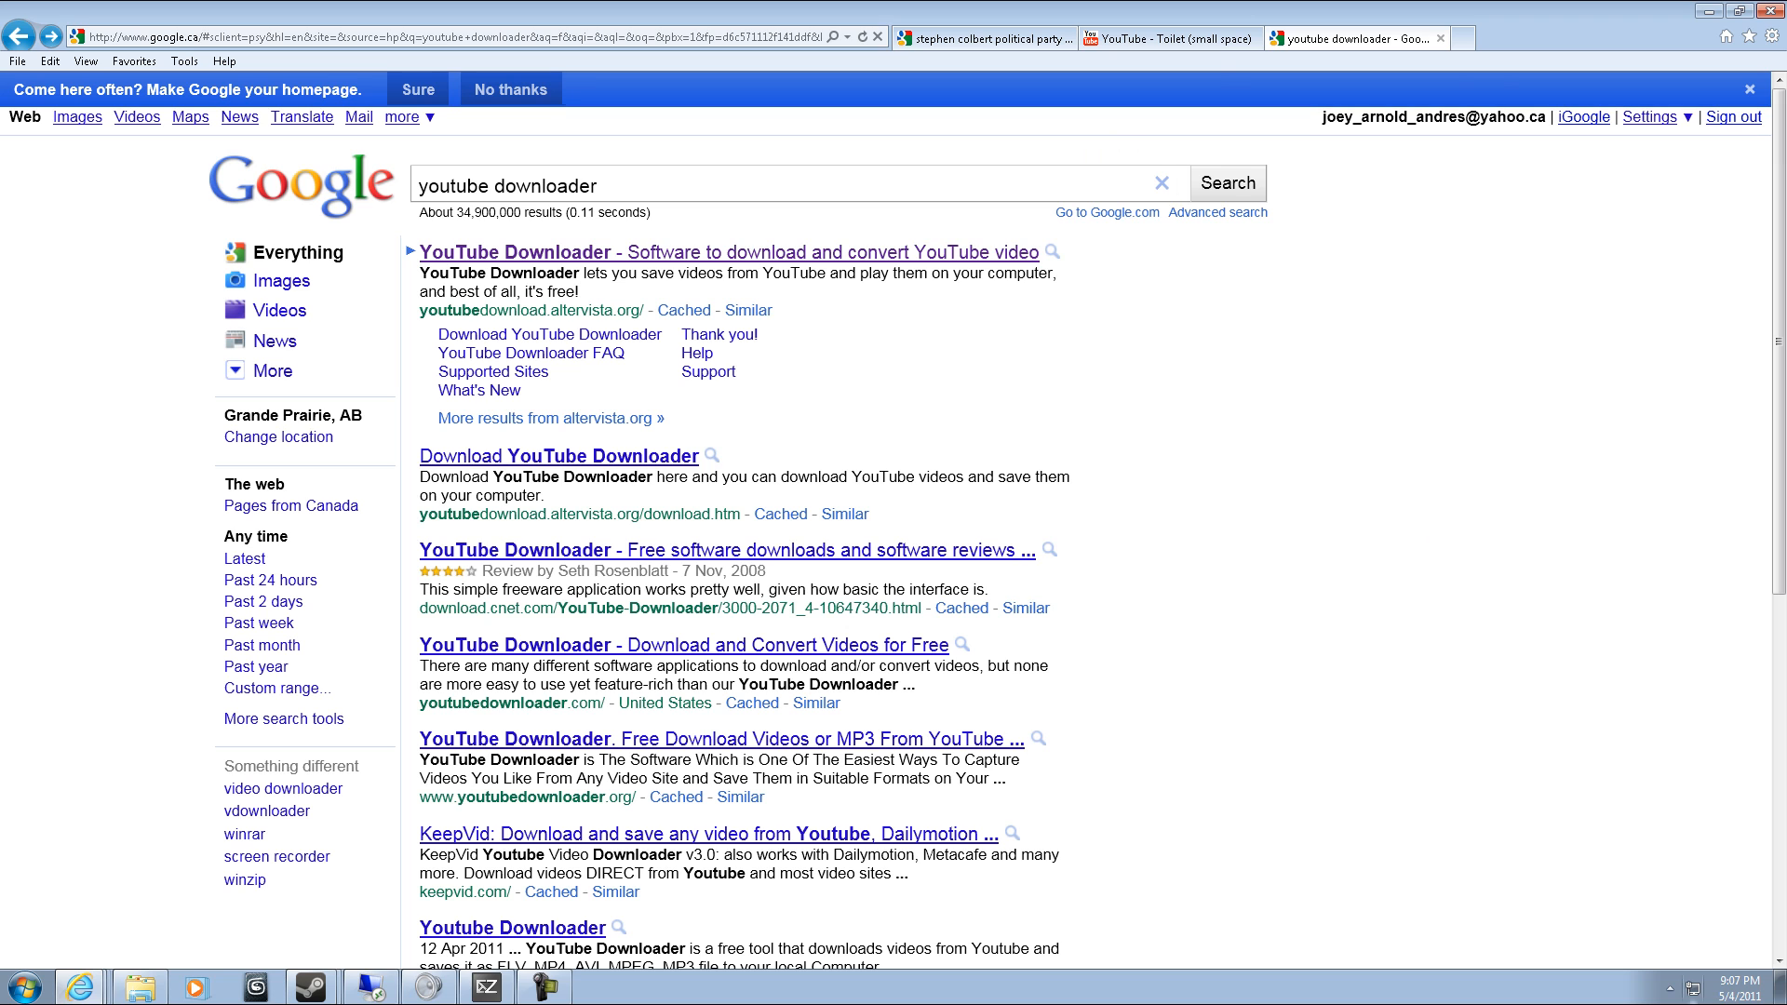
mouse_move(1224, 71)
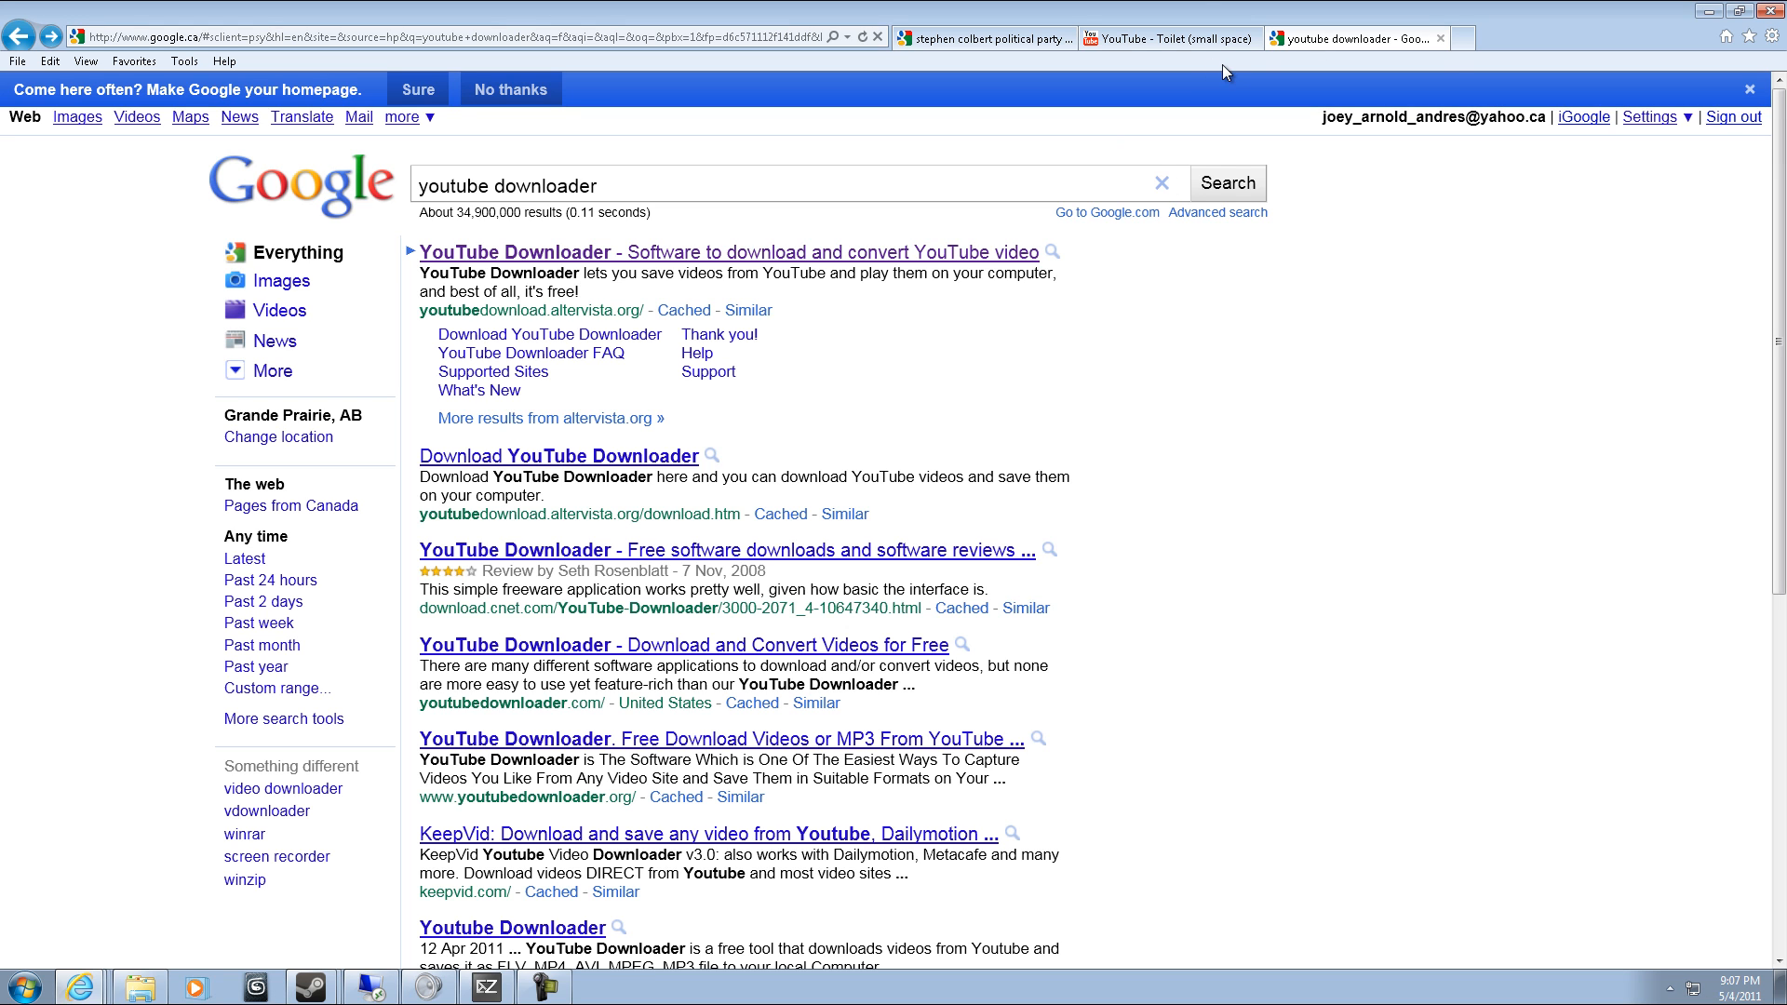
Launch Xilisoft via Start search 'xili' and add 'matchmoving video original' from 3dJoe Librarires.
left_click(15, 986)
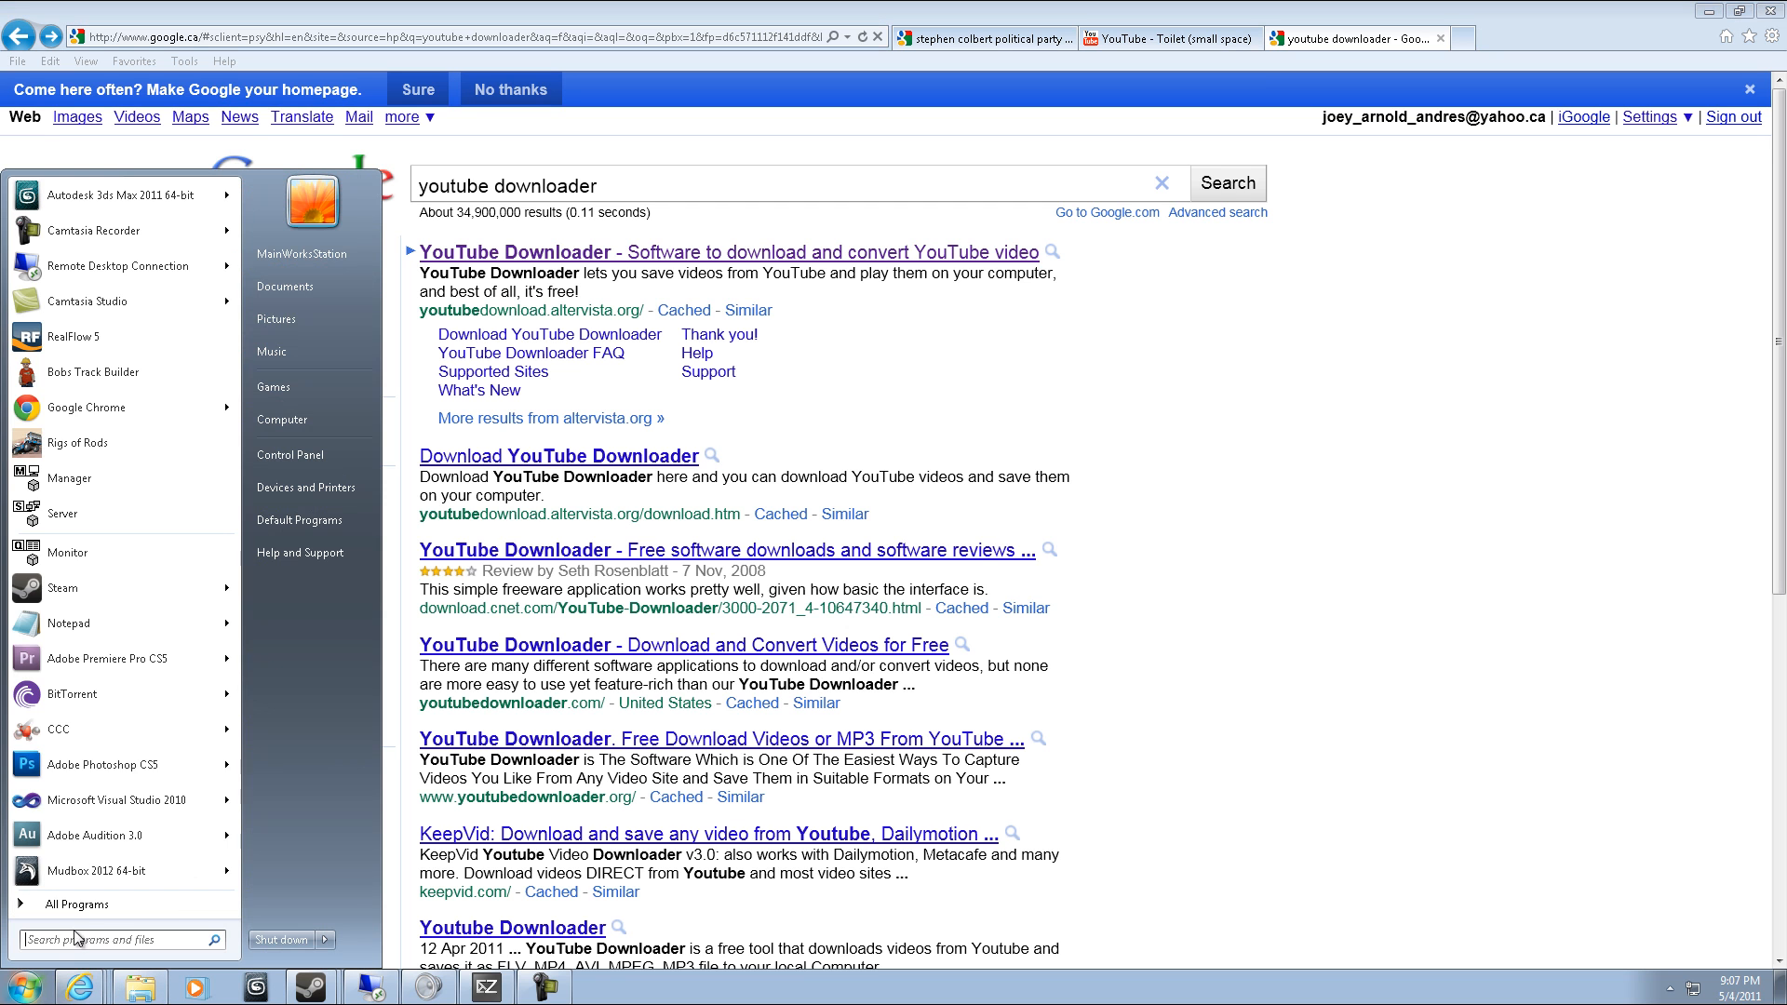
type("xili")
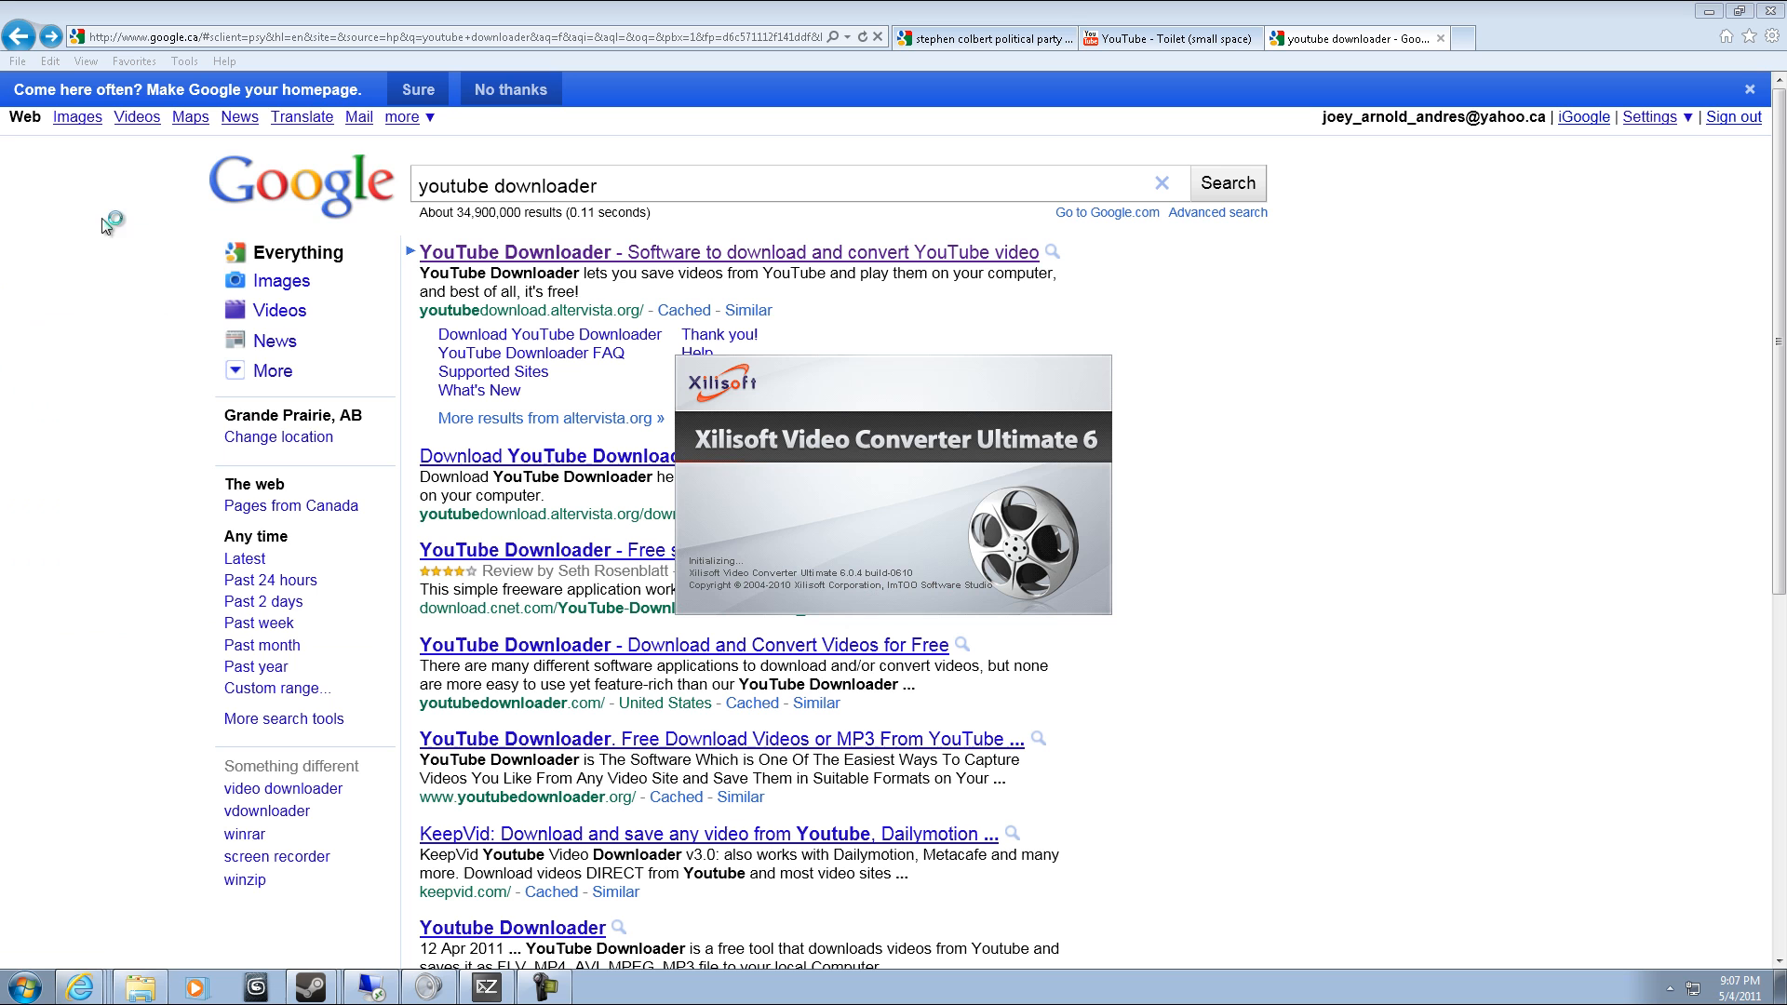
mouse_move(787, 212)
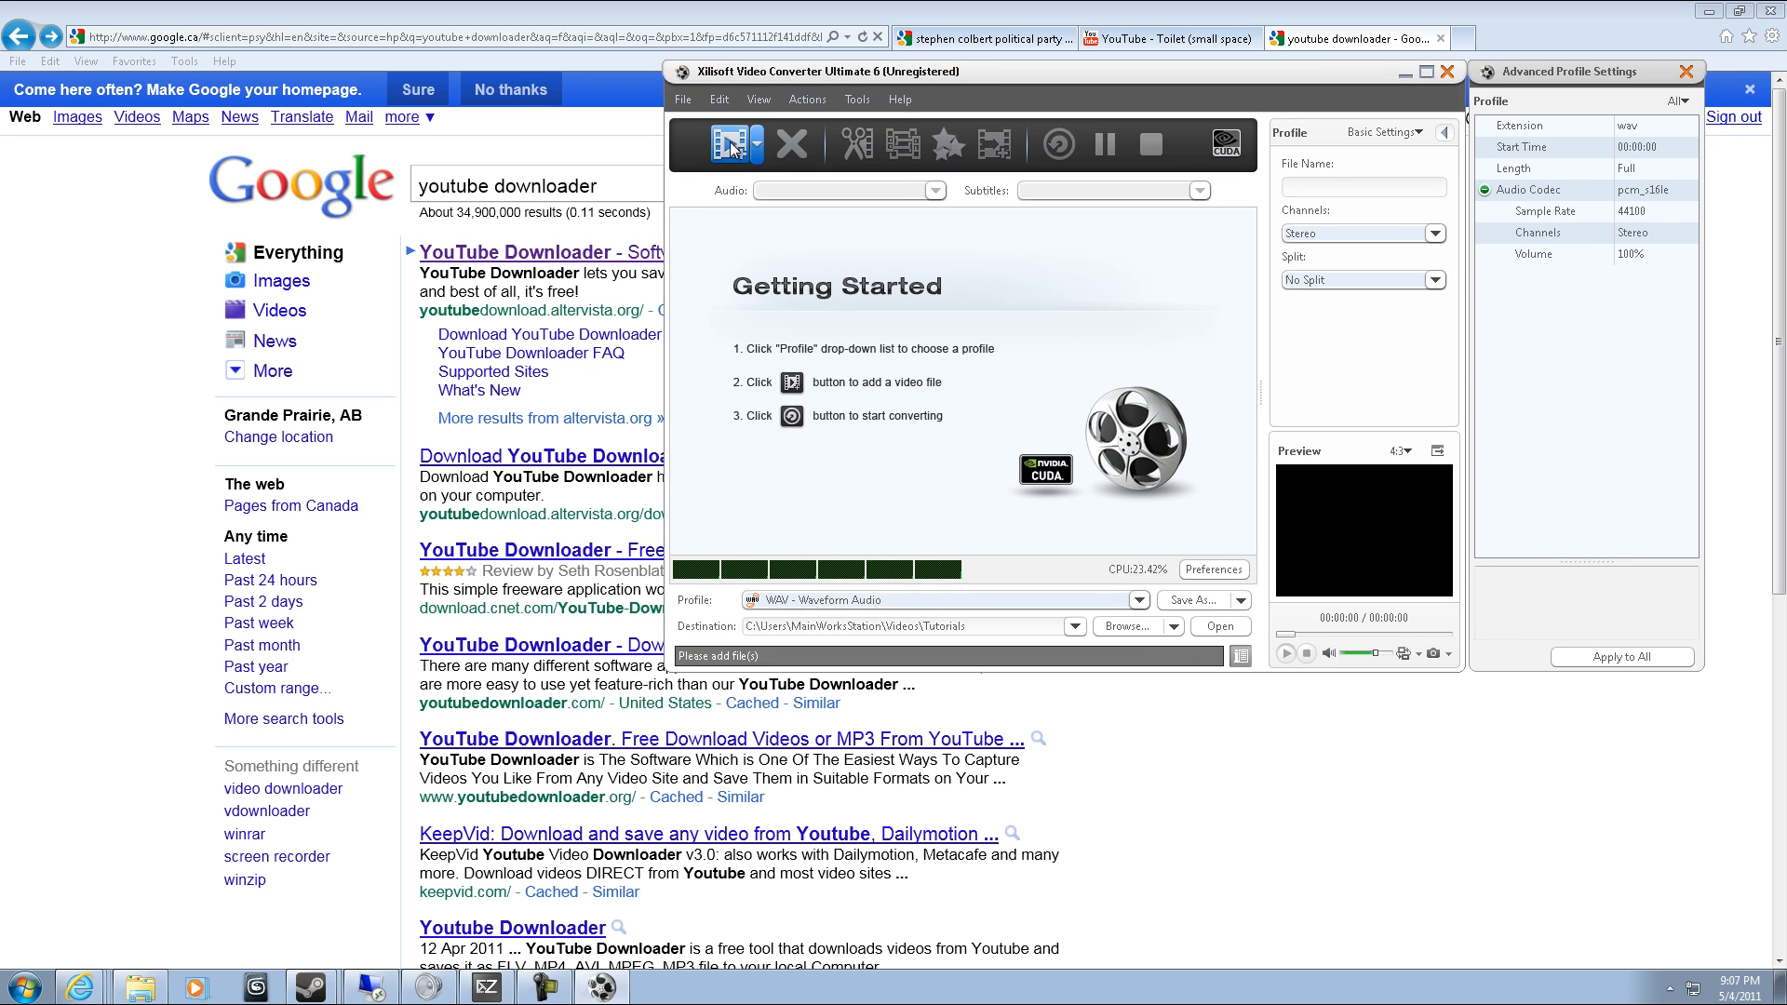
left_click(727, 143)
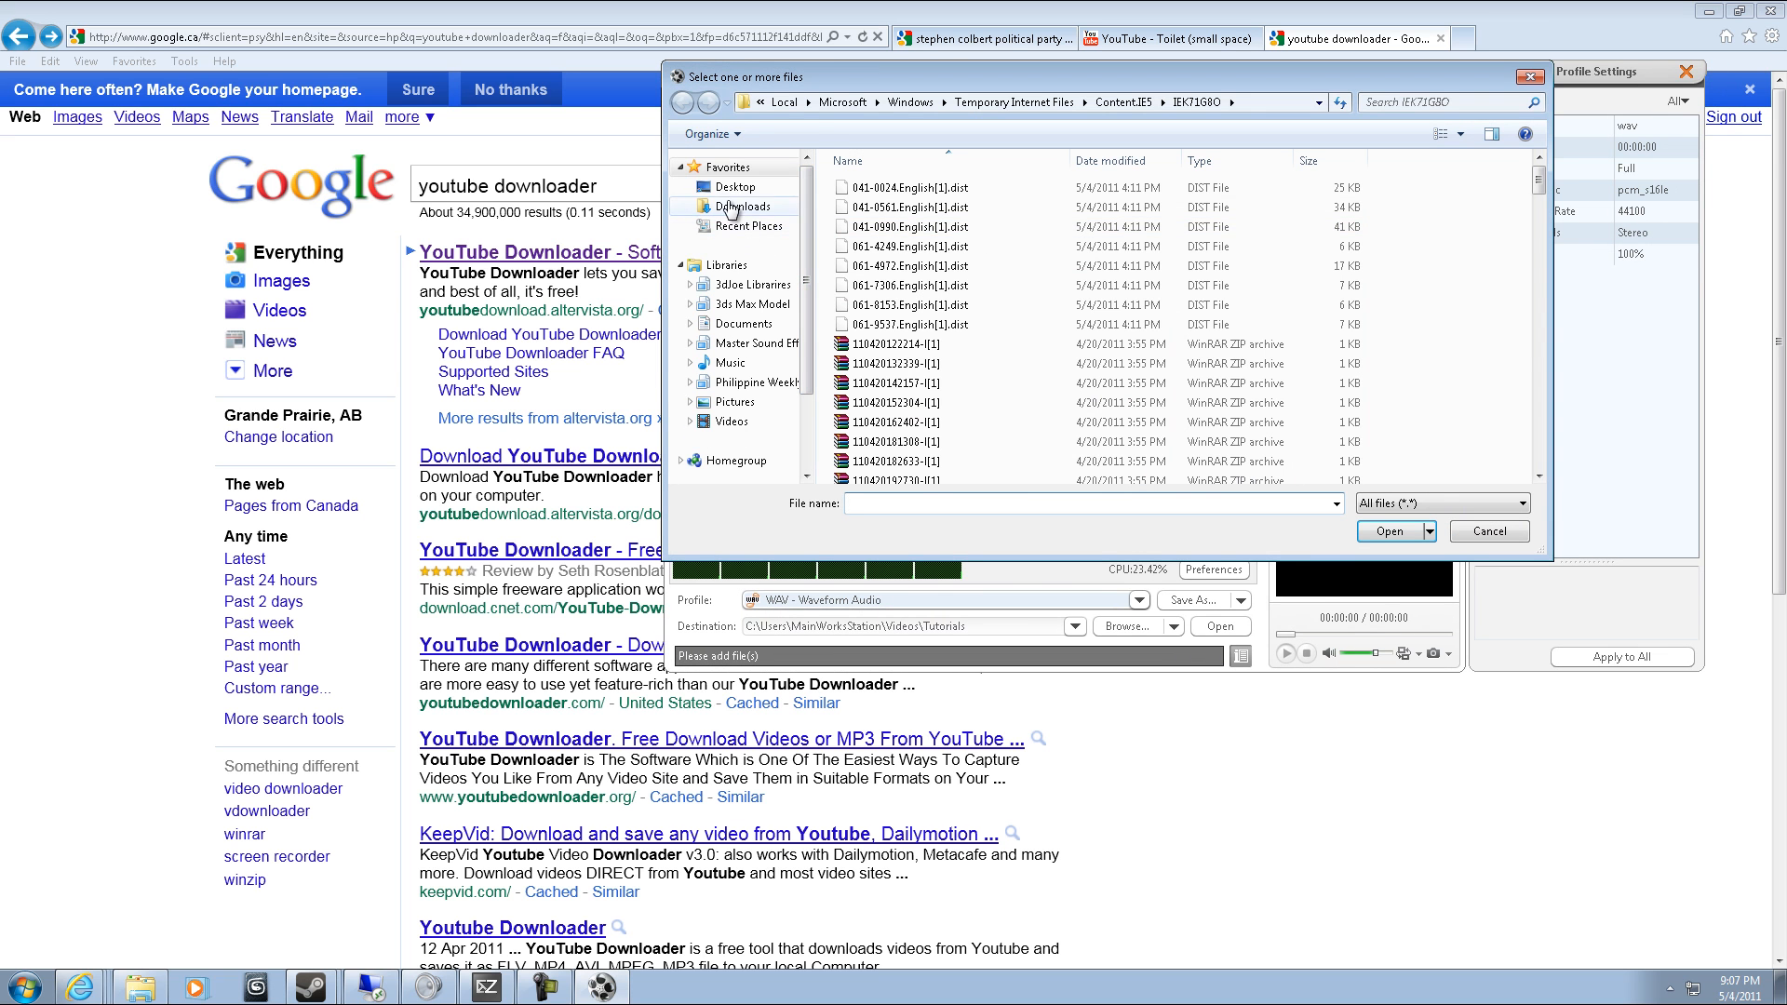
left_click(743, 206)
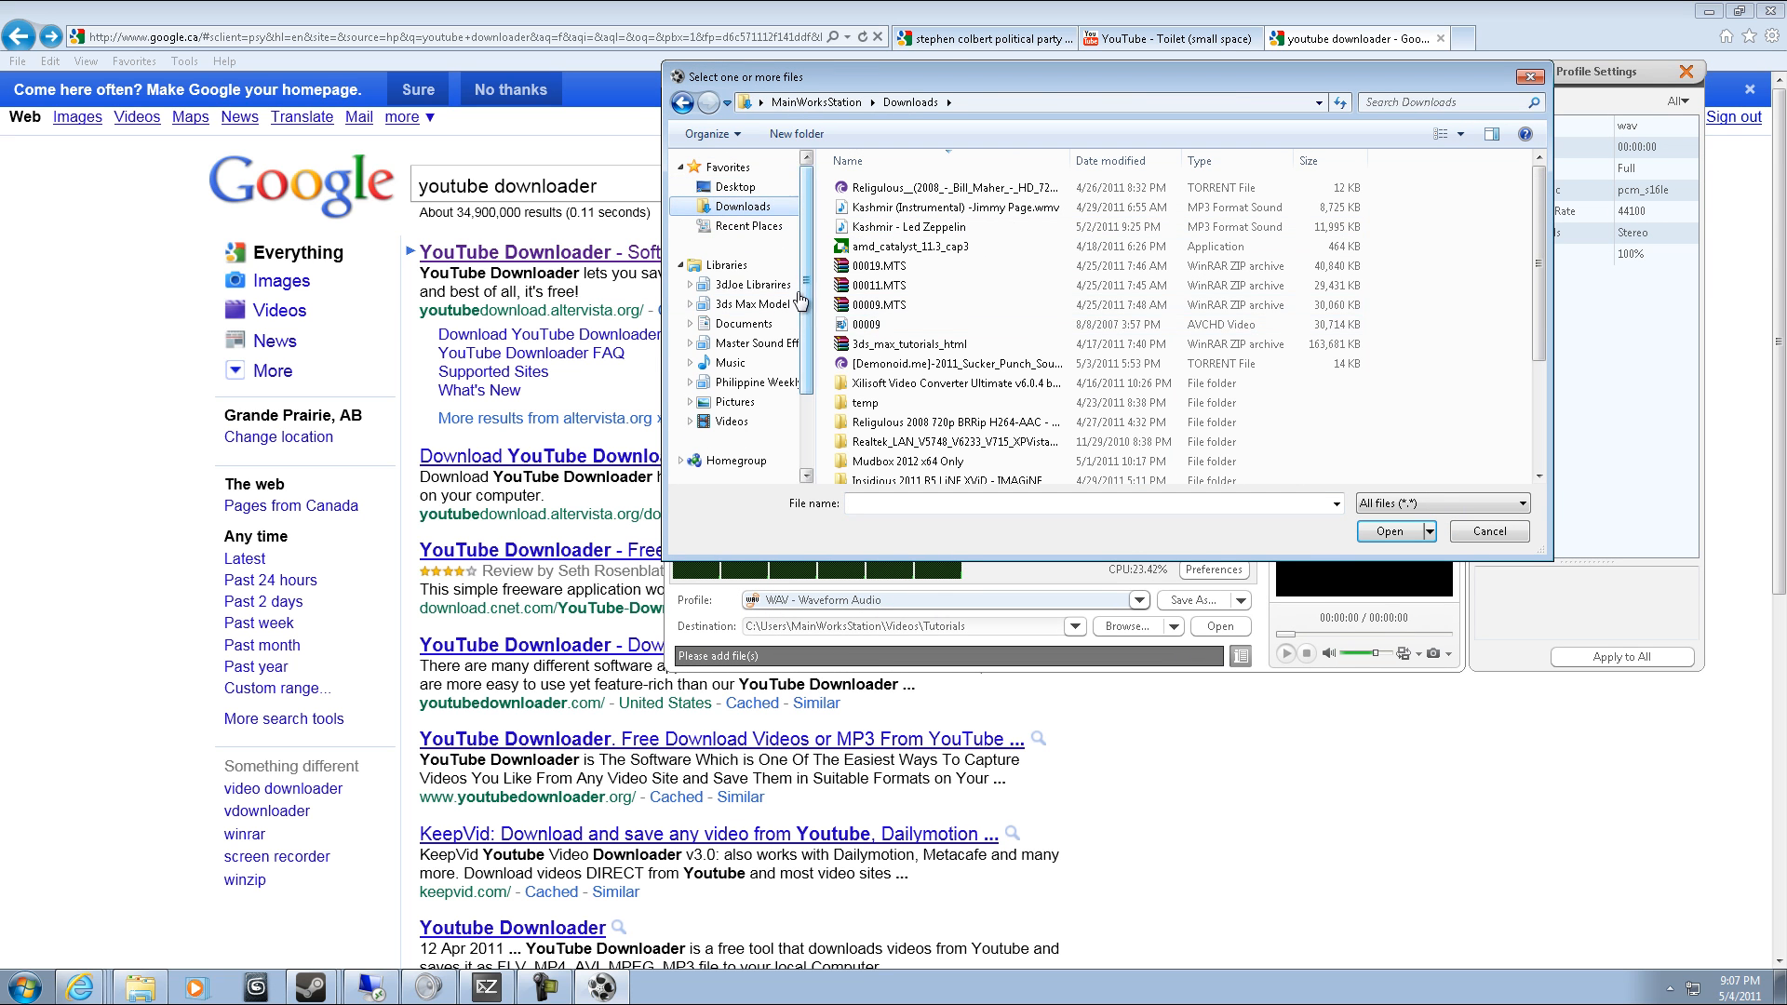
left_click(749, 284)
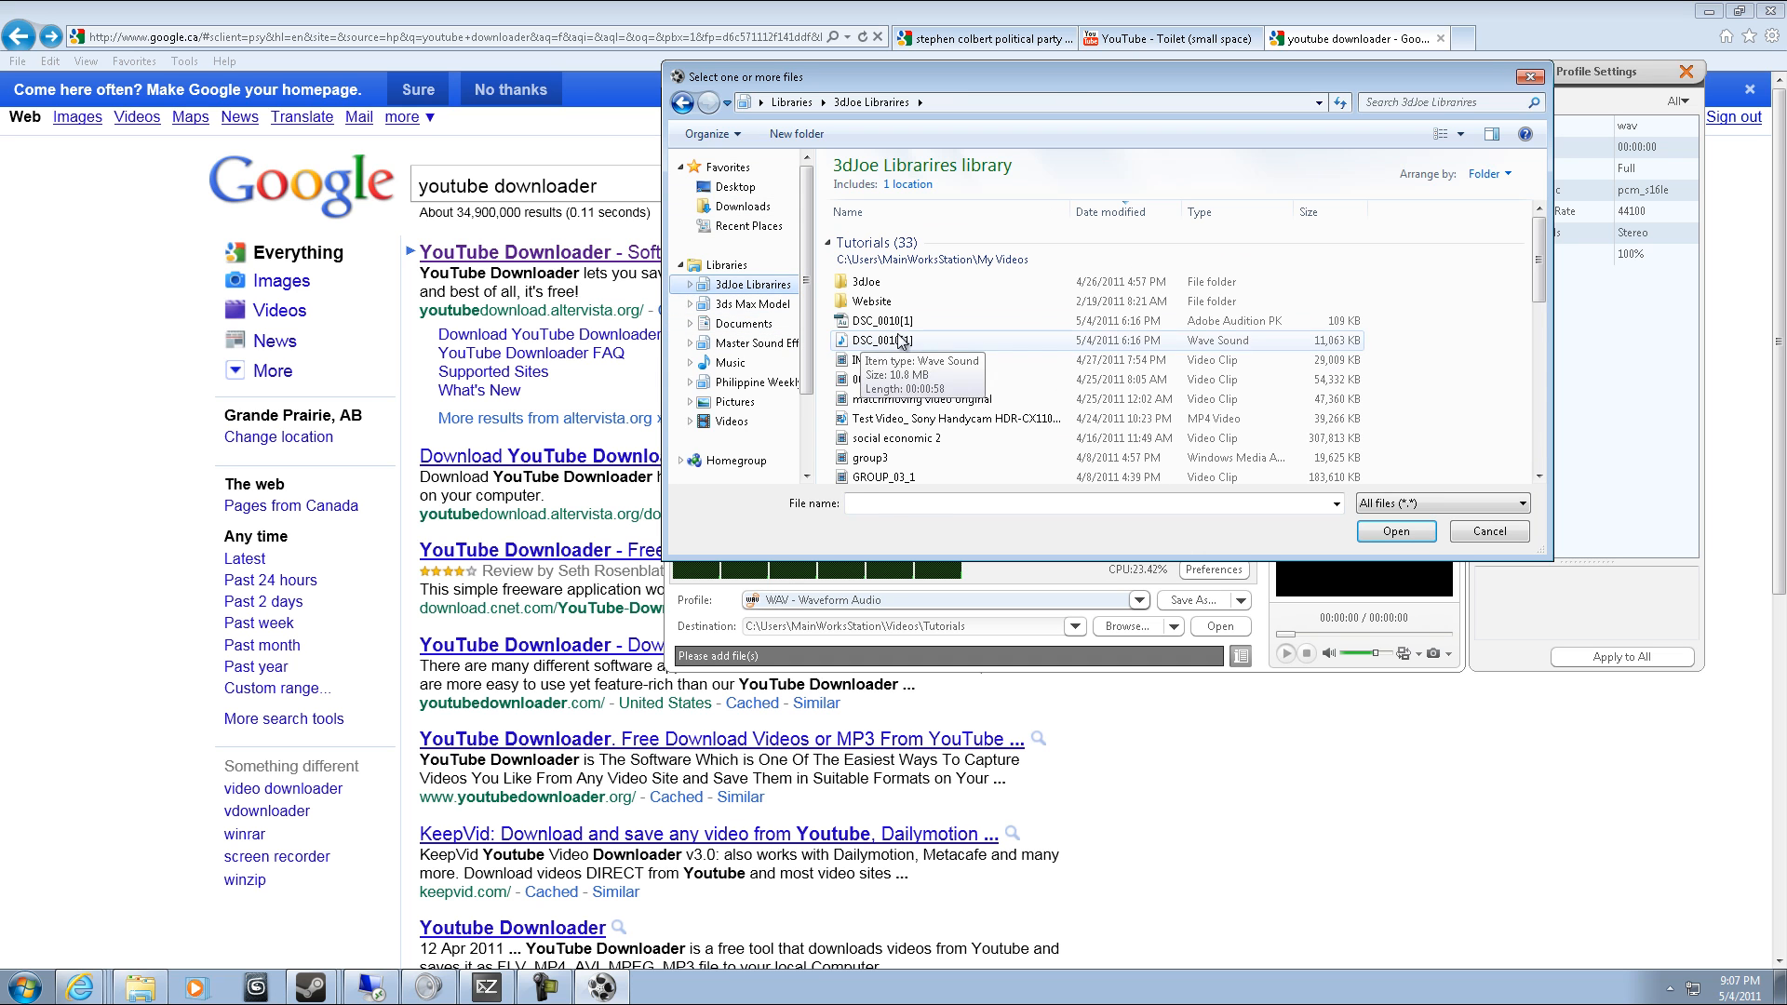
left_click(889, 379)
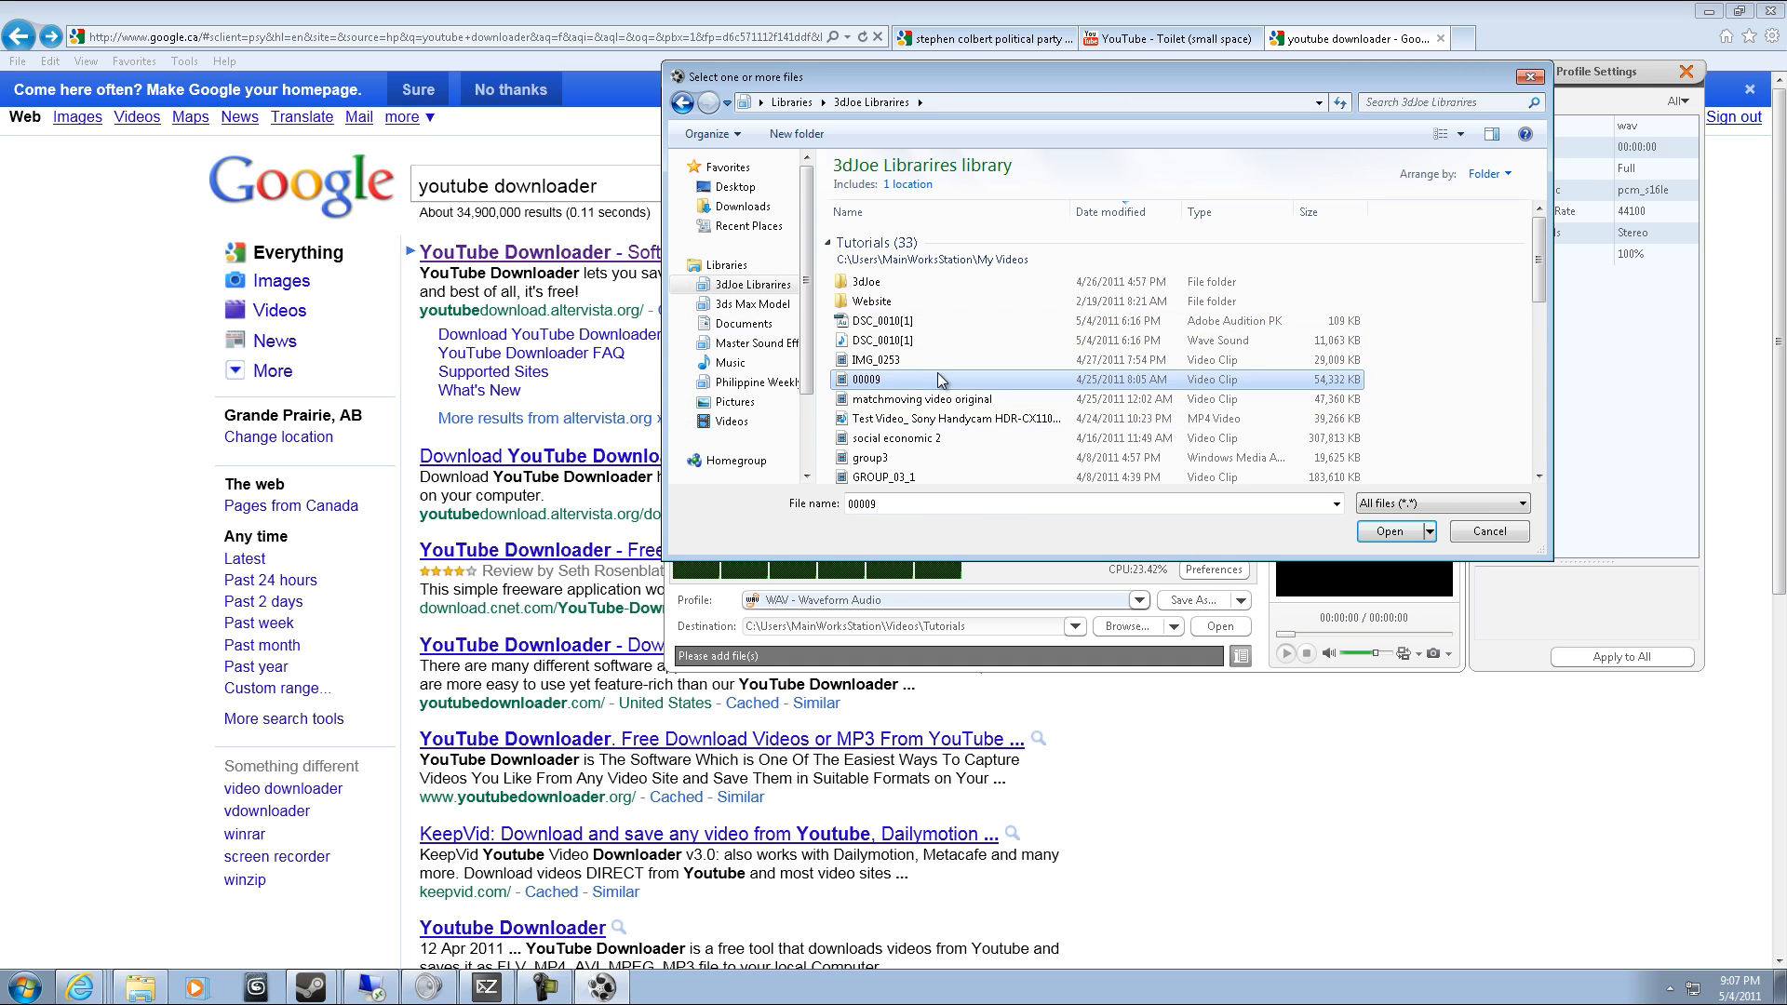
left_click(912, 313)
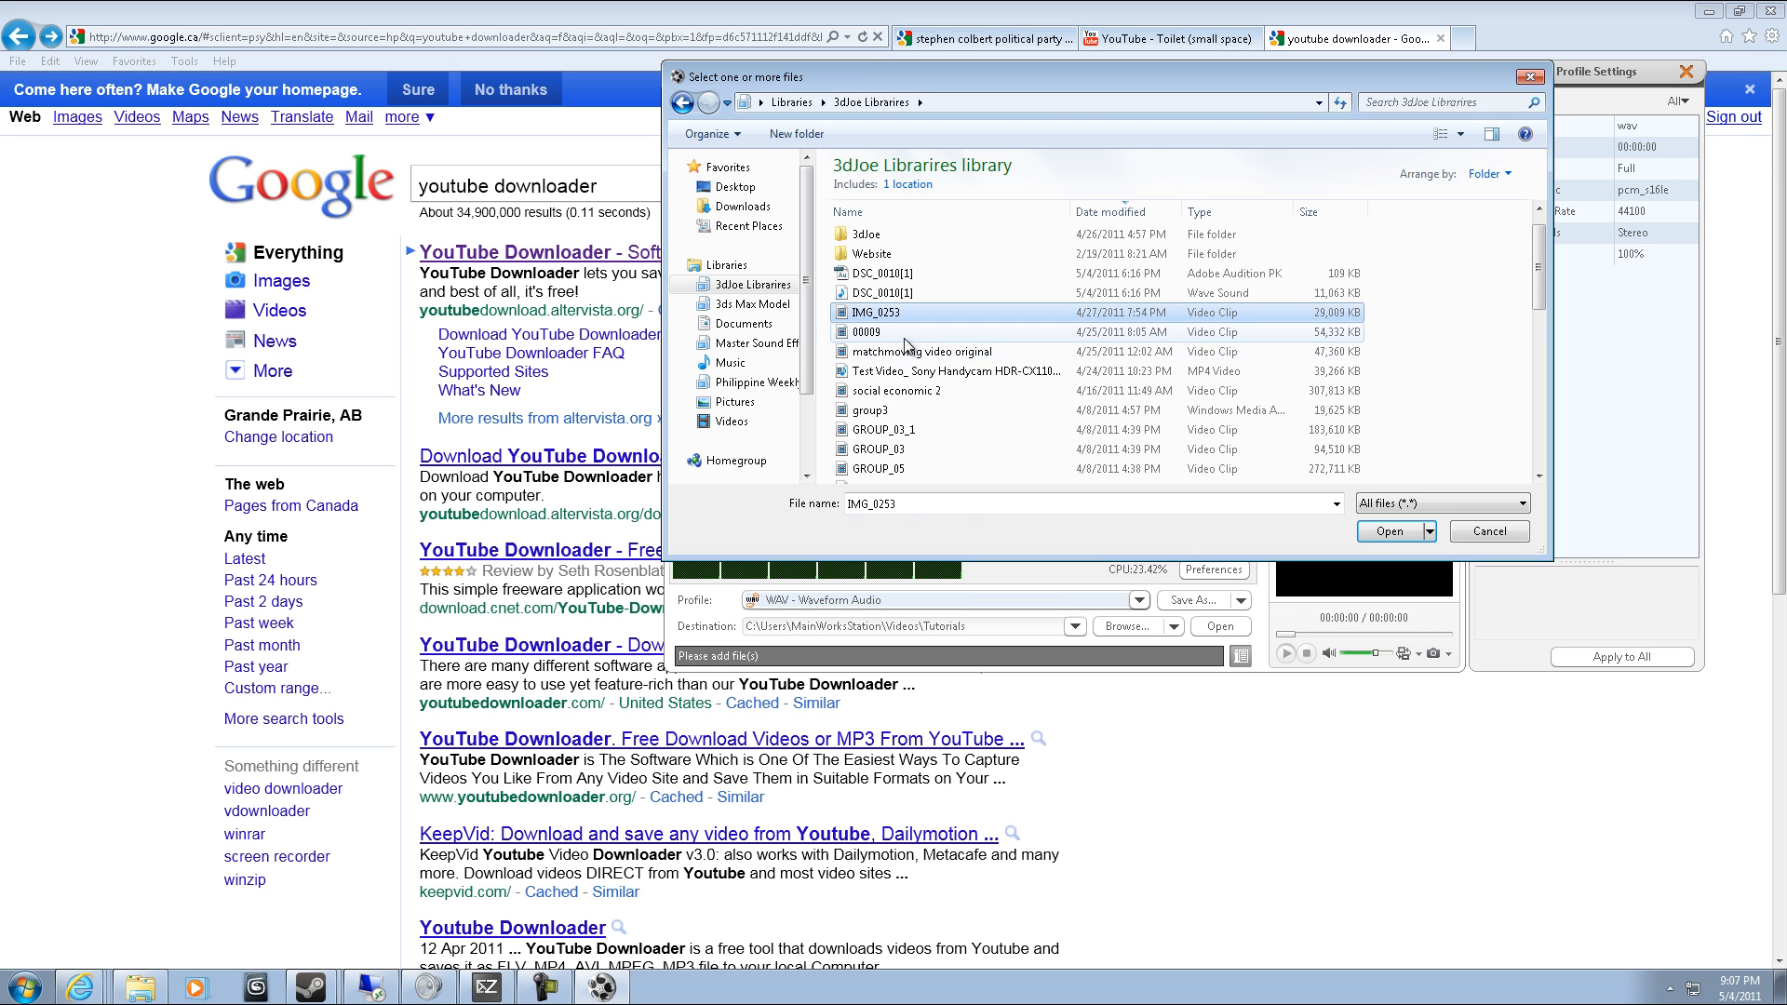
left_click(925, 351)
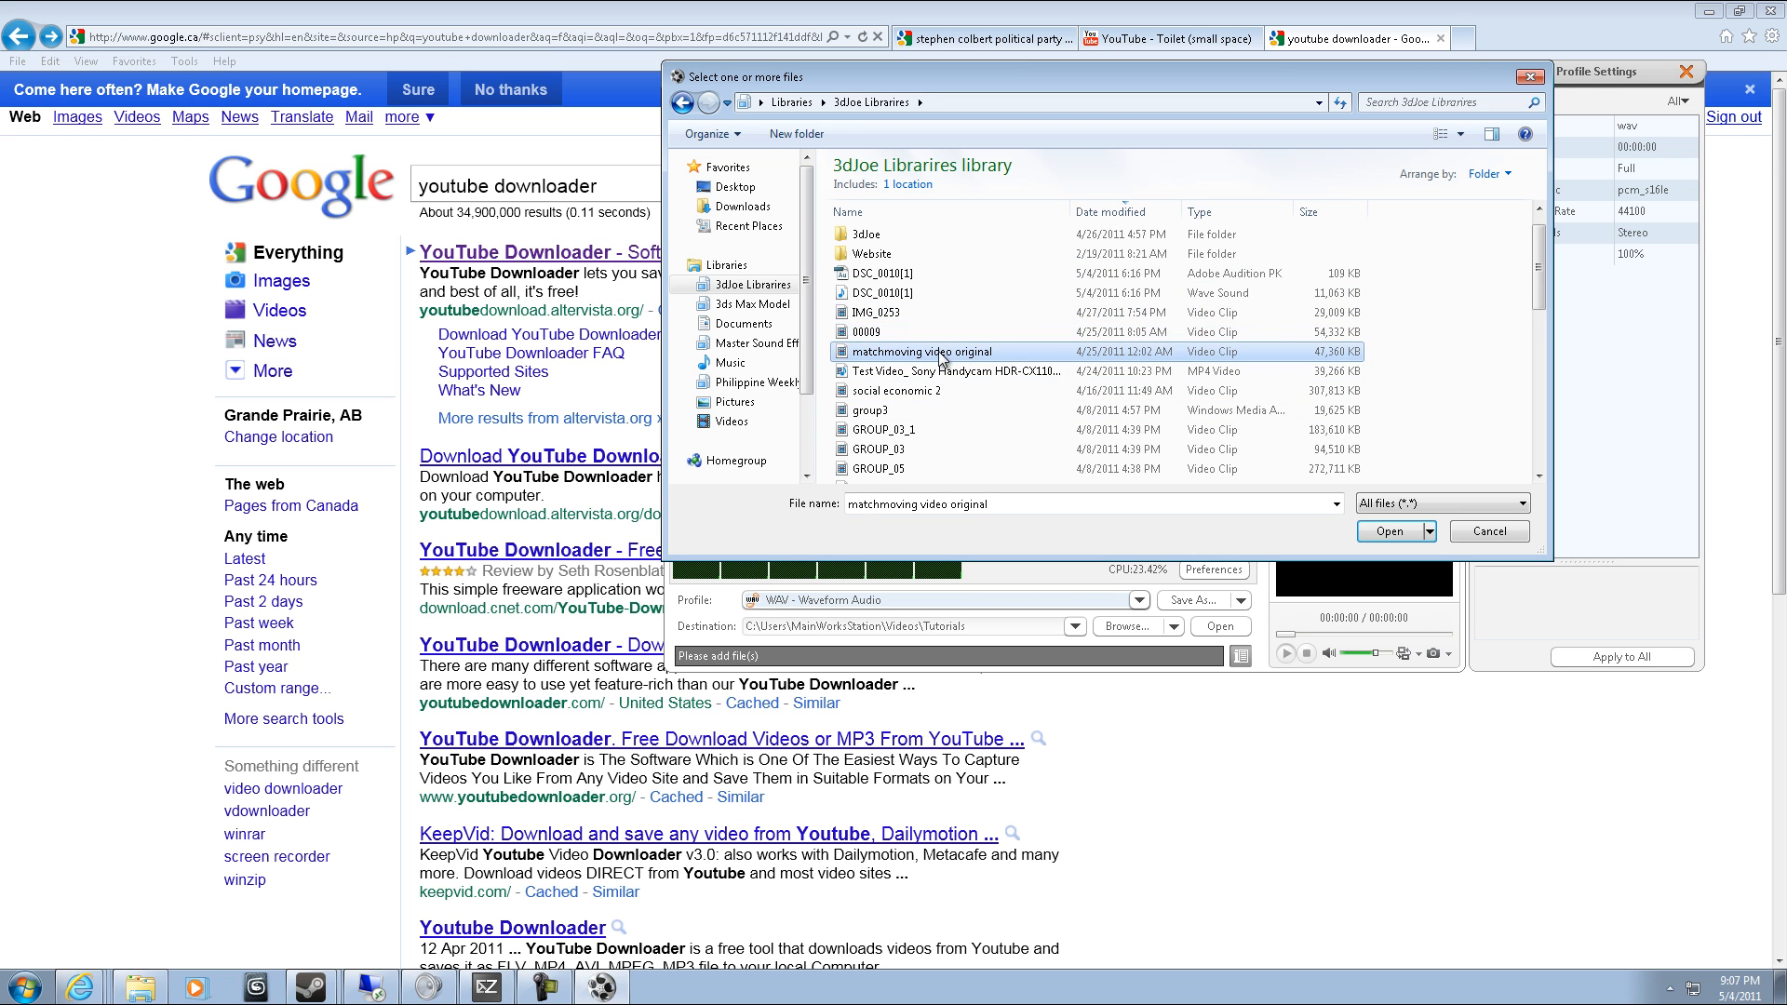
left_click(1390, 531)
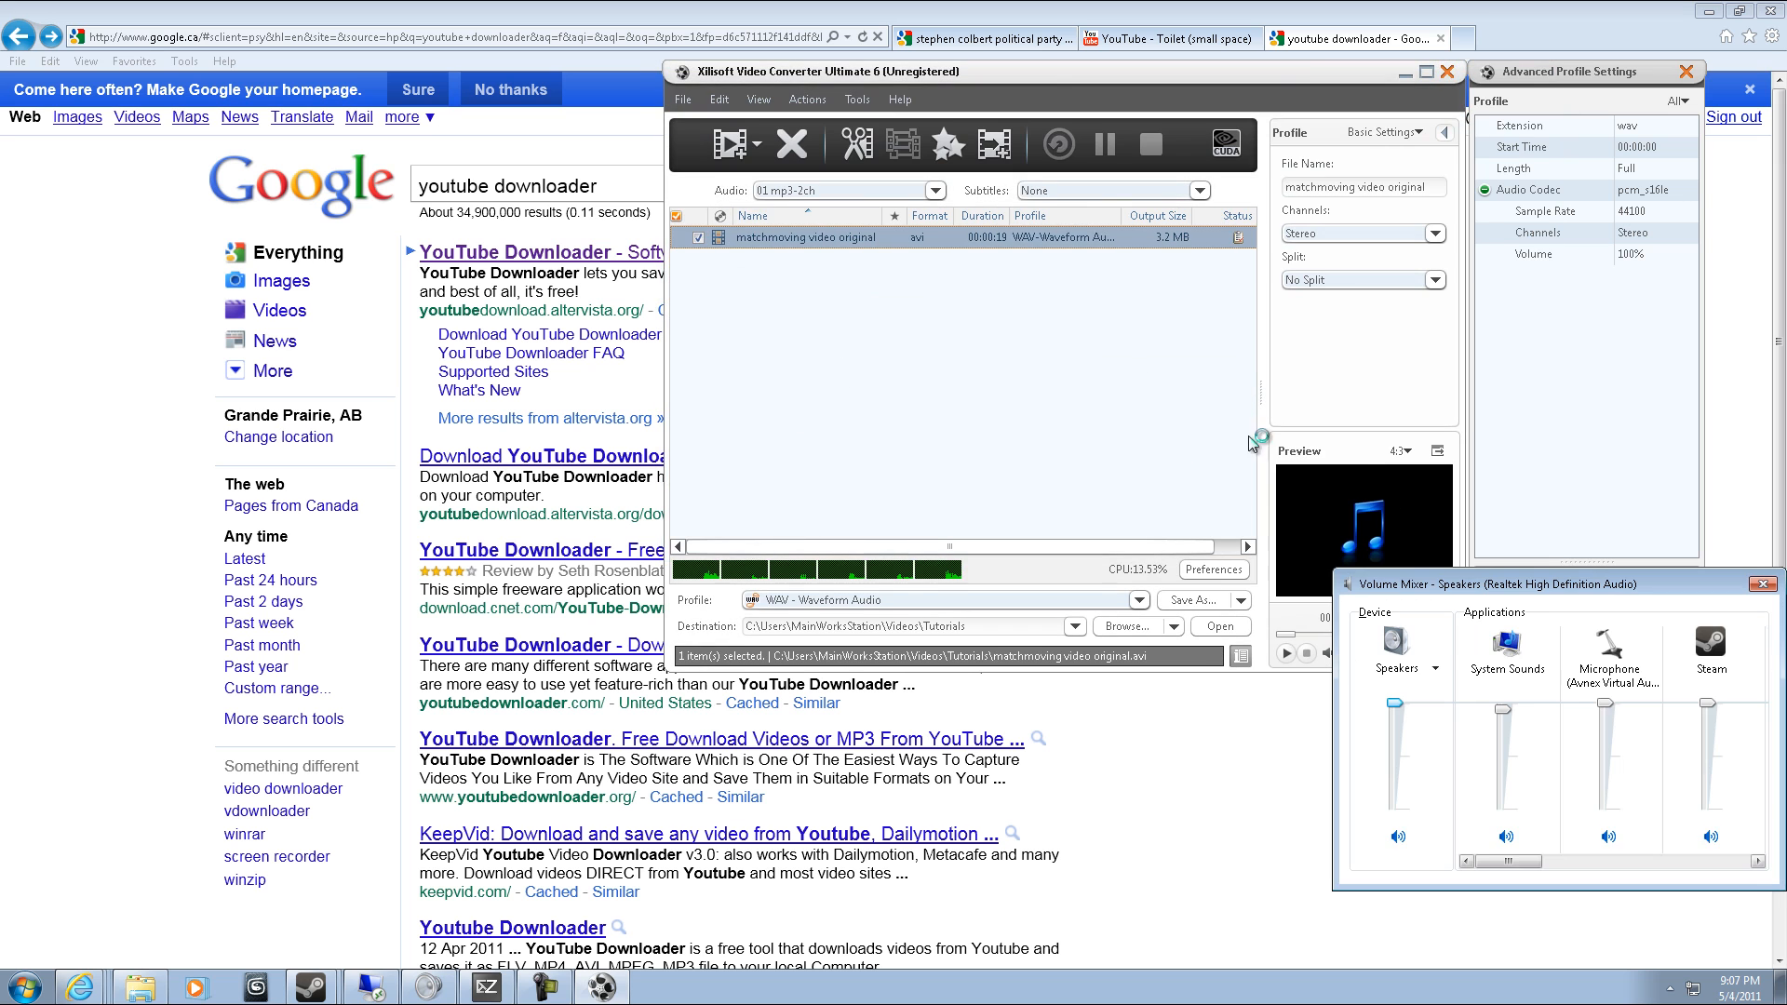
Browse the General Audio Format profiles and keep WAV - Waveform Audio.
left_click(1059, 144)
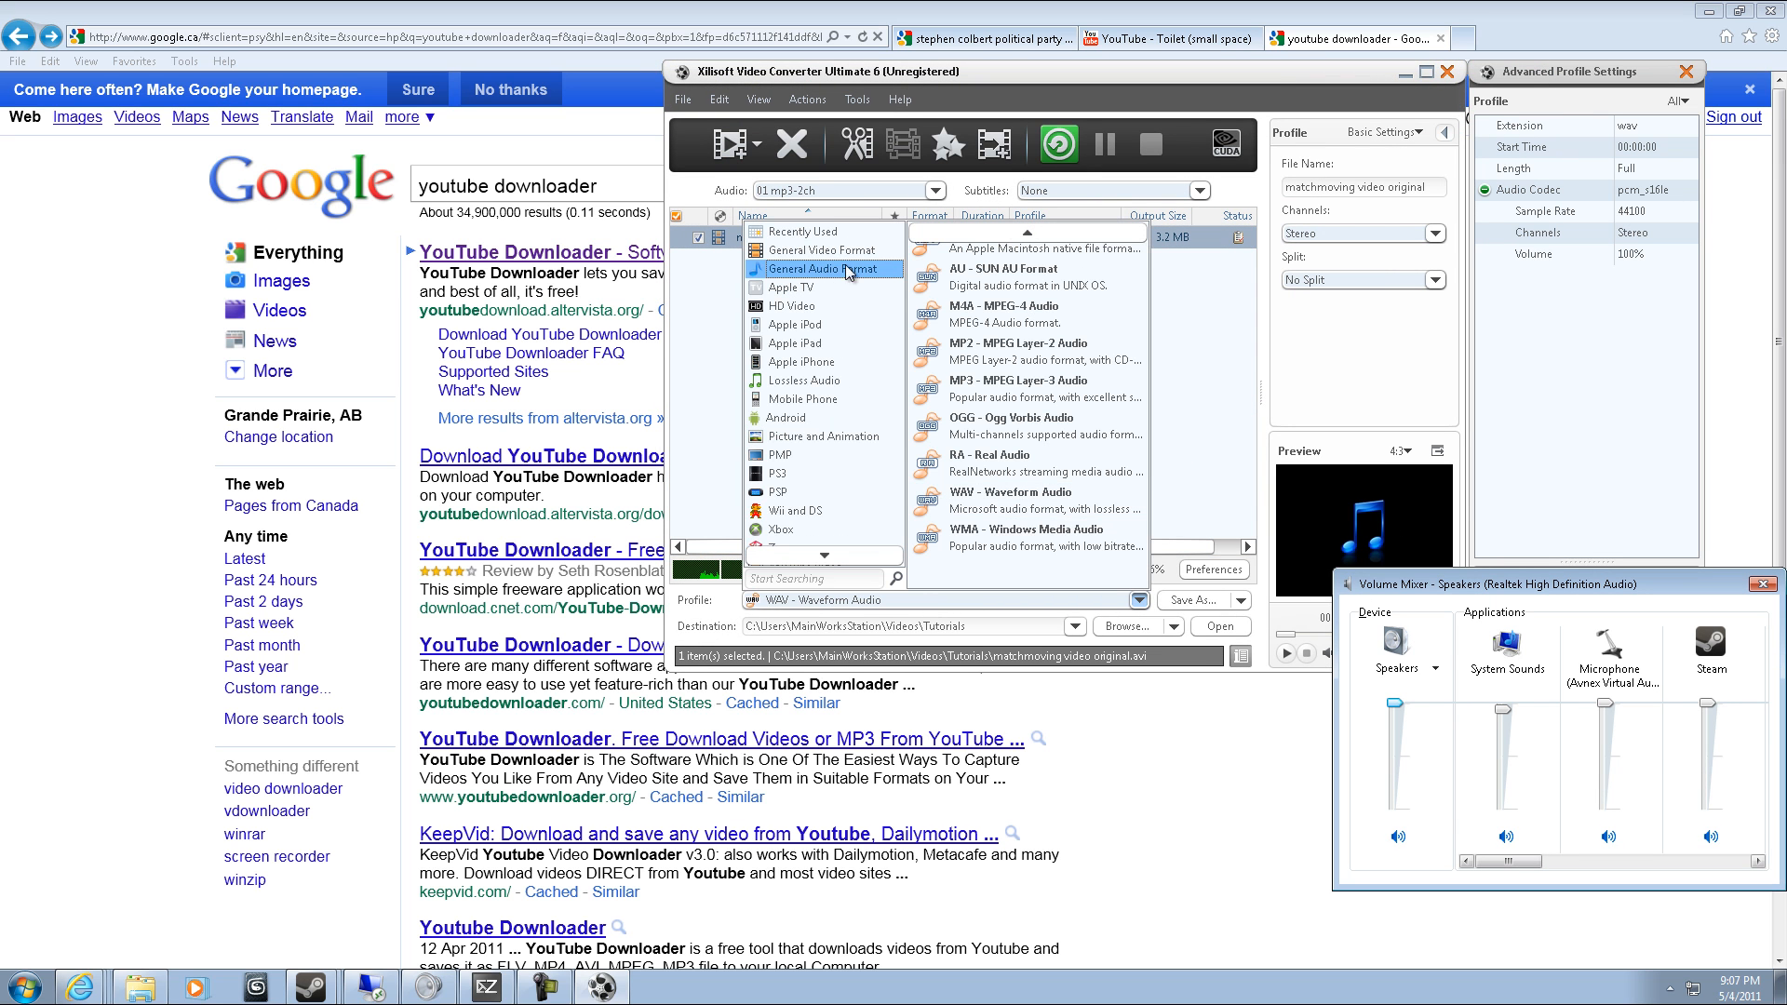
scroll("up", 3)
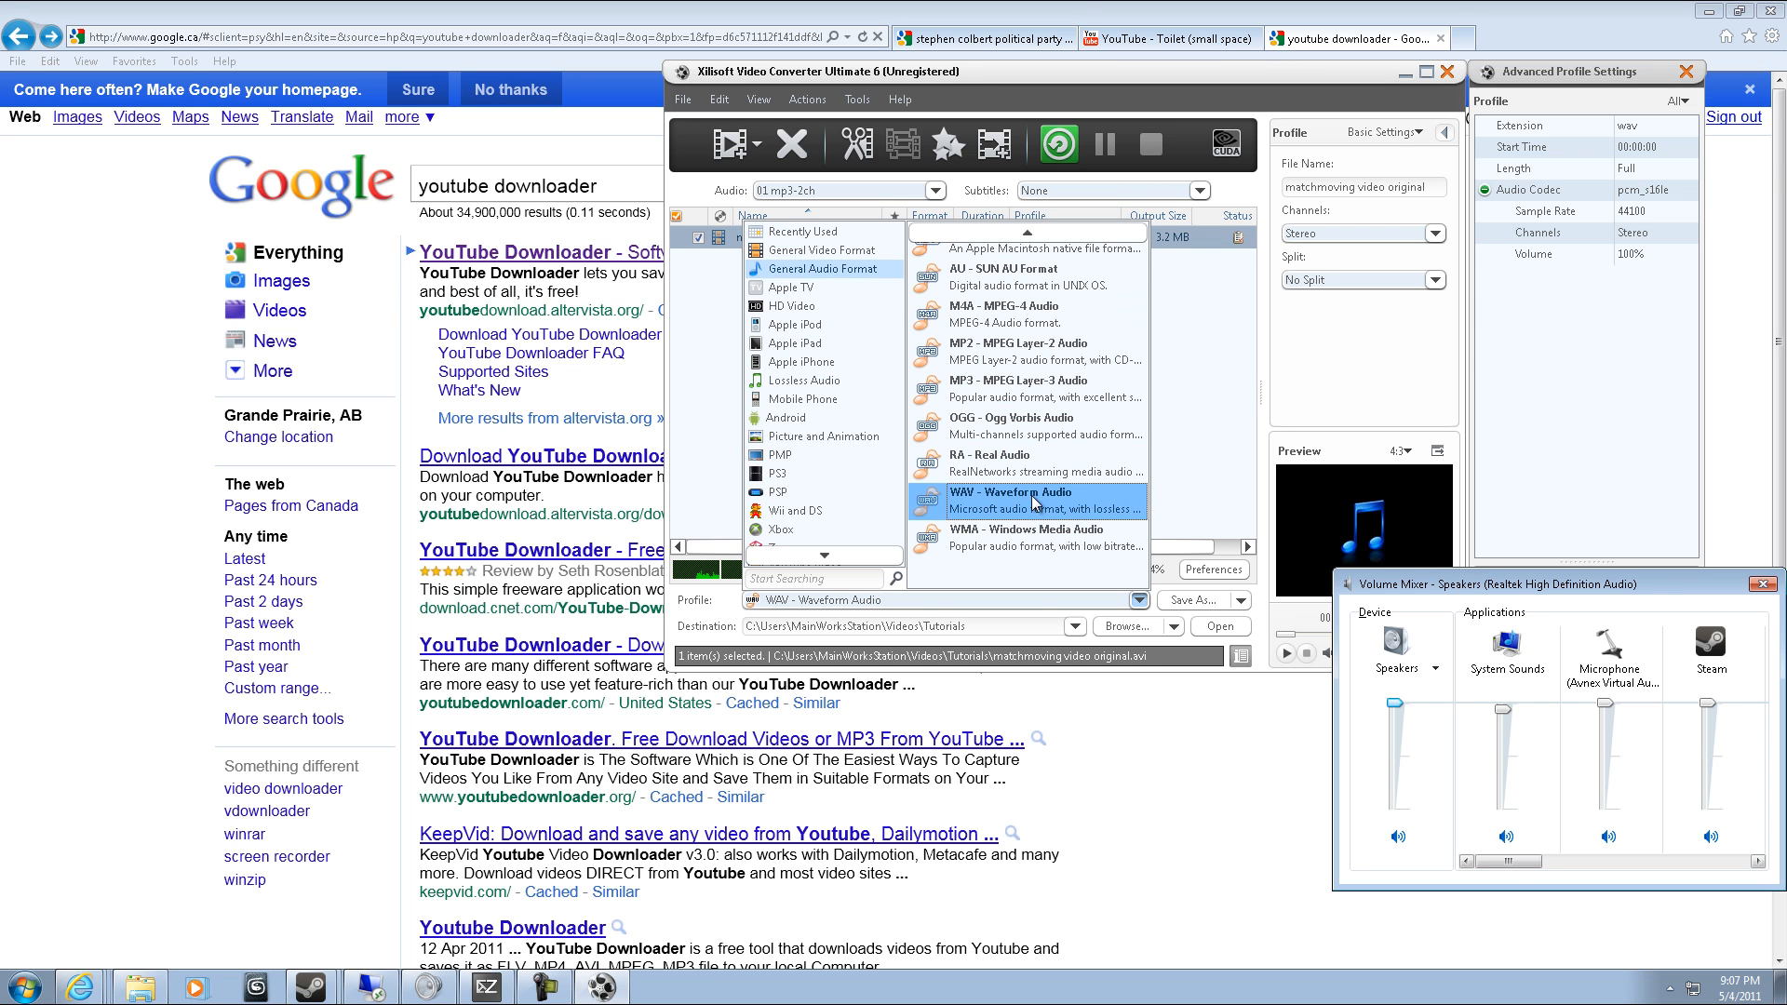
mouse_move(1031, 511)
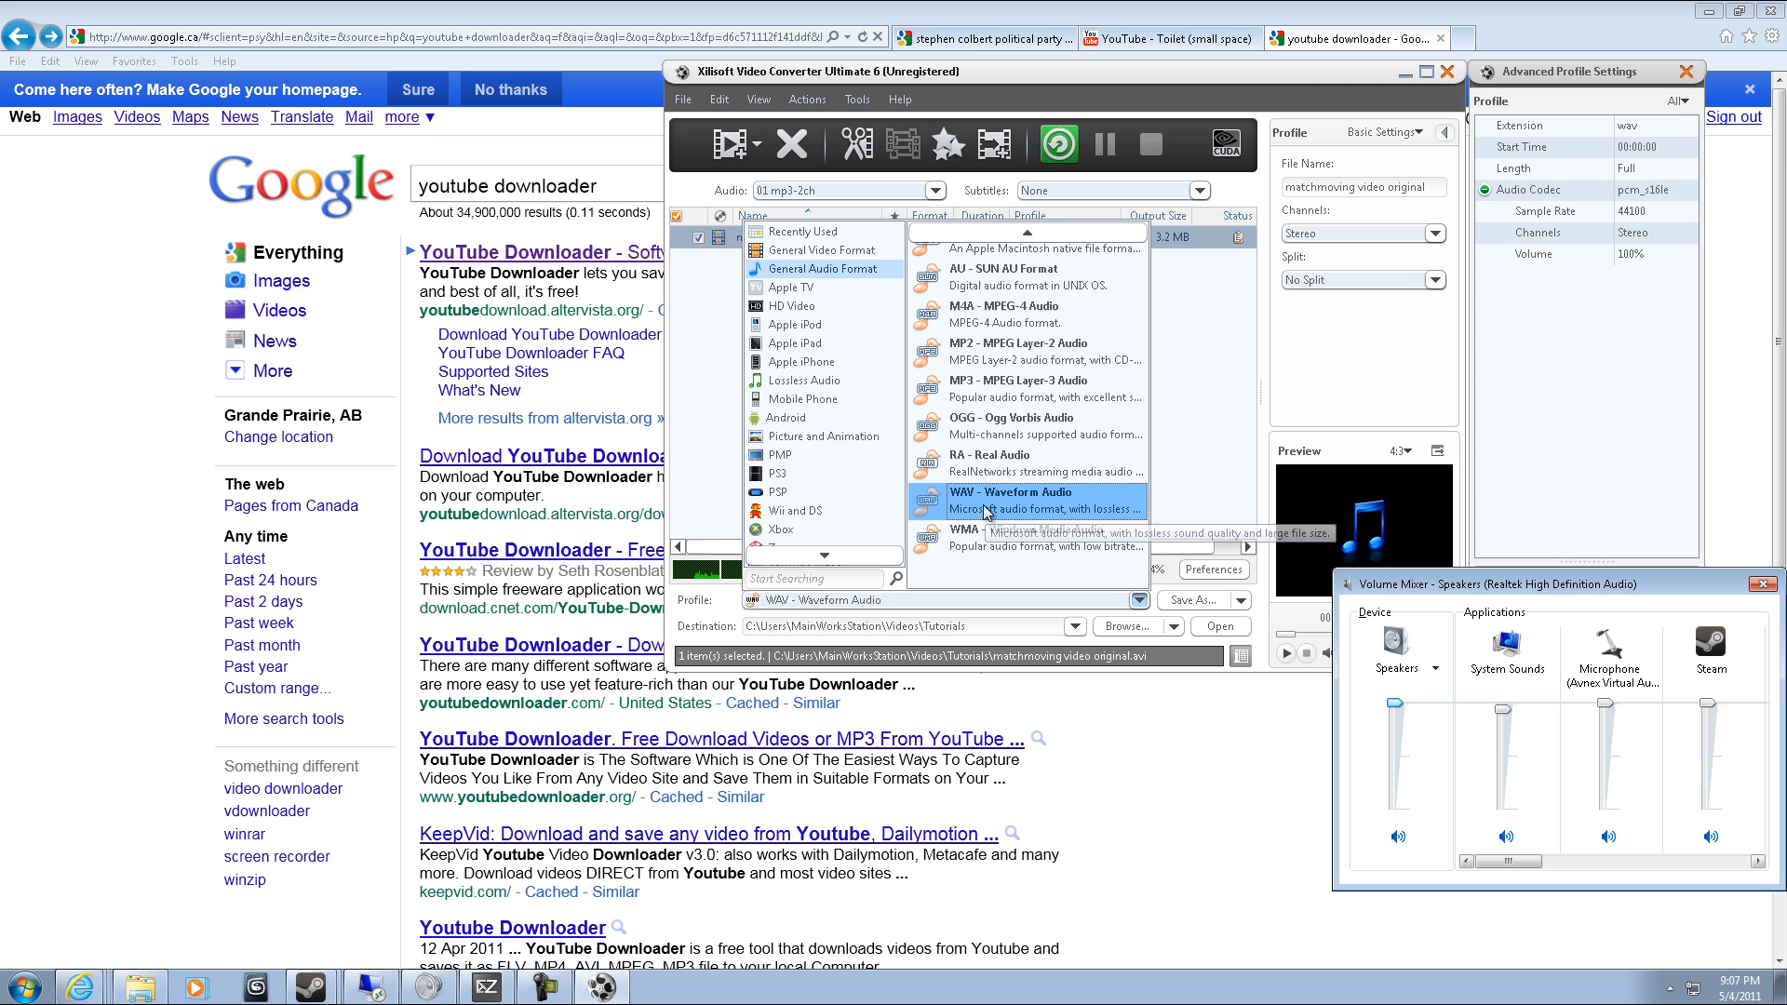
mouse_move(971, 530)
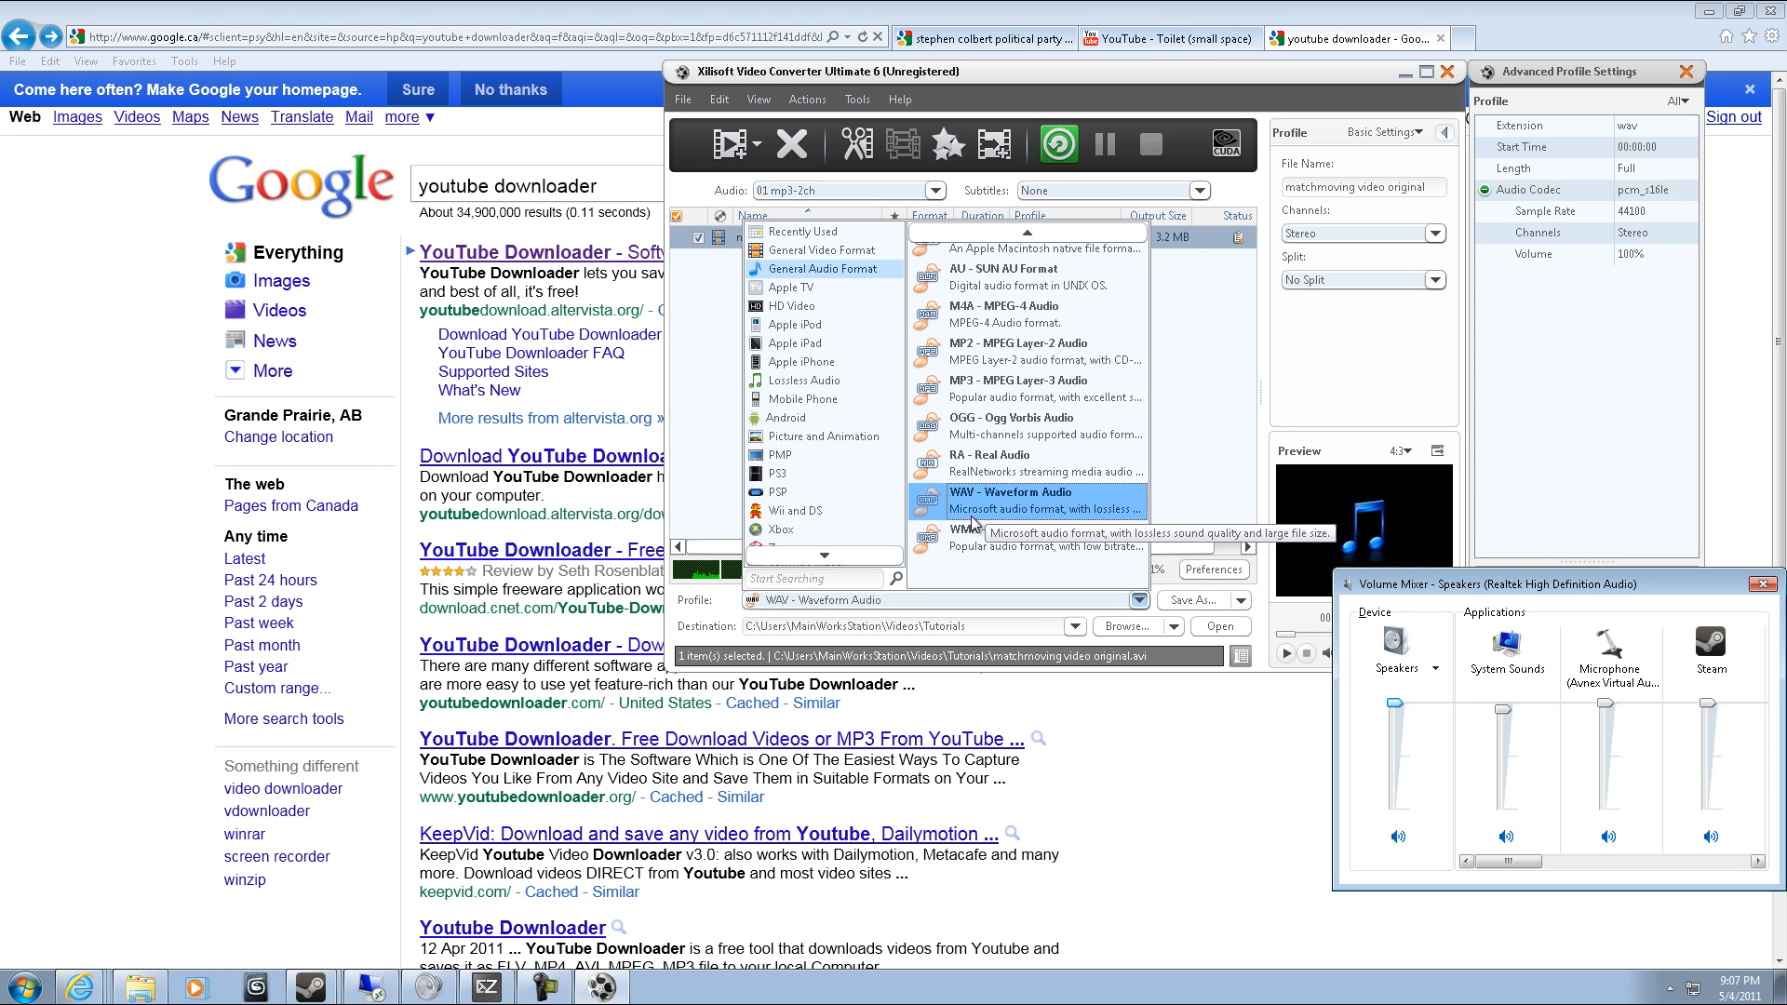
mouse_move(1026, 462)
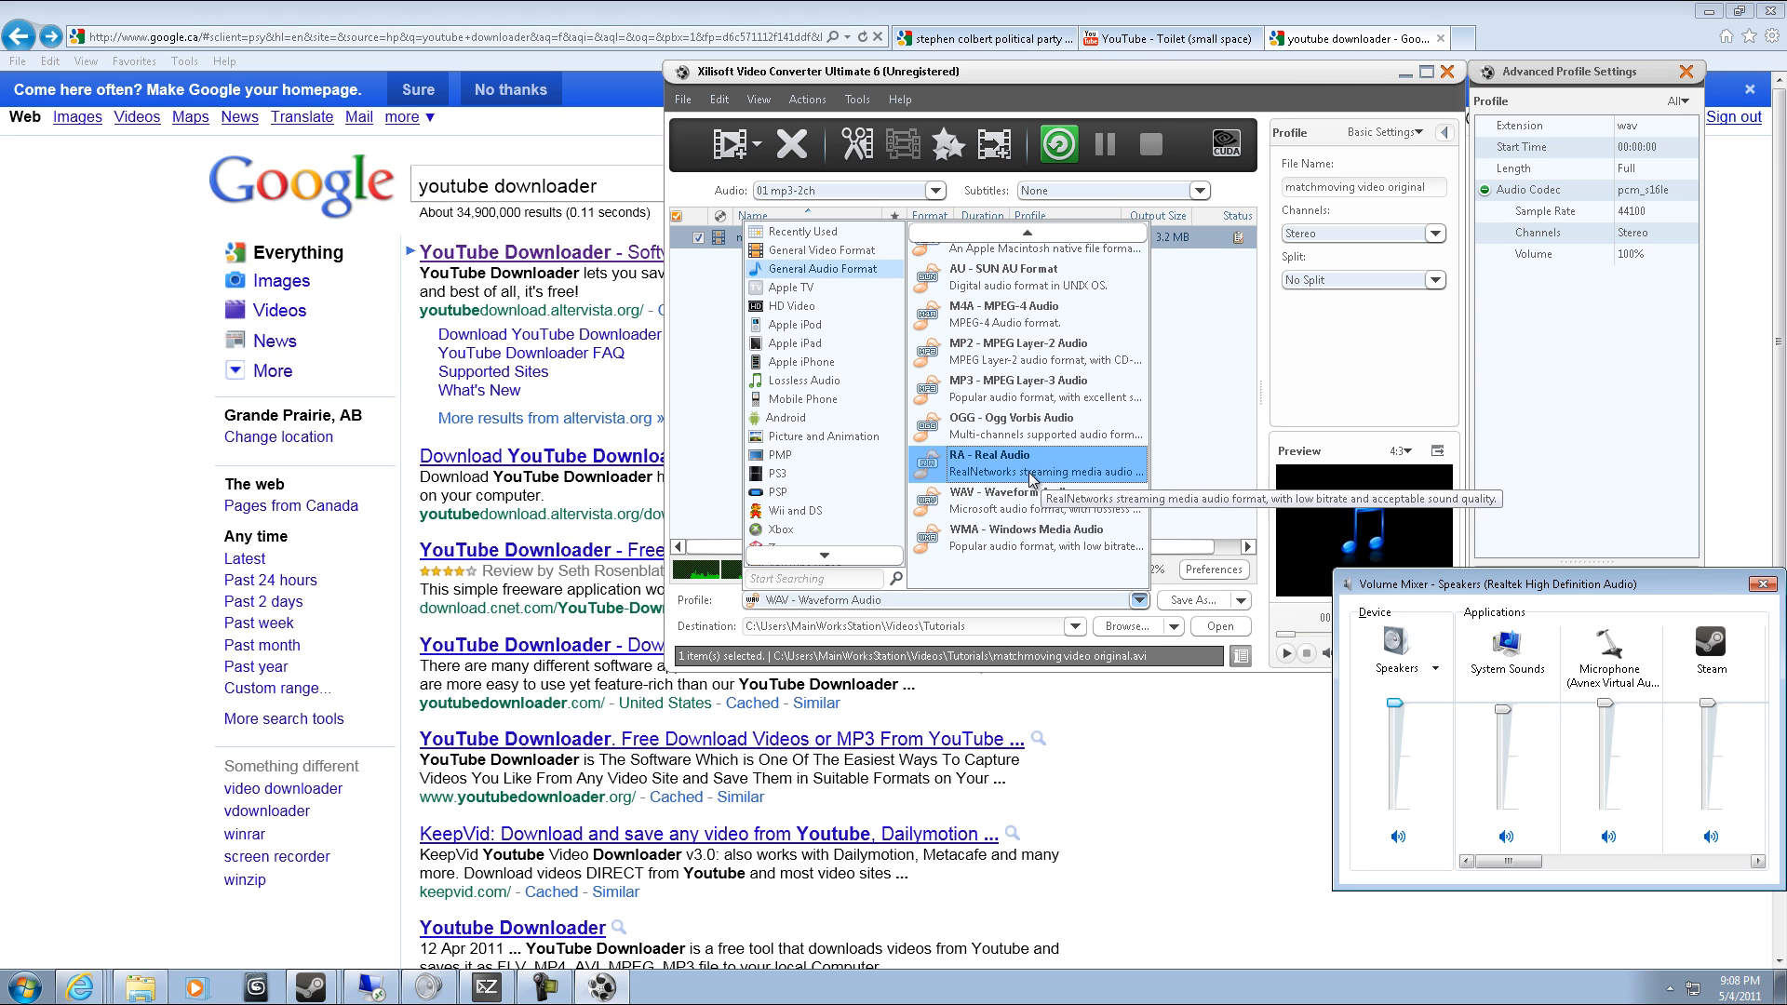
scroll("up", 3)
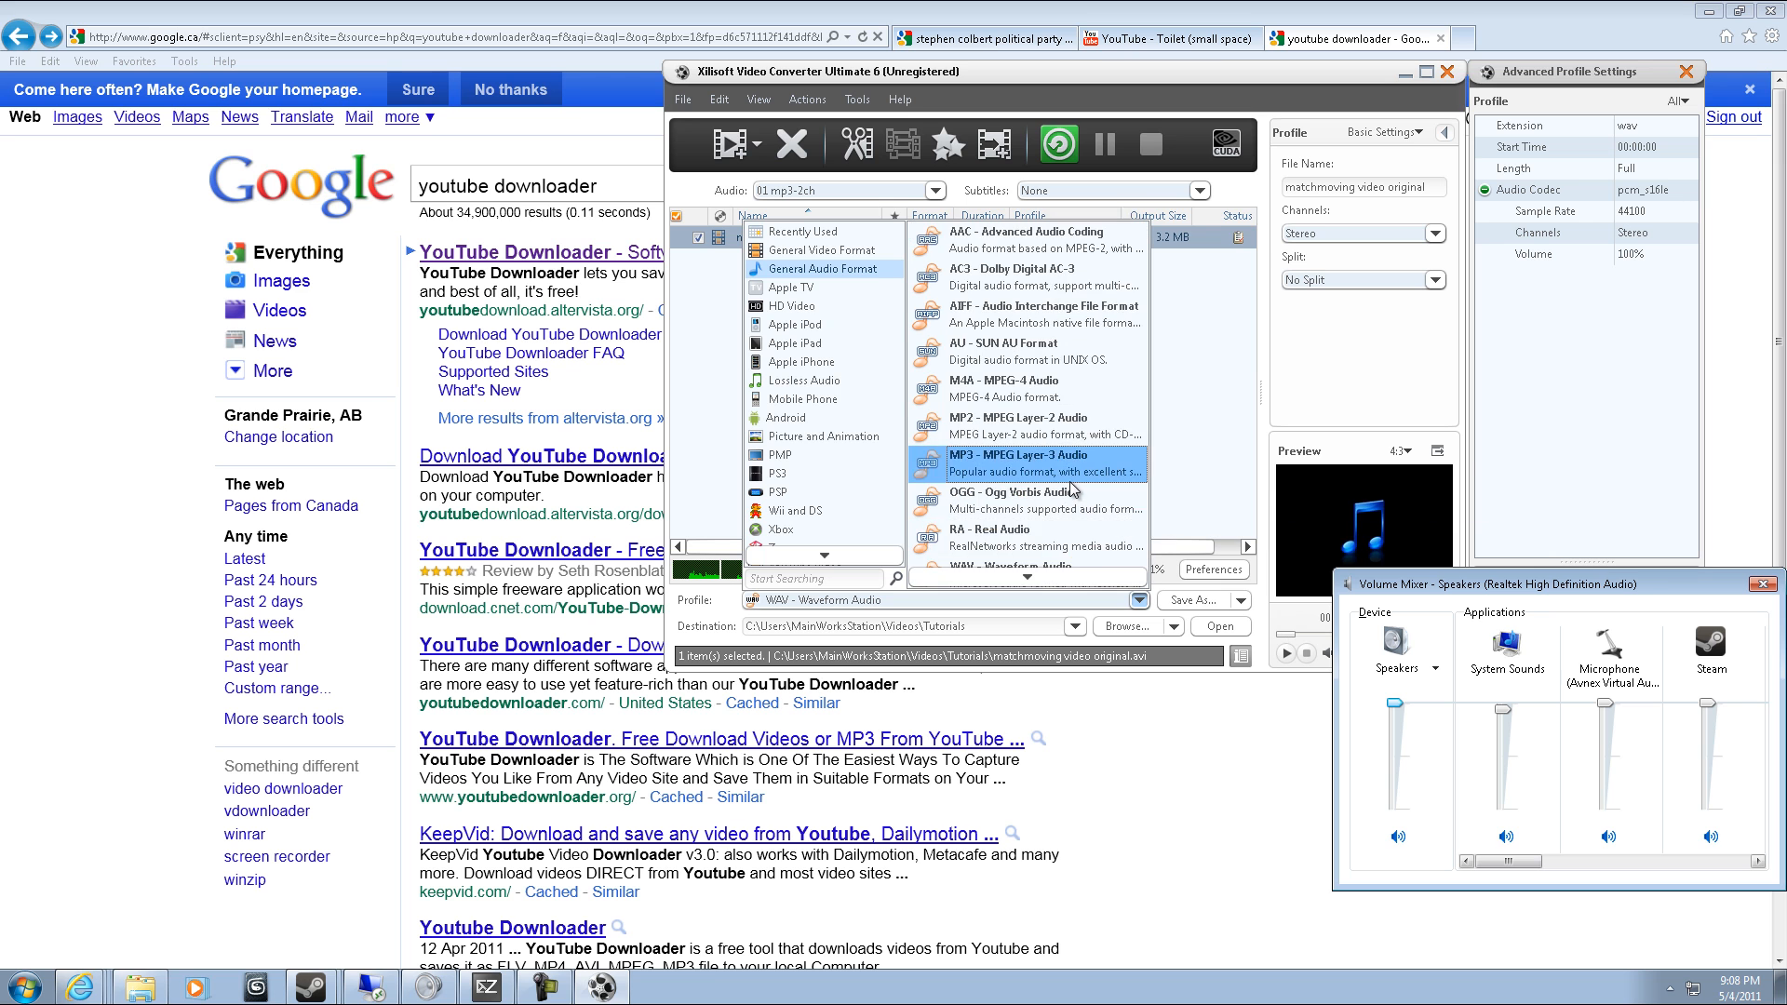
scroll("down", 3)
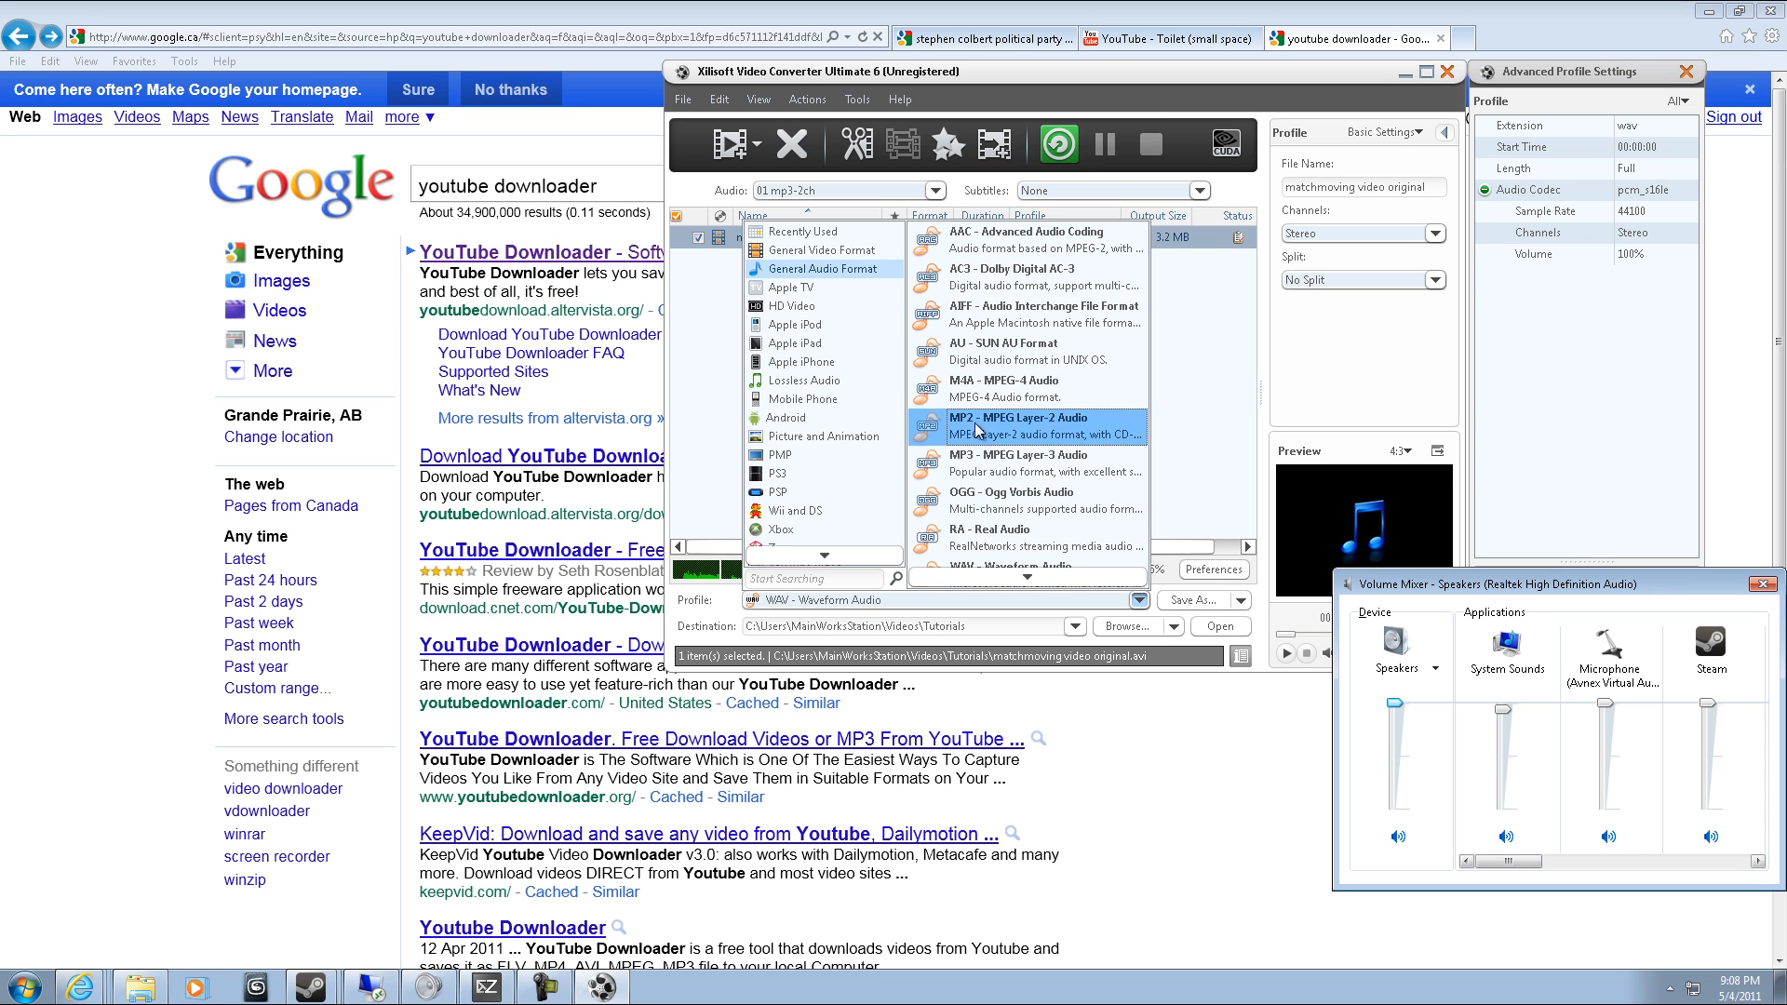
mouse_move(1072, 313)
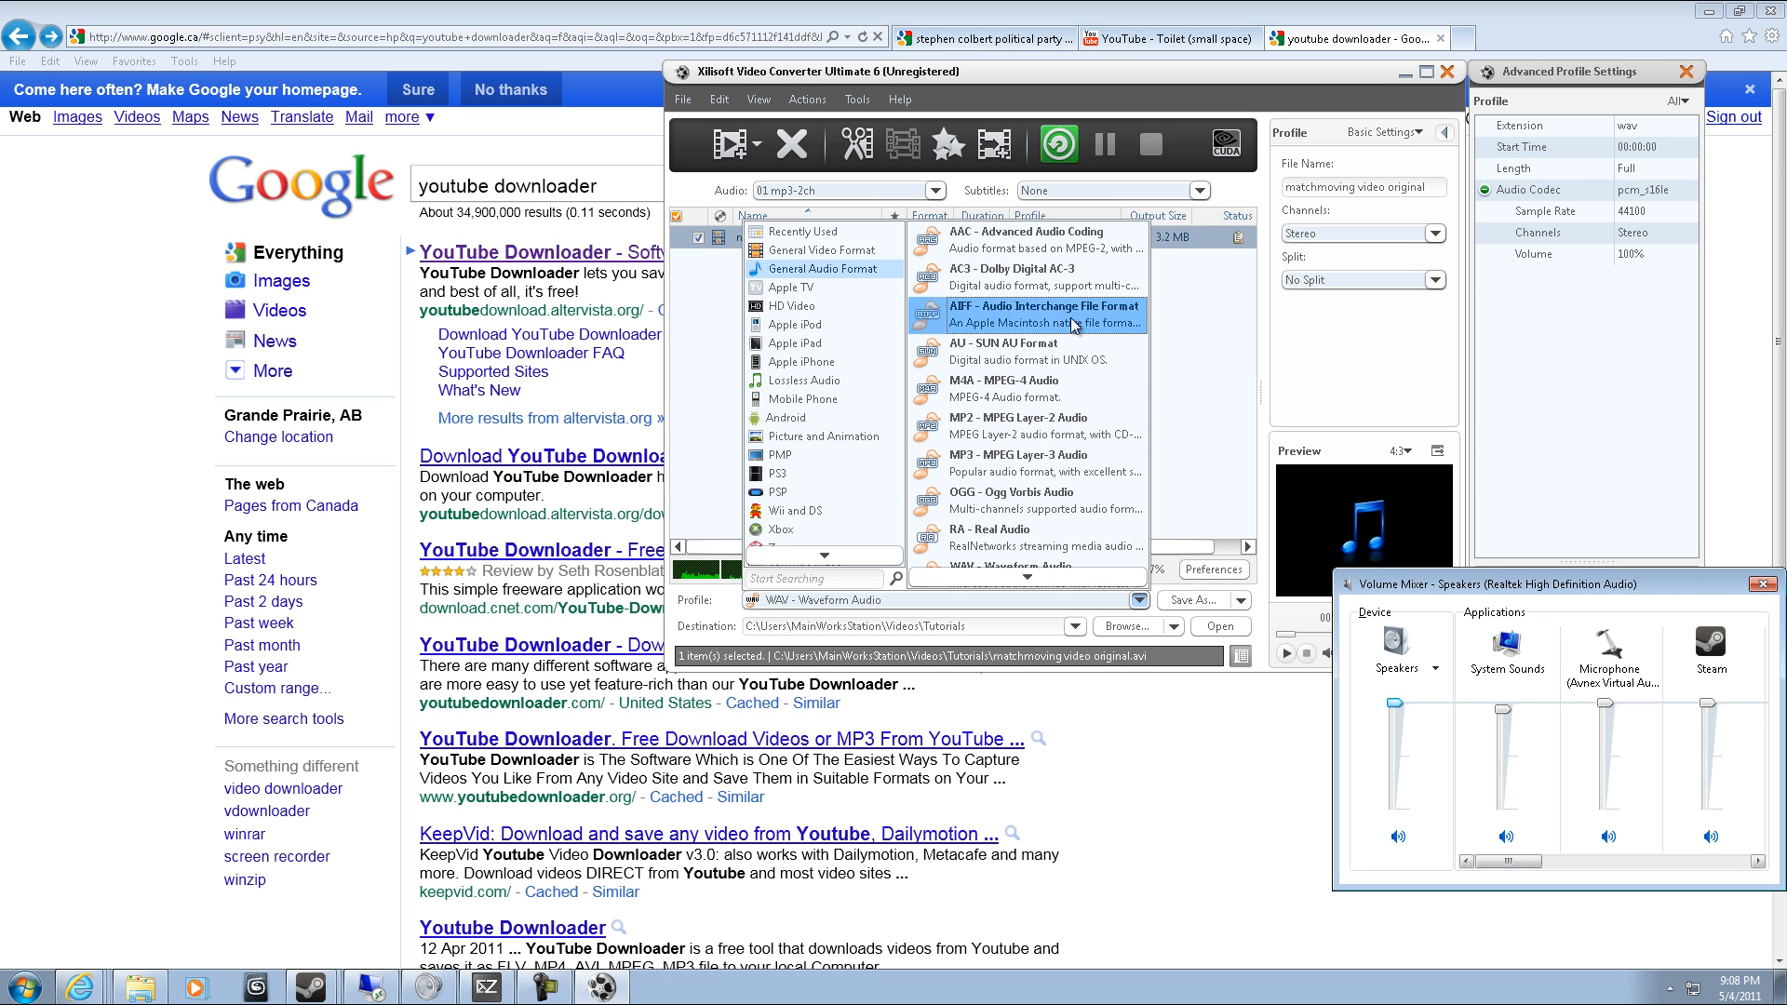
mouse_move(1042, 331)
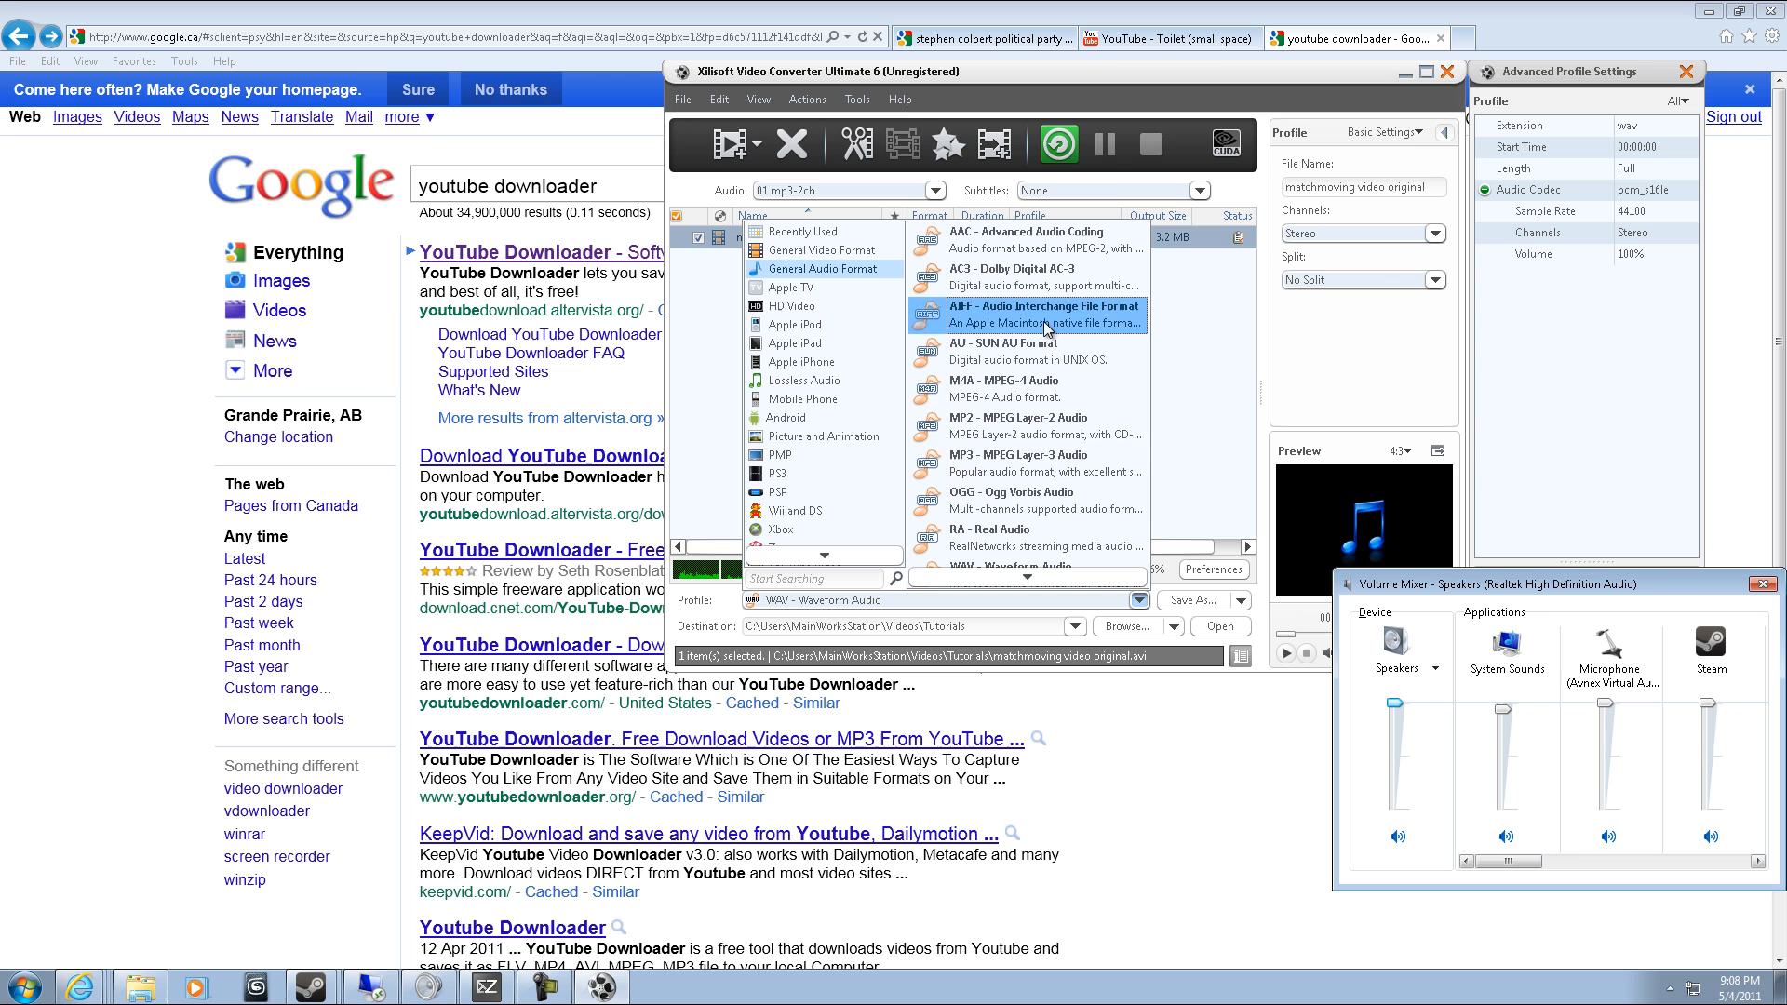
scroll("down", 3)
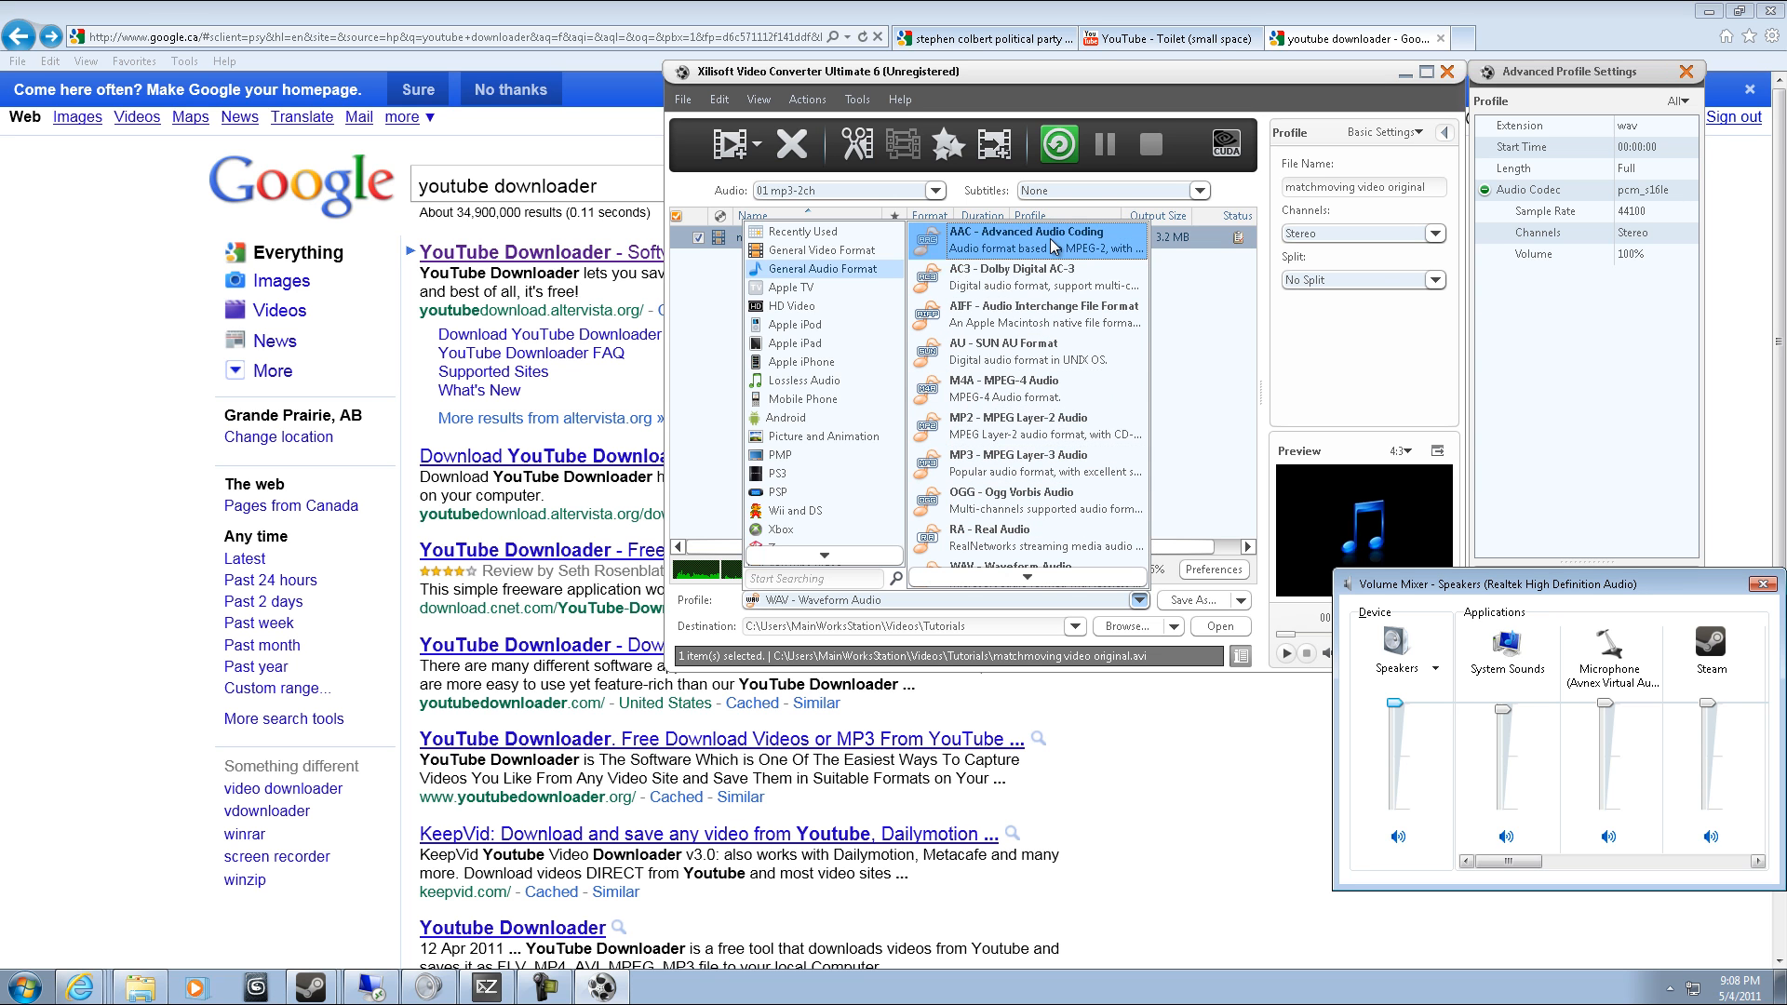
scroll("down", 3)
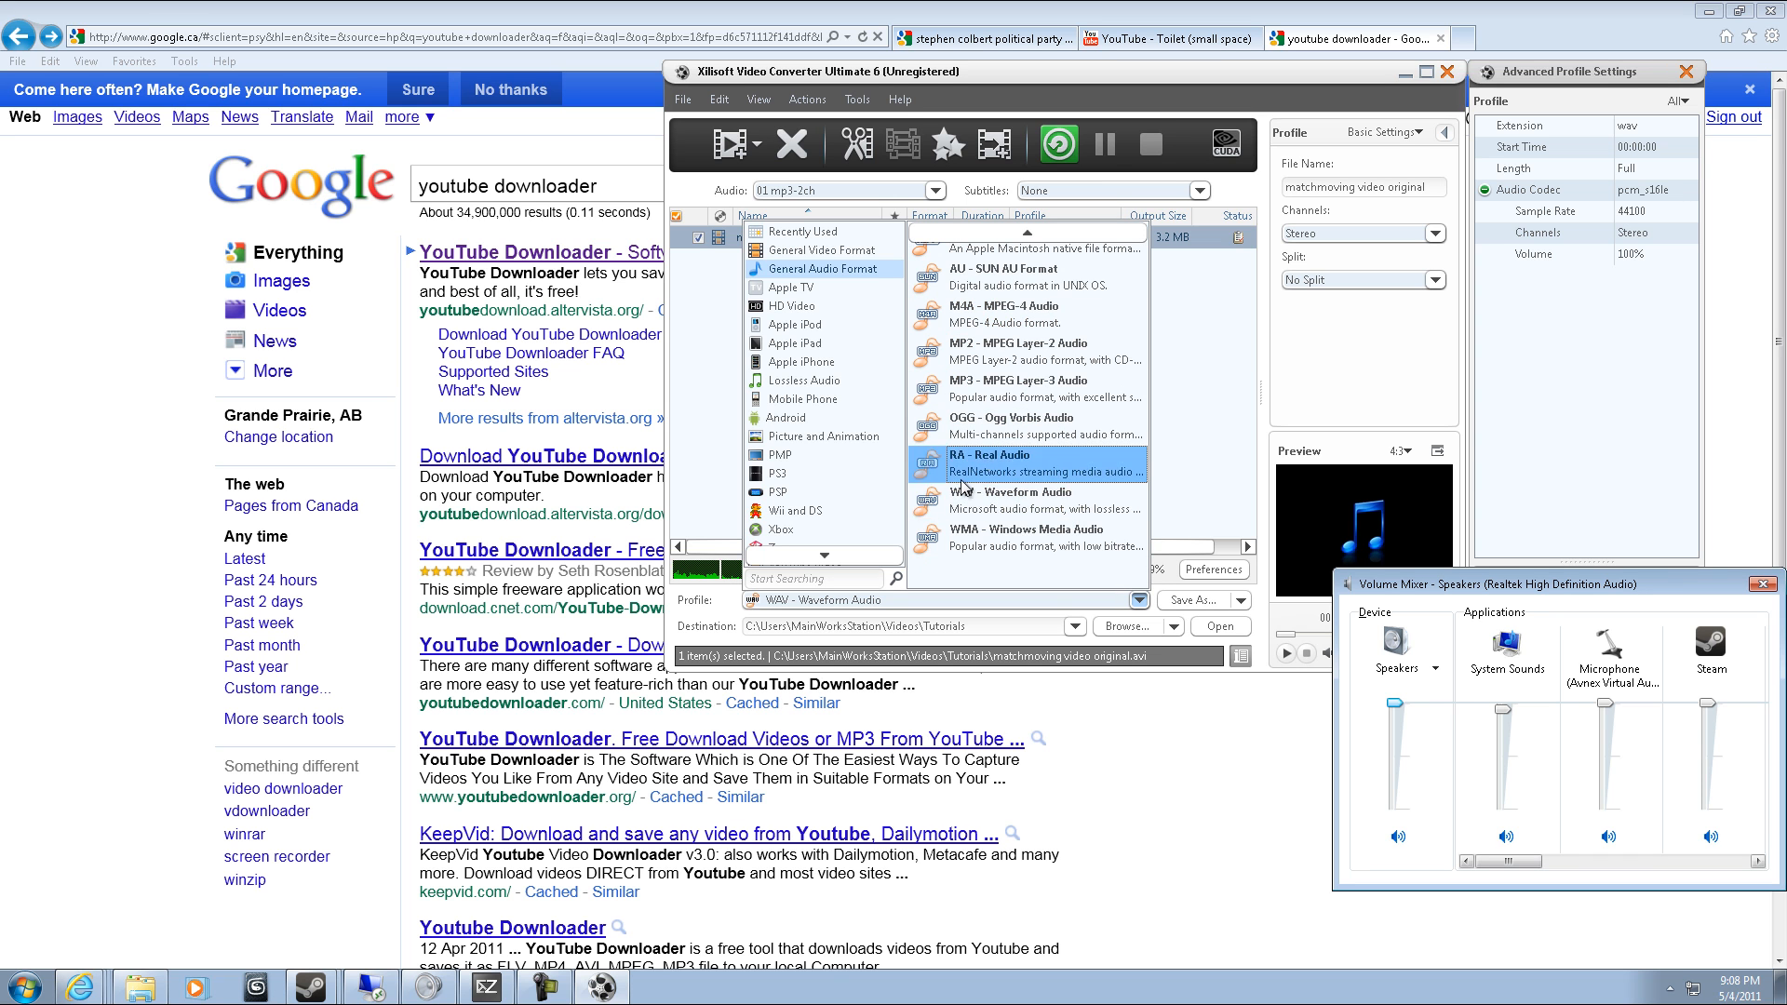
mouse_move(1060, 424)
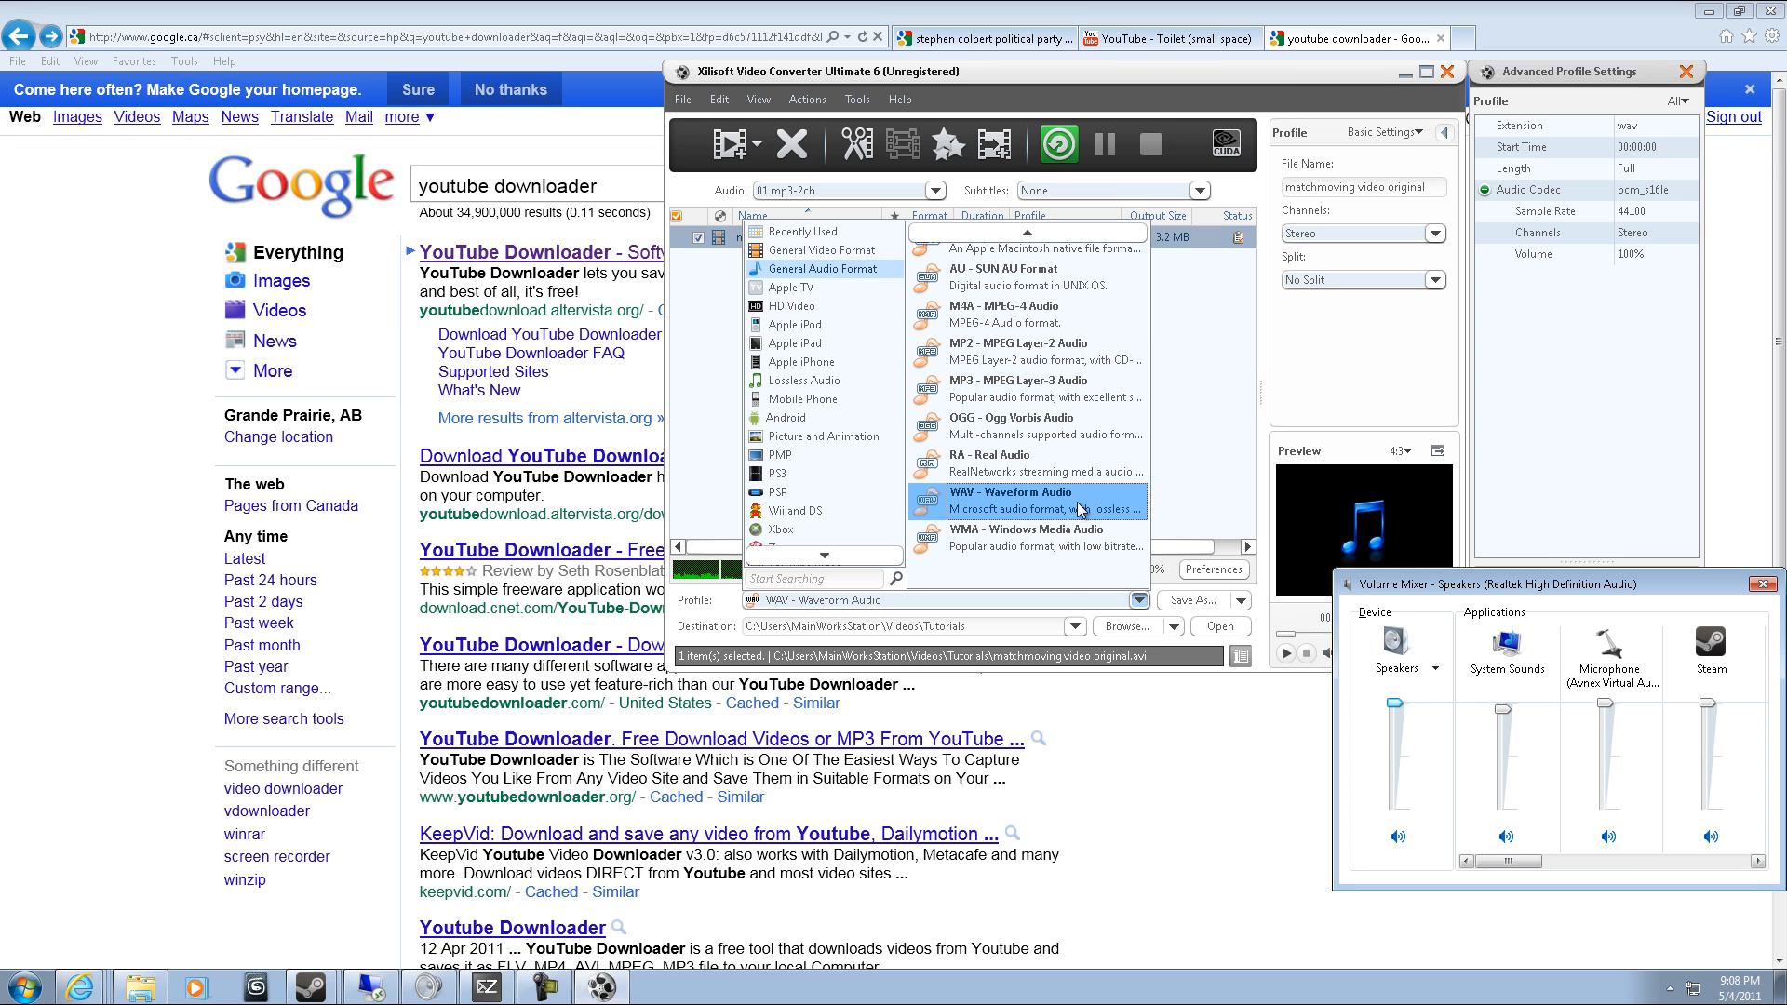
mouse_move(965, 502)
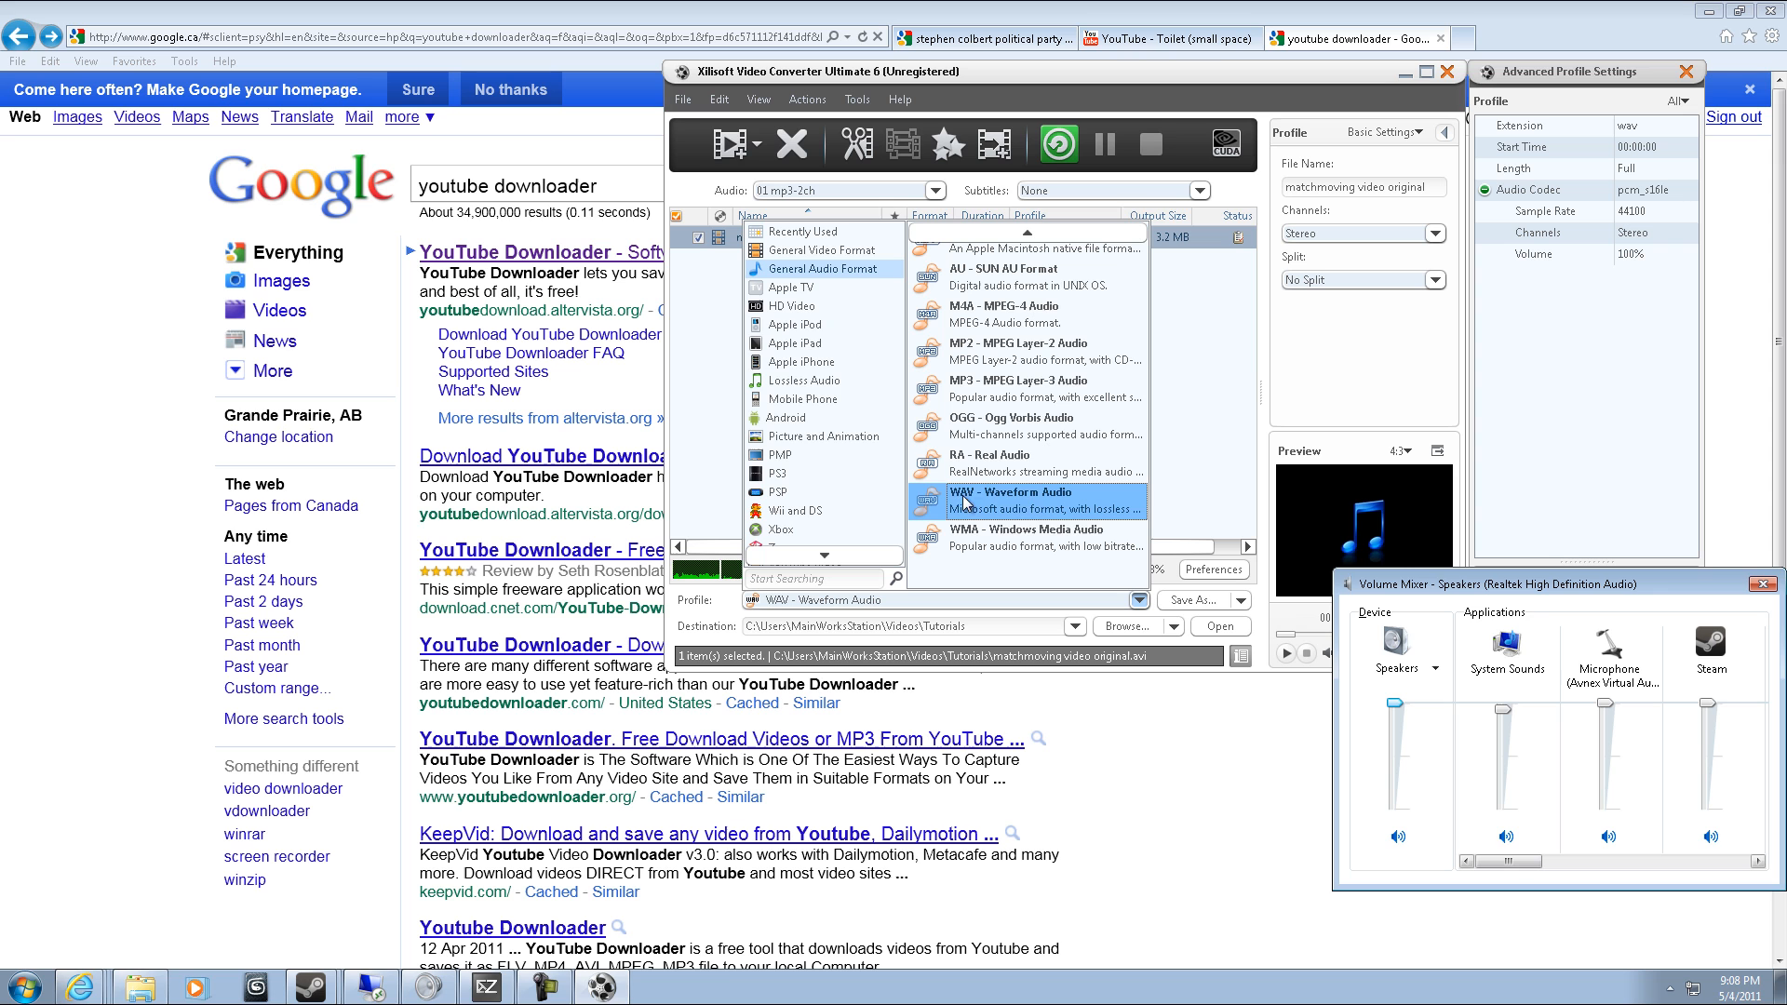
mouse_move(1047, 520)
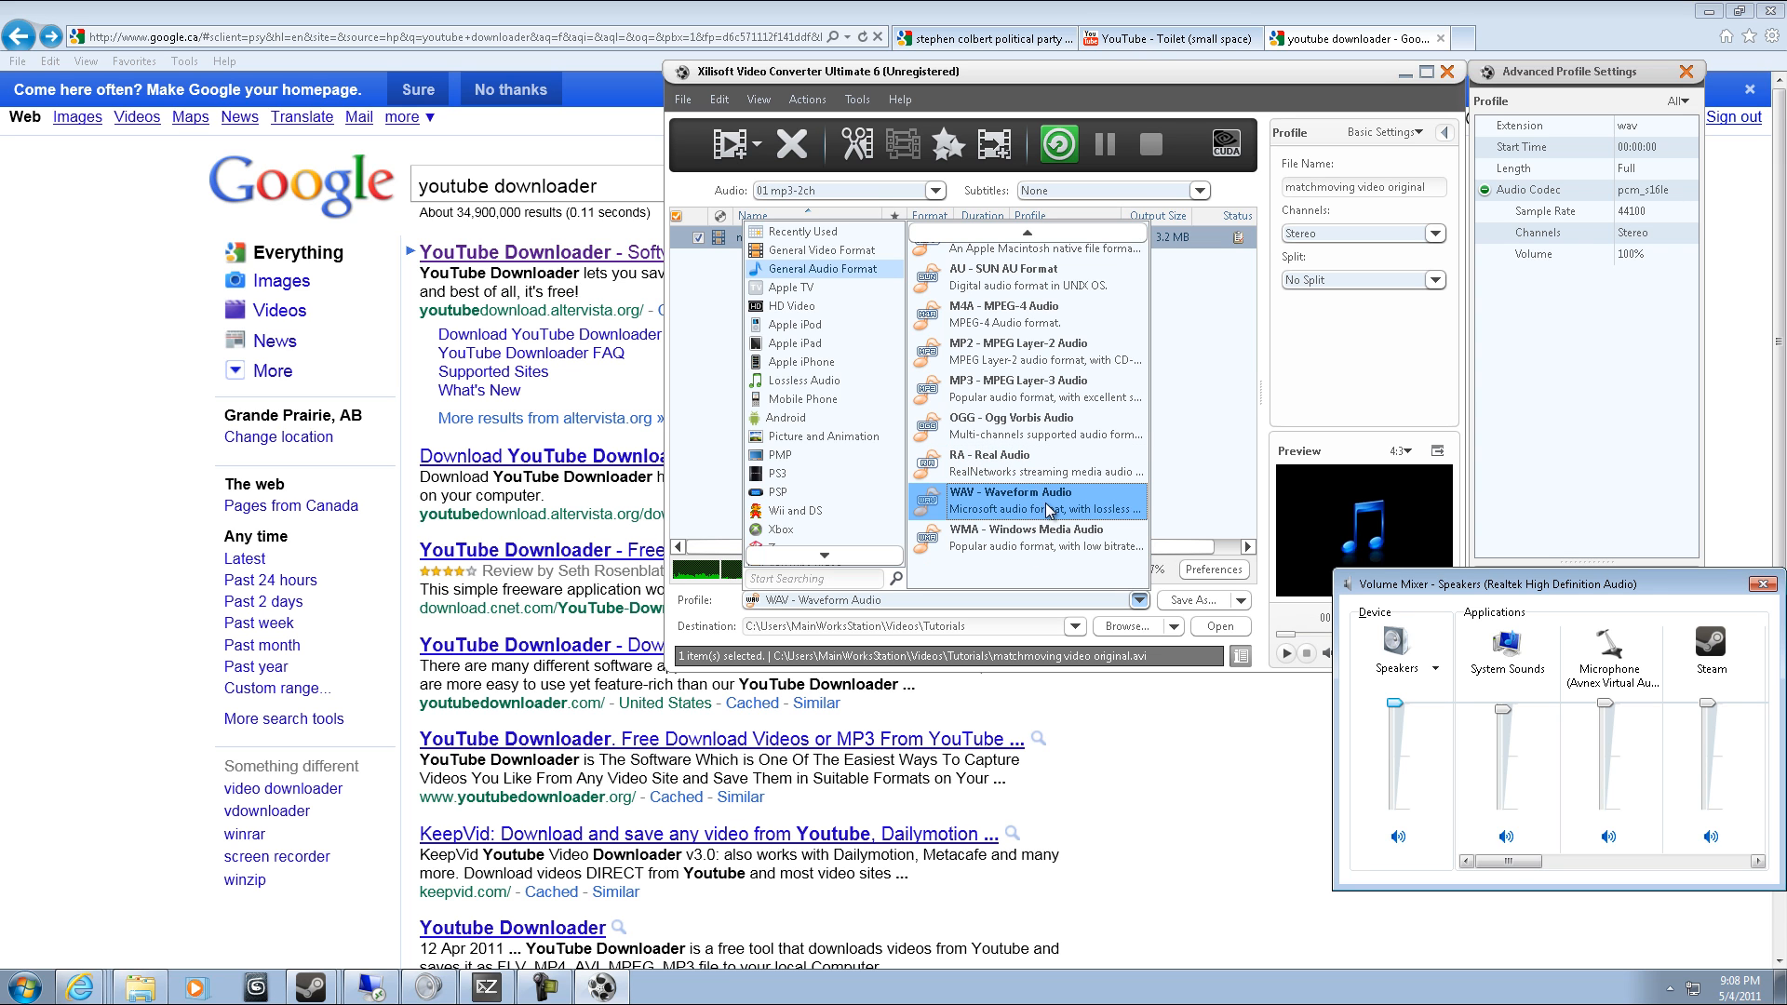
mouse_move(980, 512)
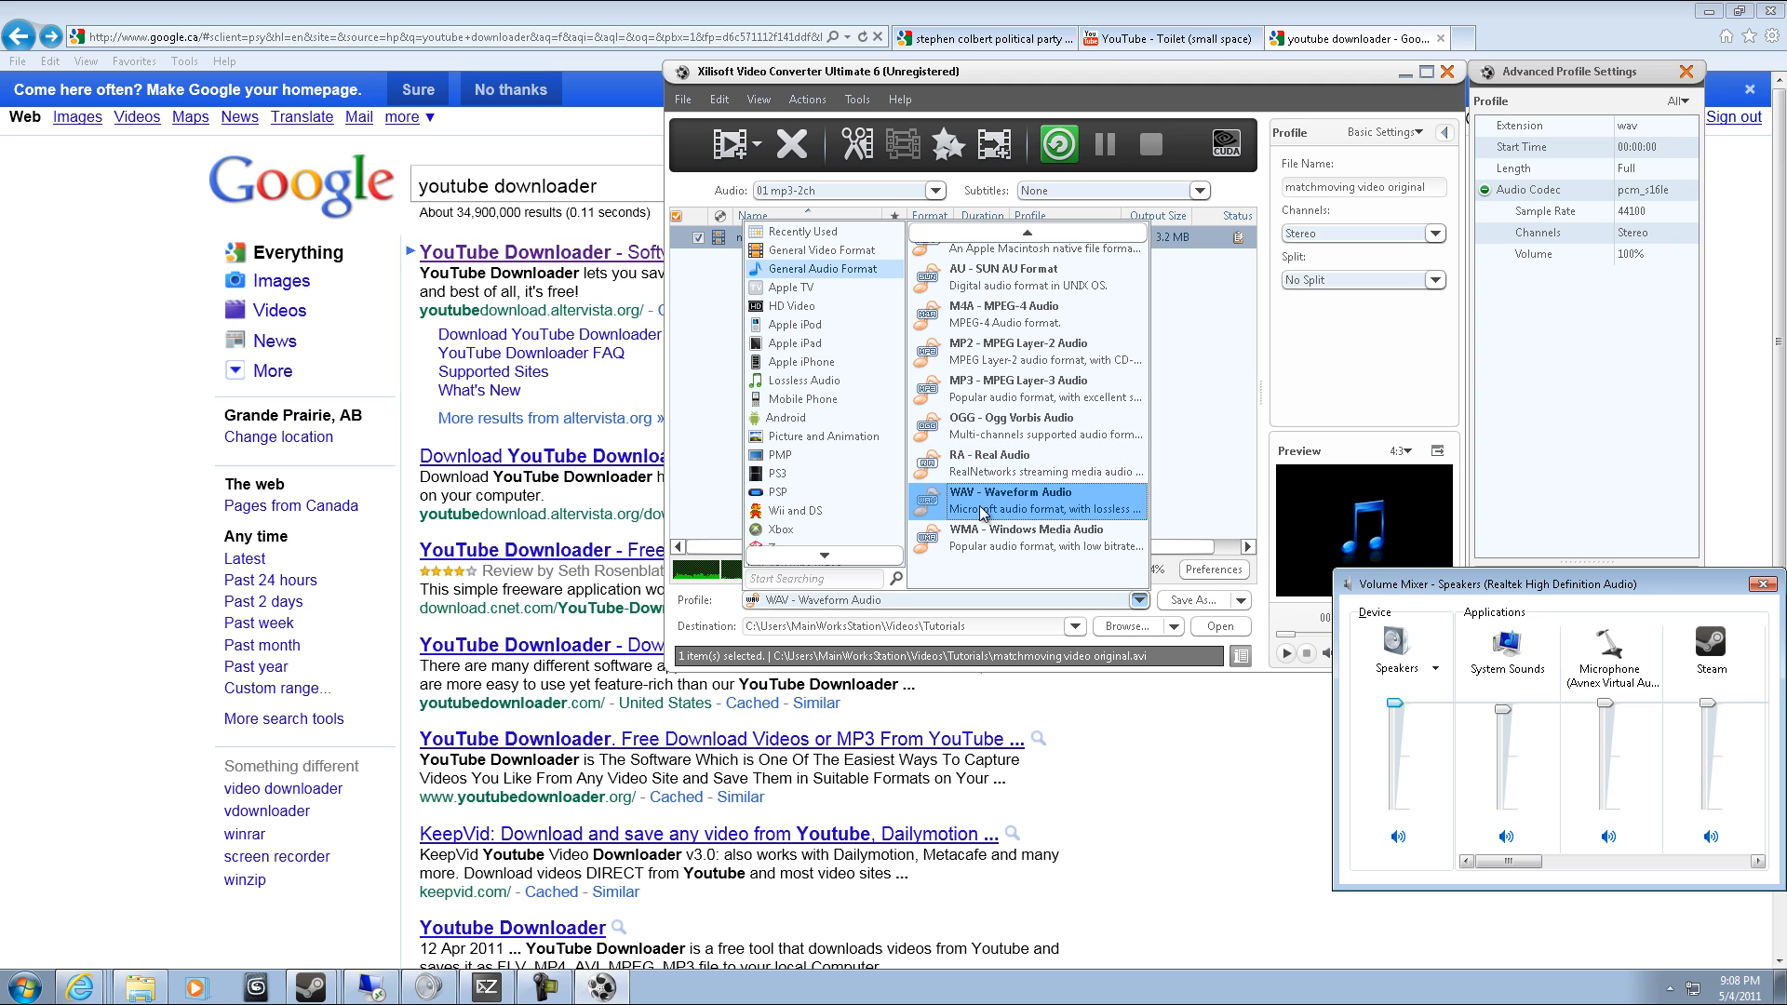
mouse_move(983, 514)
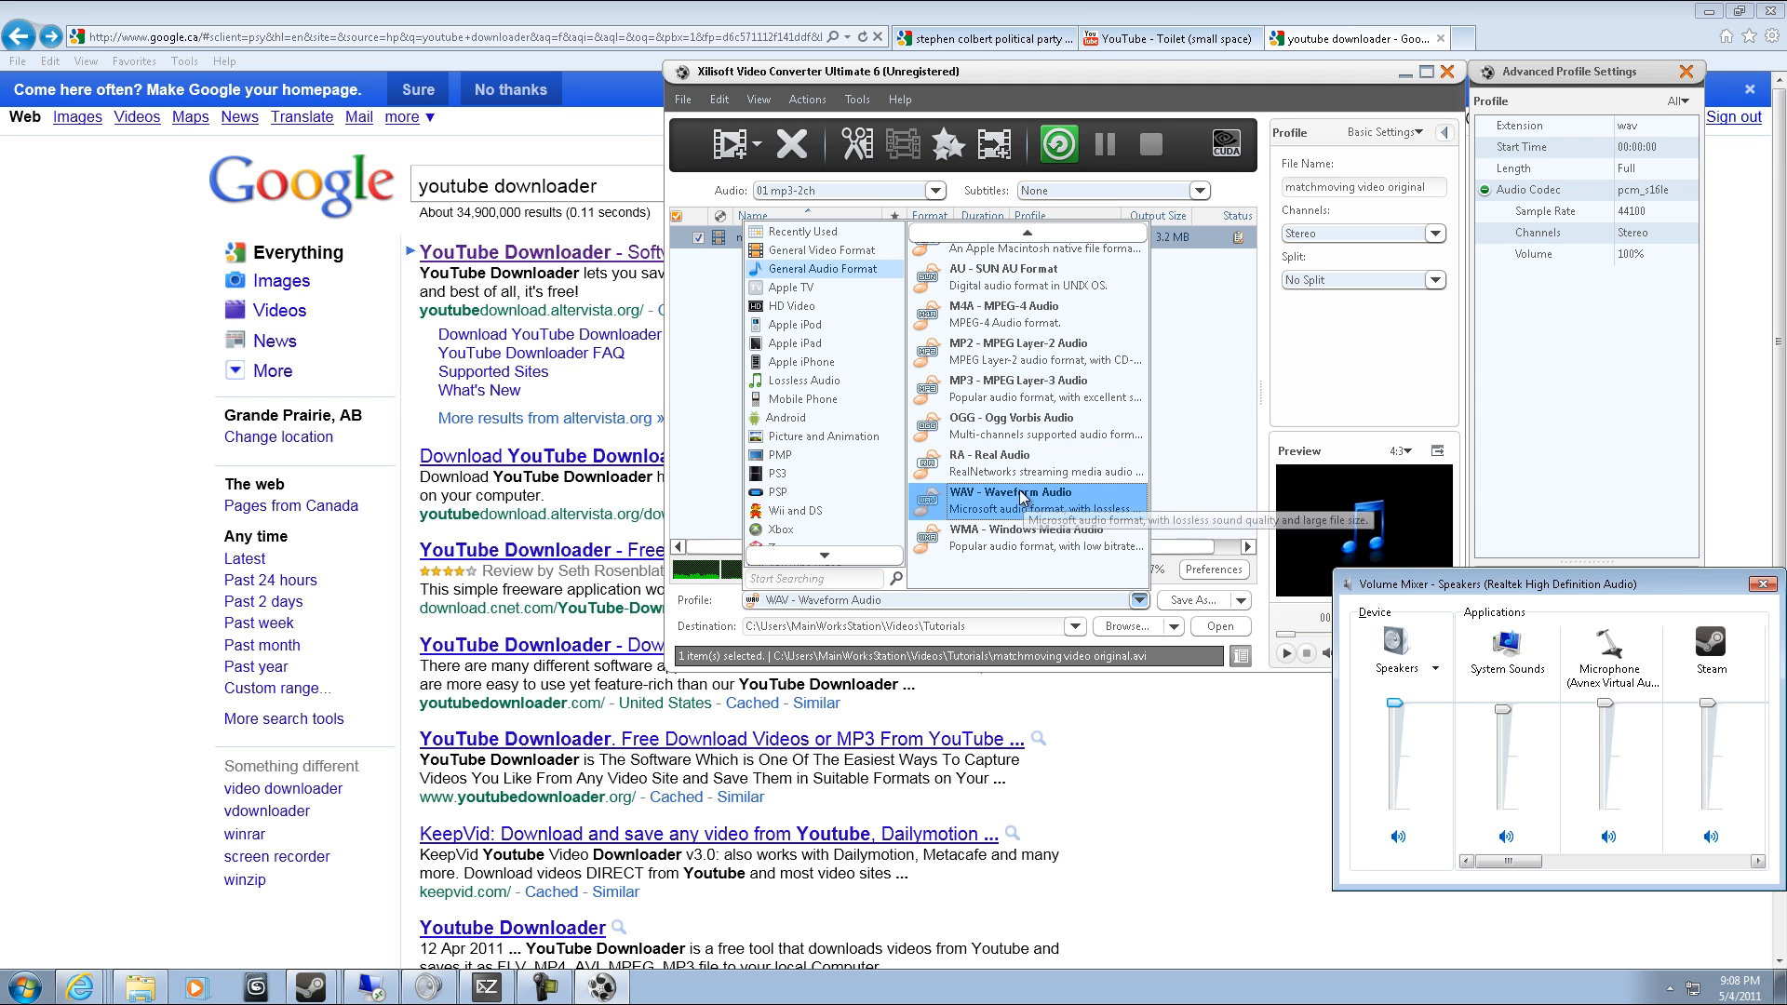
mouse_move(1026, 492)
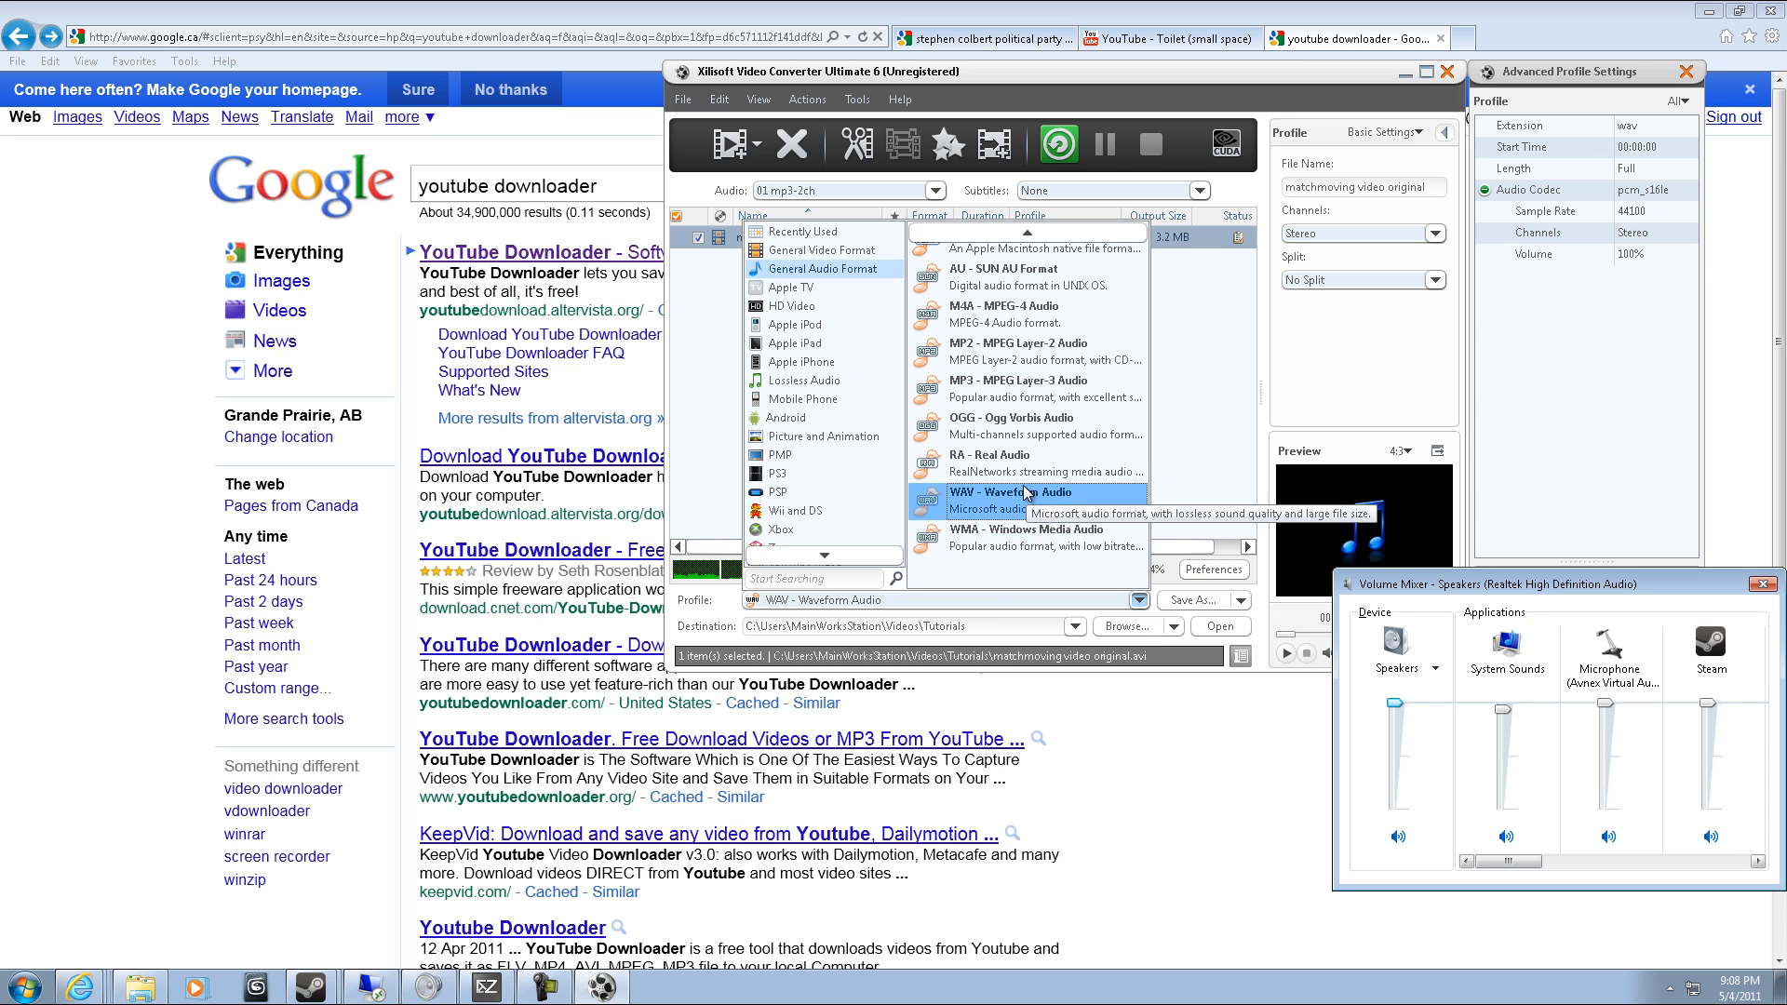
mouse_move(991, 461)
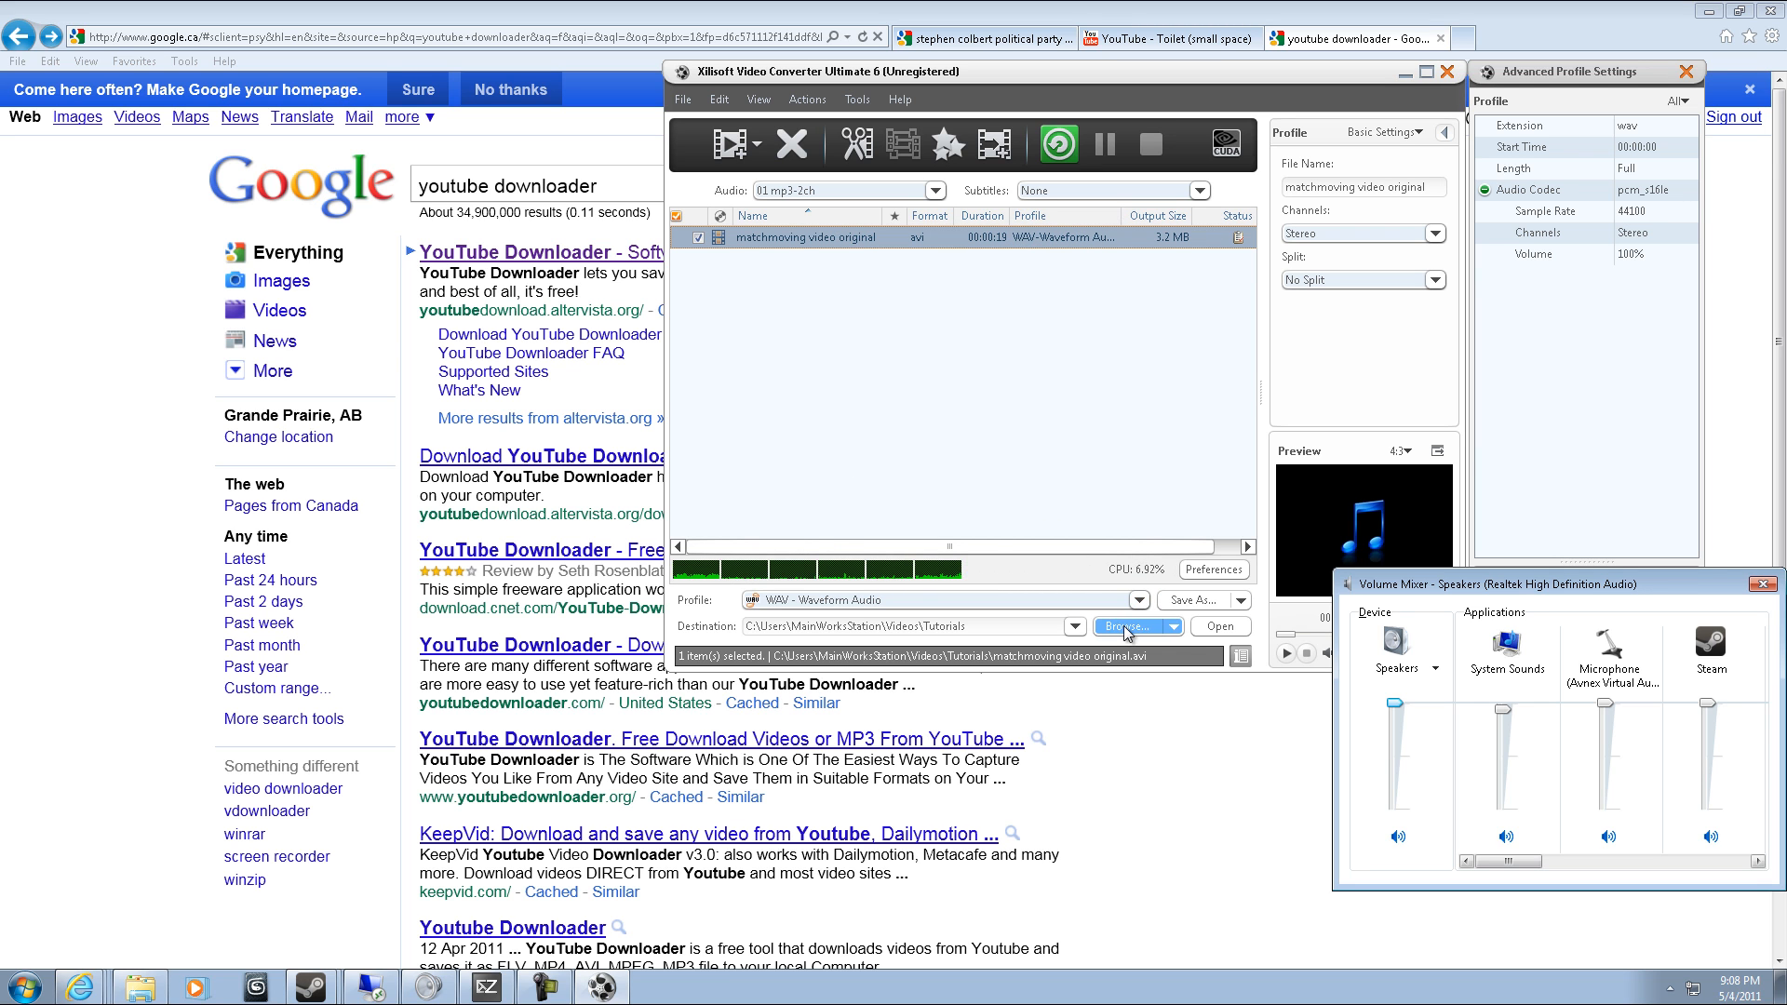
Set the output folder to My Music\Soundtrack.
left_click(1132, 625)
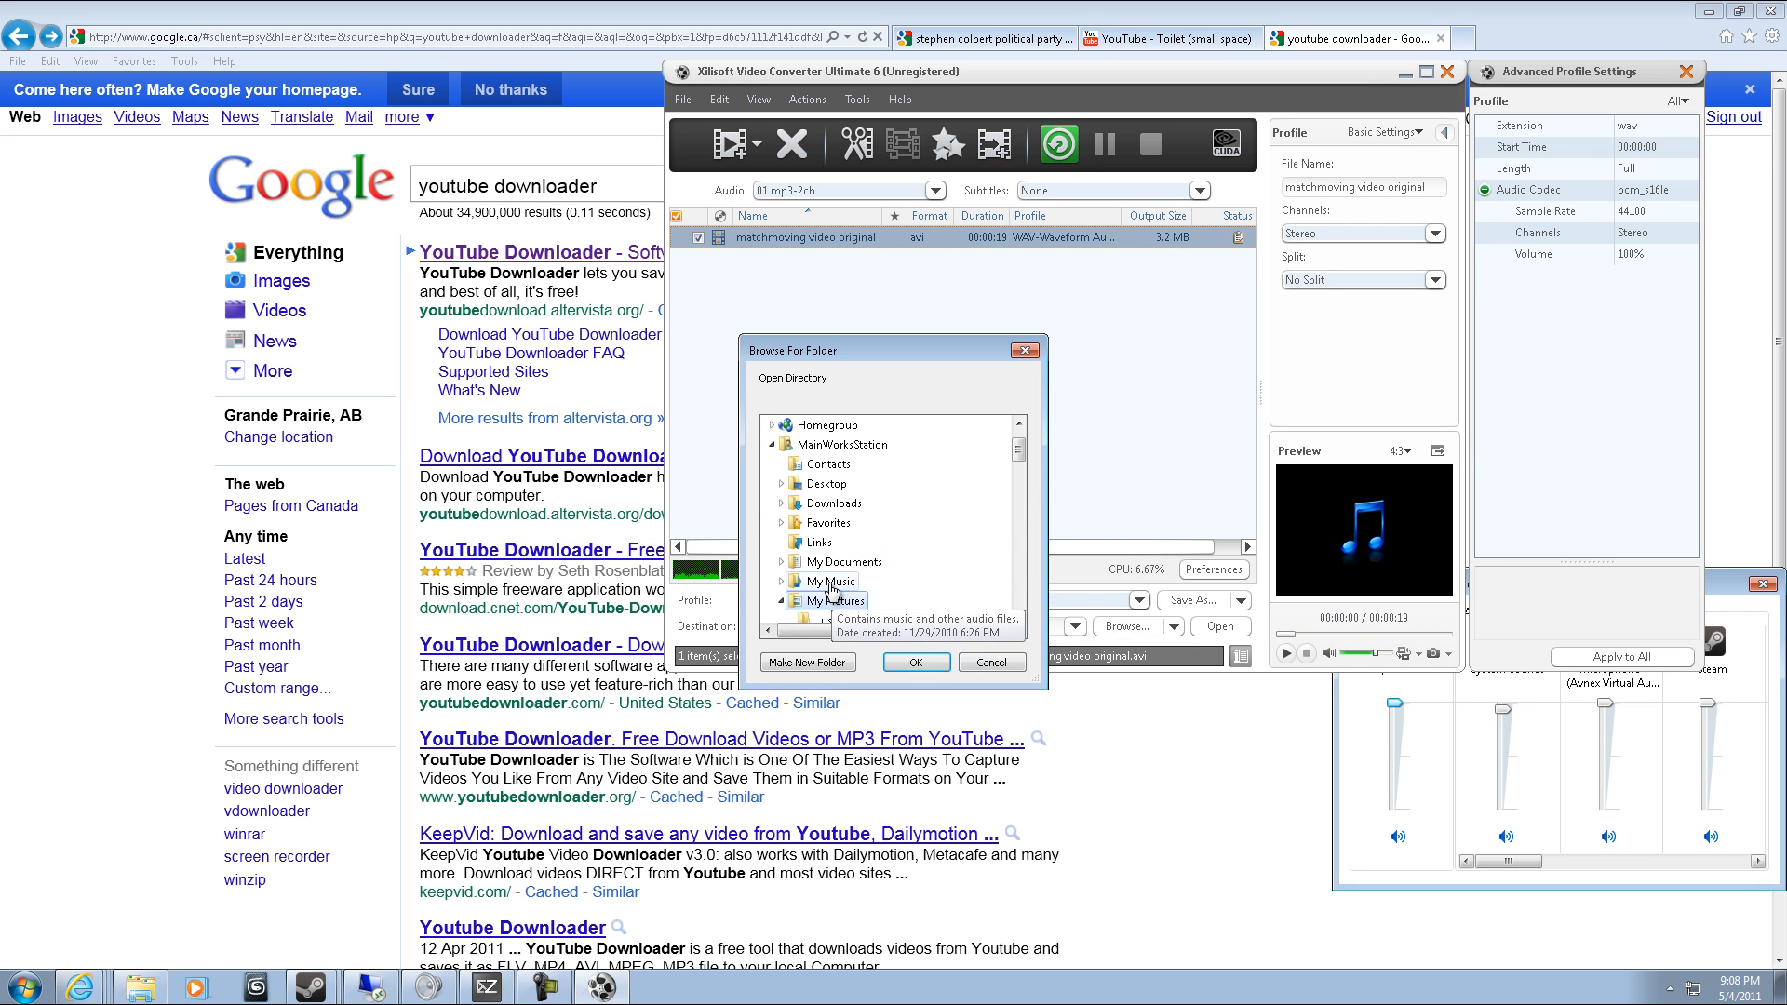
left_click(782, 581)
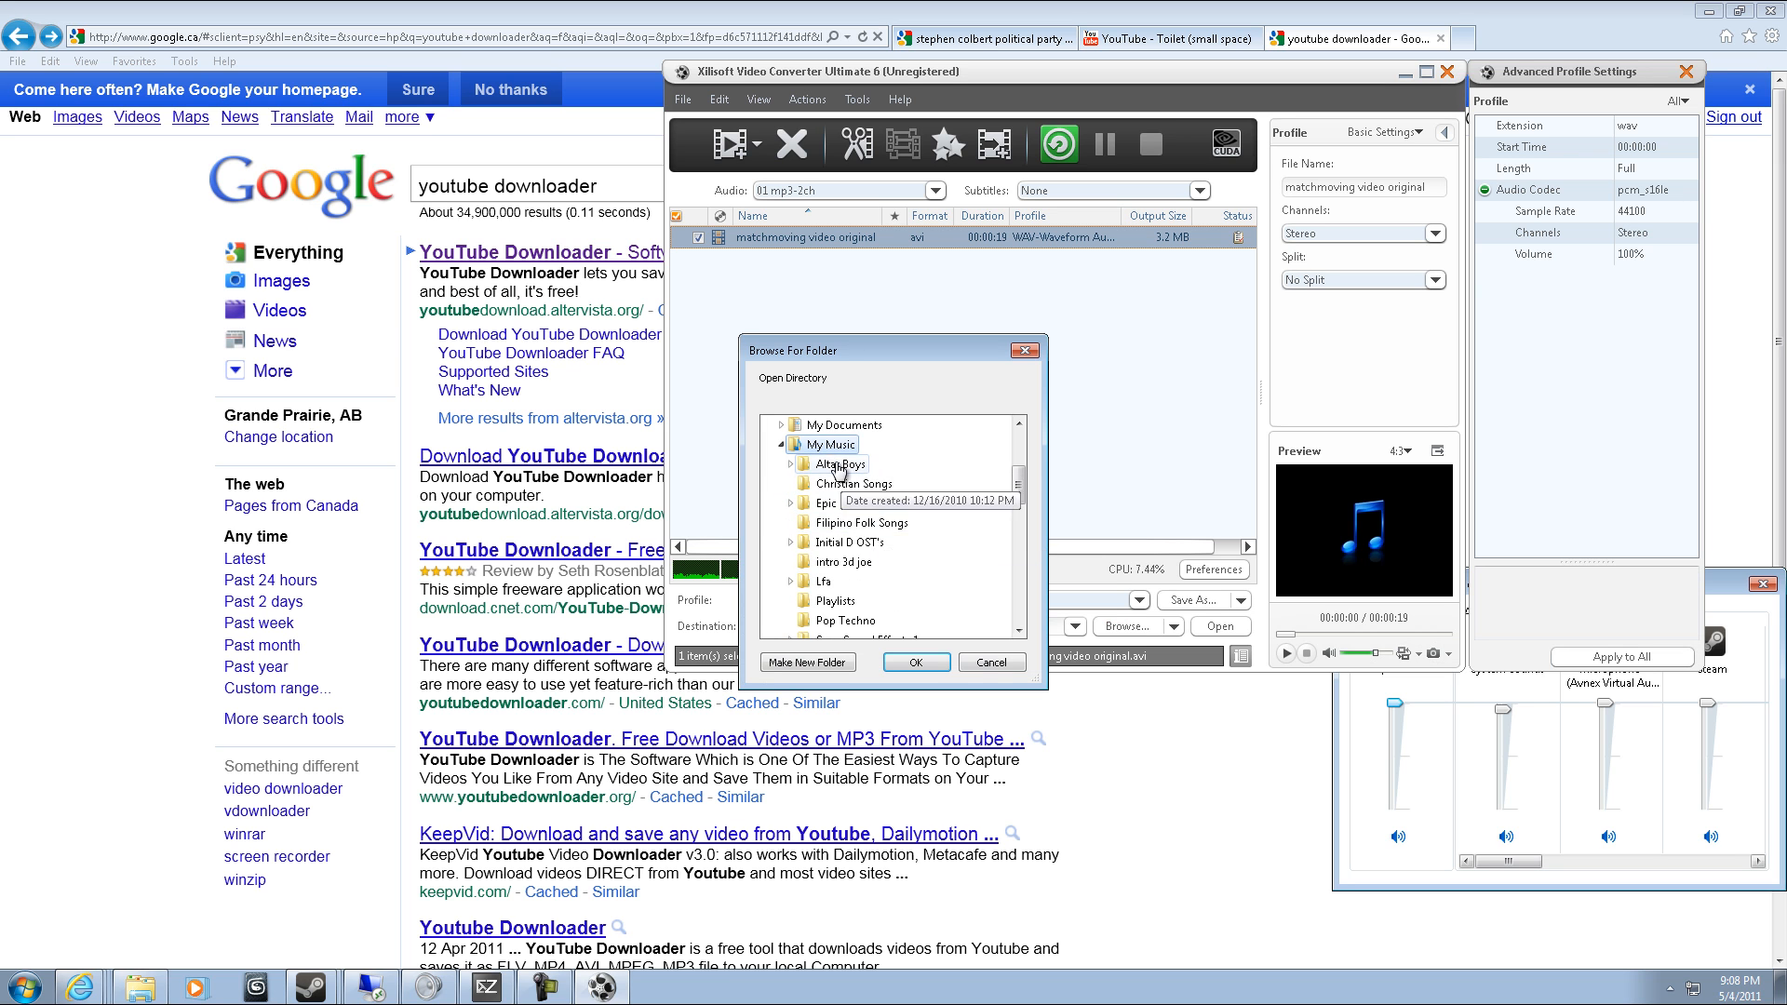
scroll("down", 3)
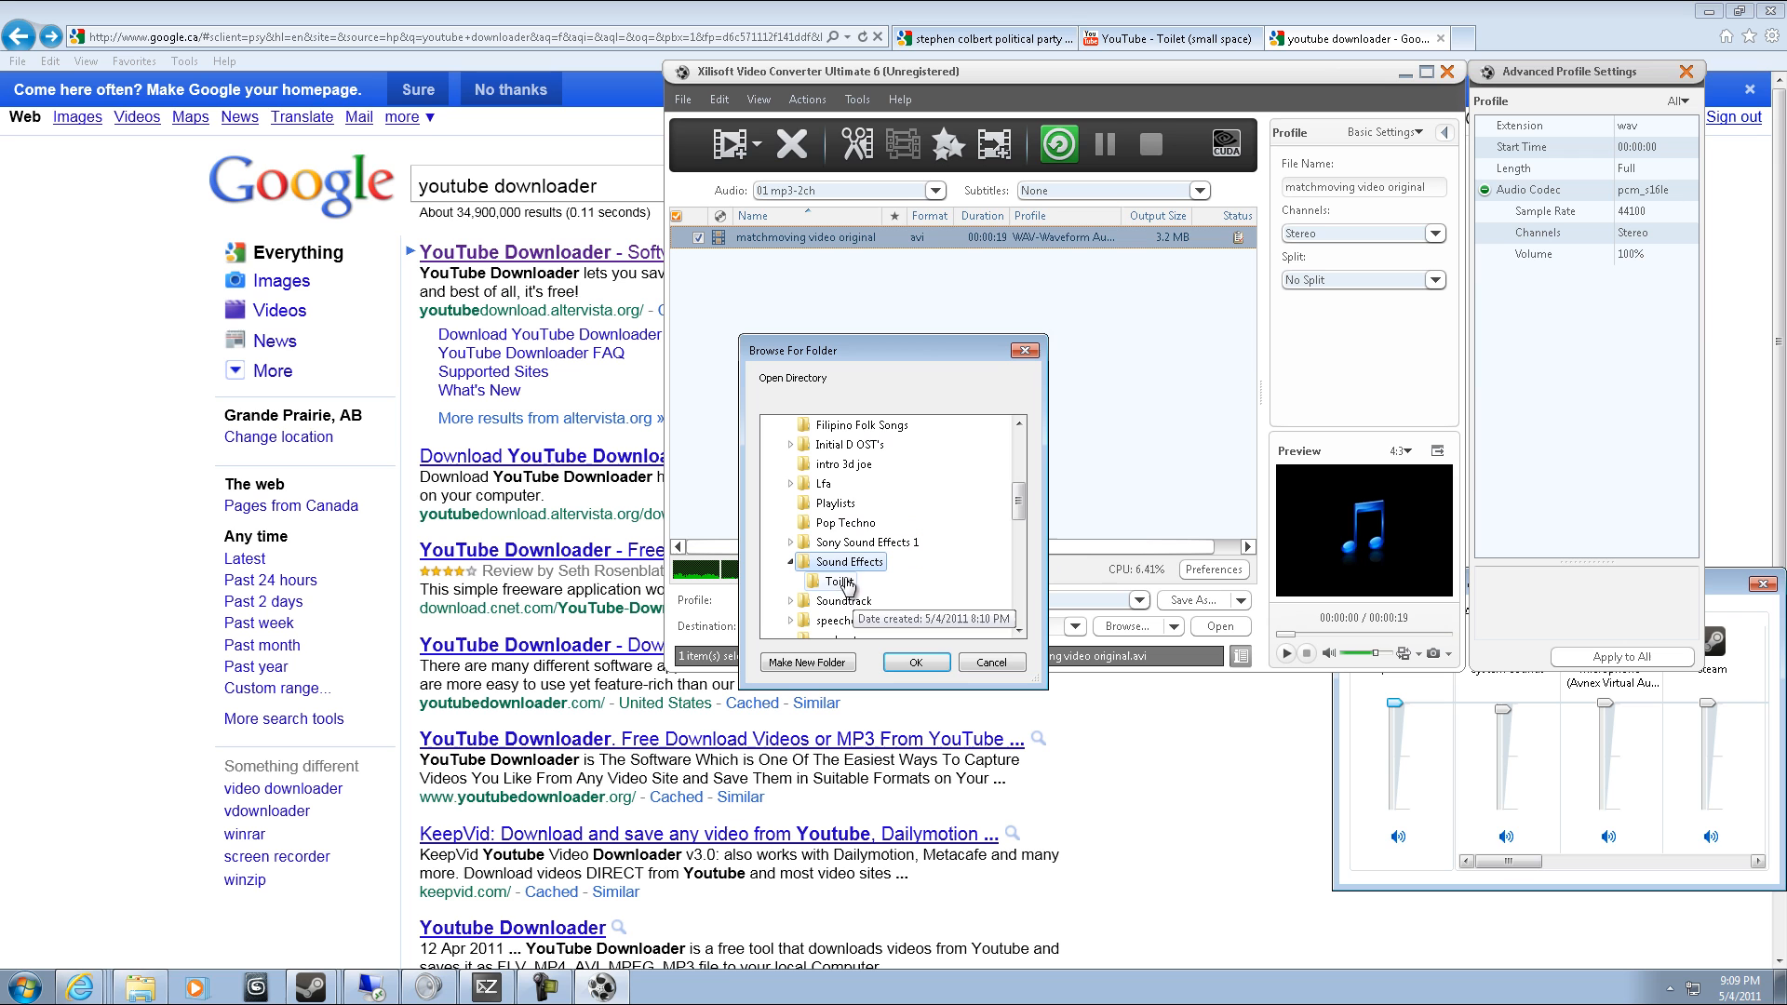
left_click(847, 561)
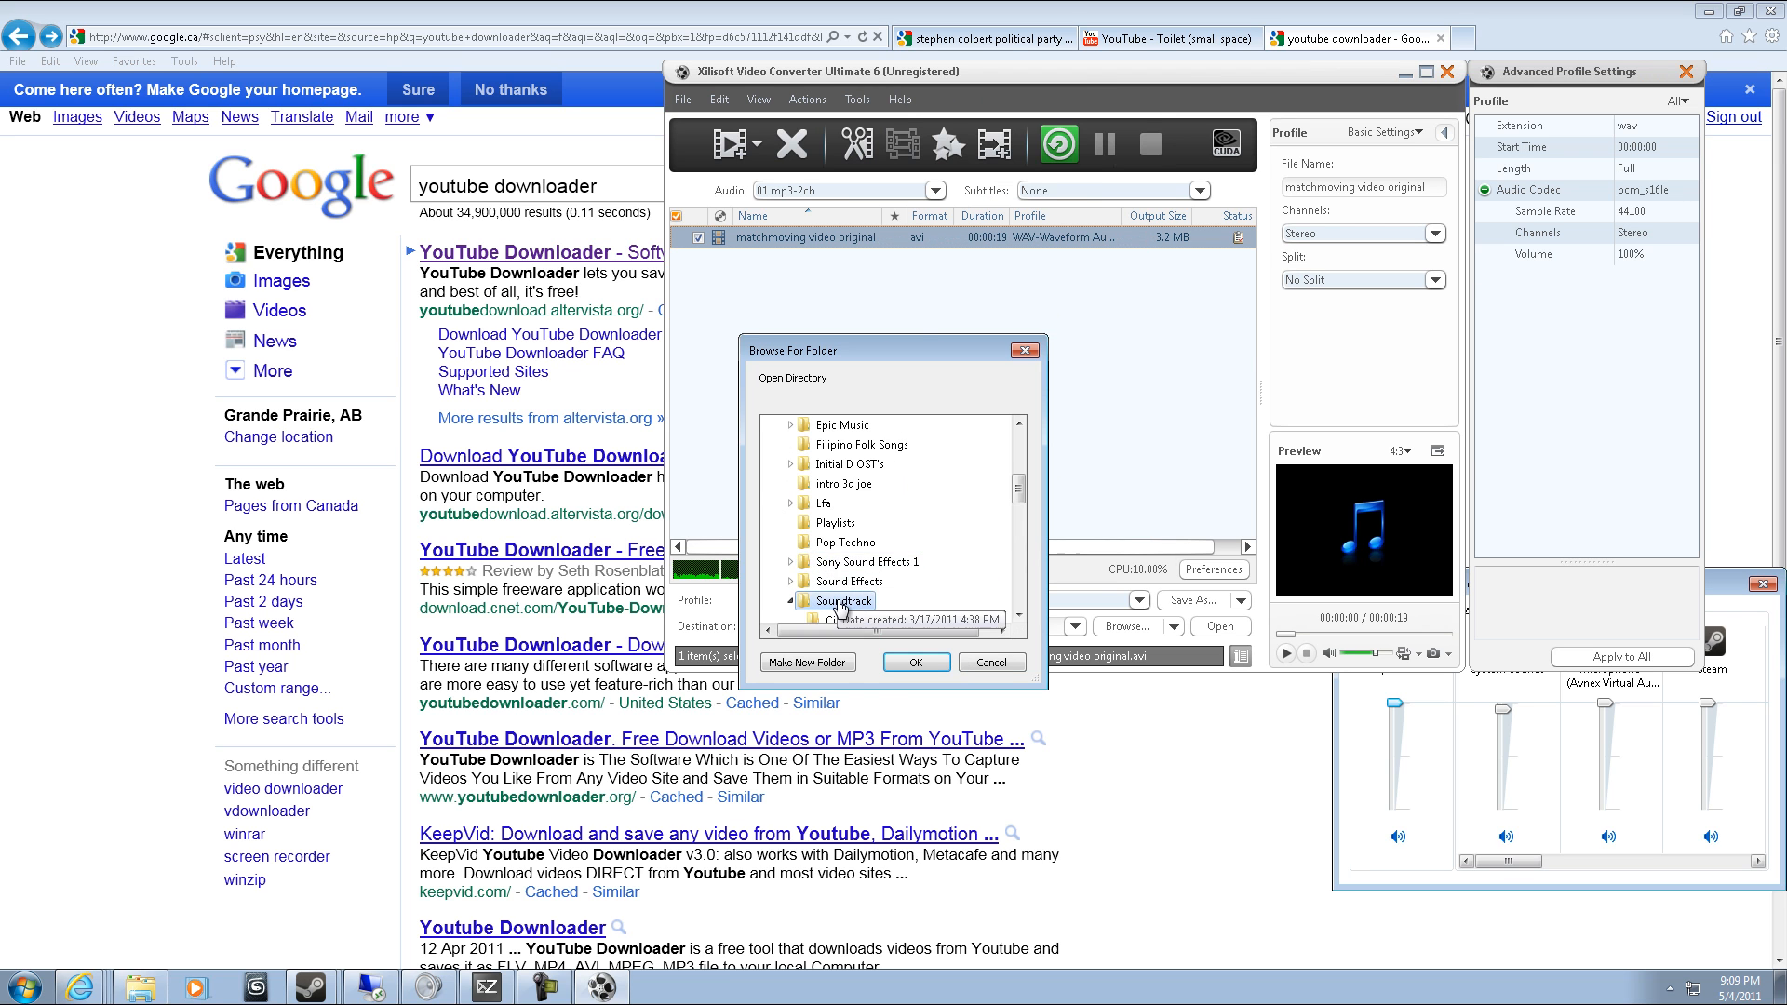
left_click(915, 662)
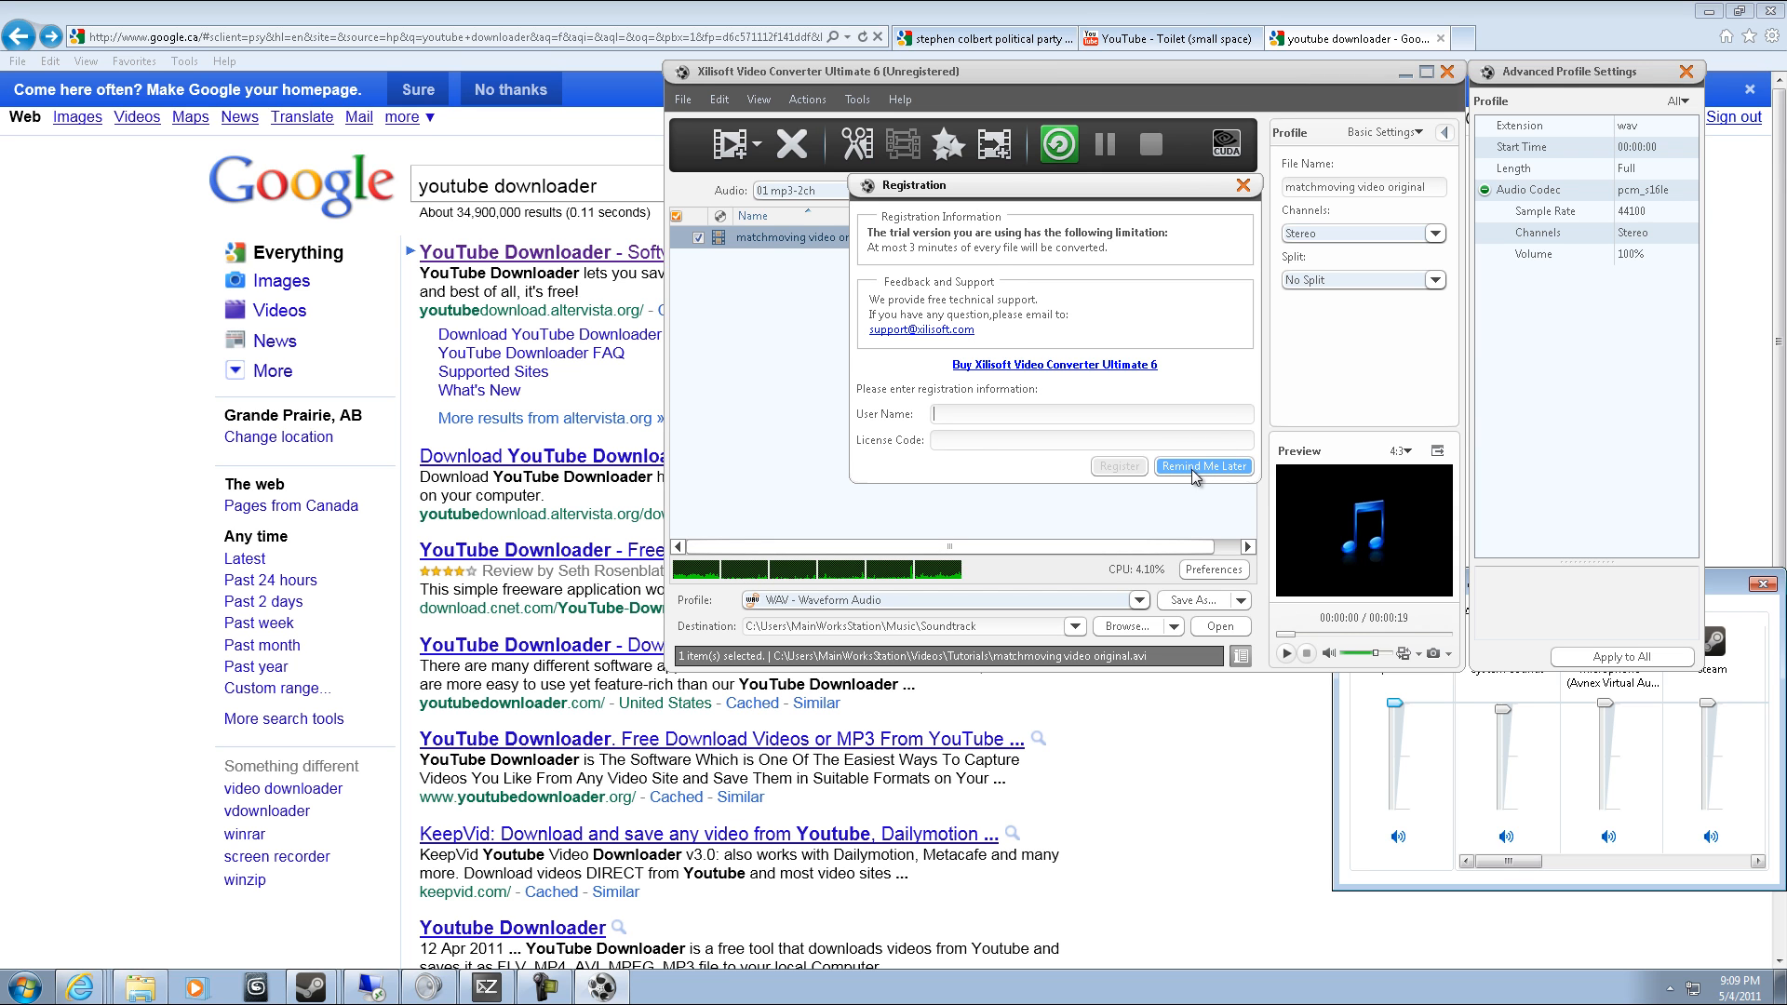
Dismiss the trial notice, close the format list, and close Xilisoft after converting.
left_click(1203, 466)
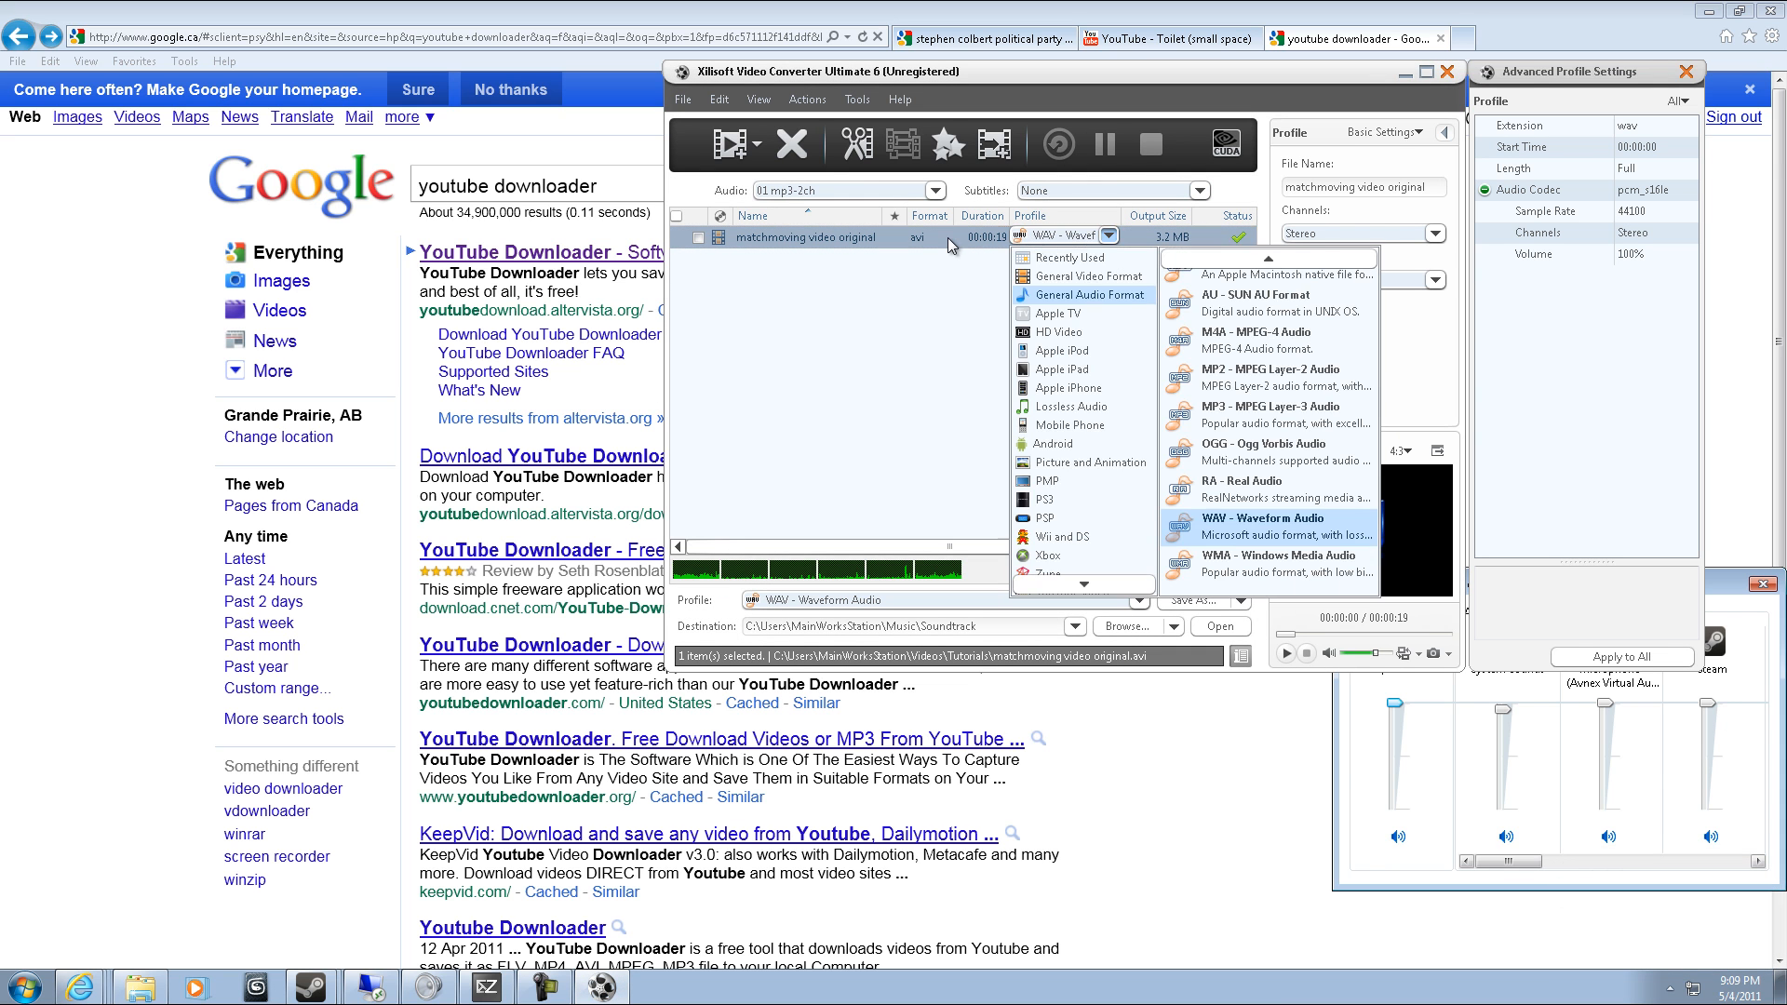
left_click(1262, 517)
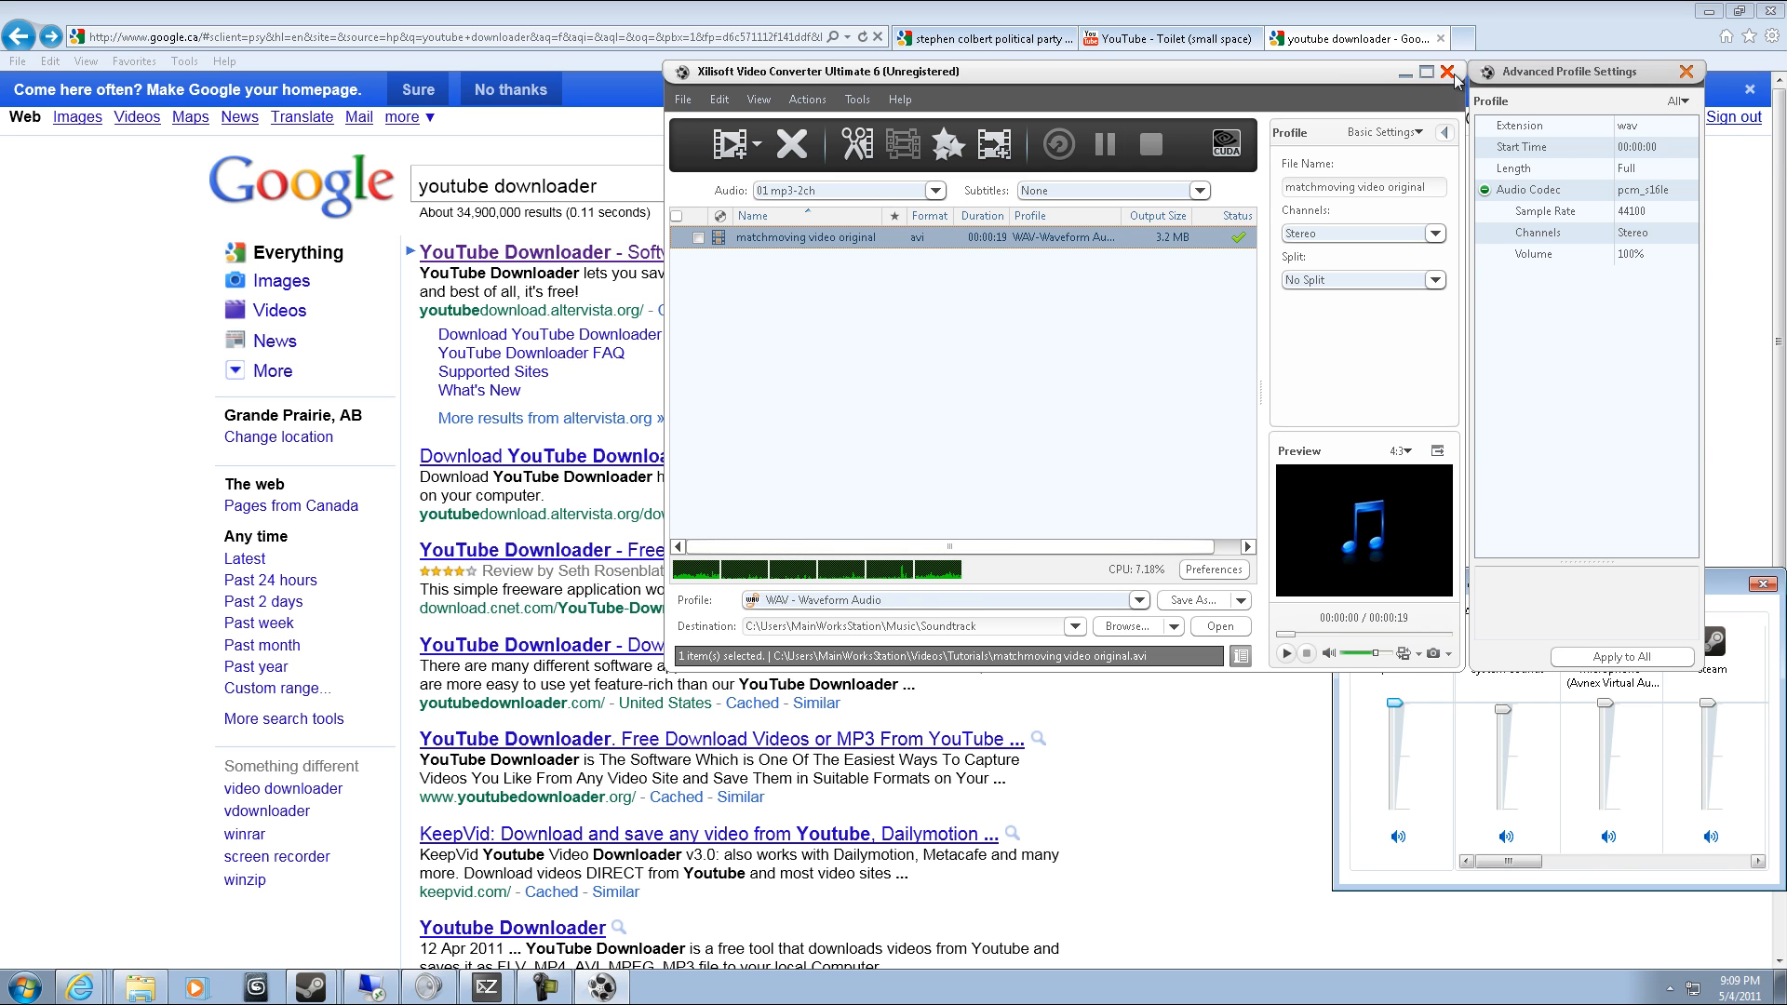
left_click(1450, 71)
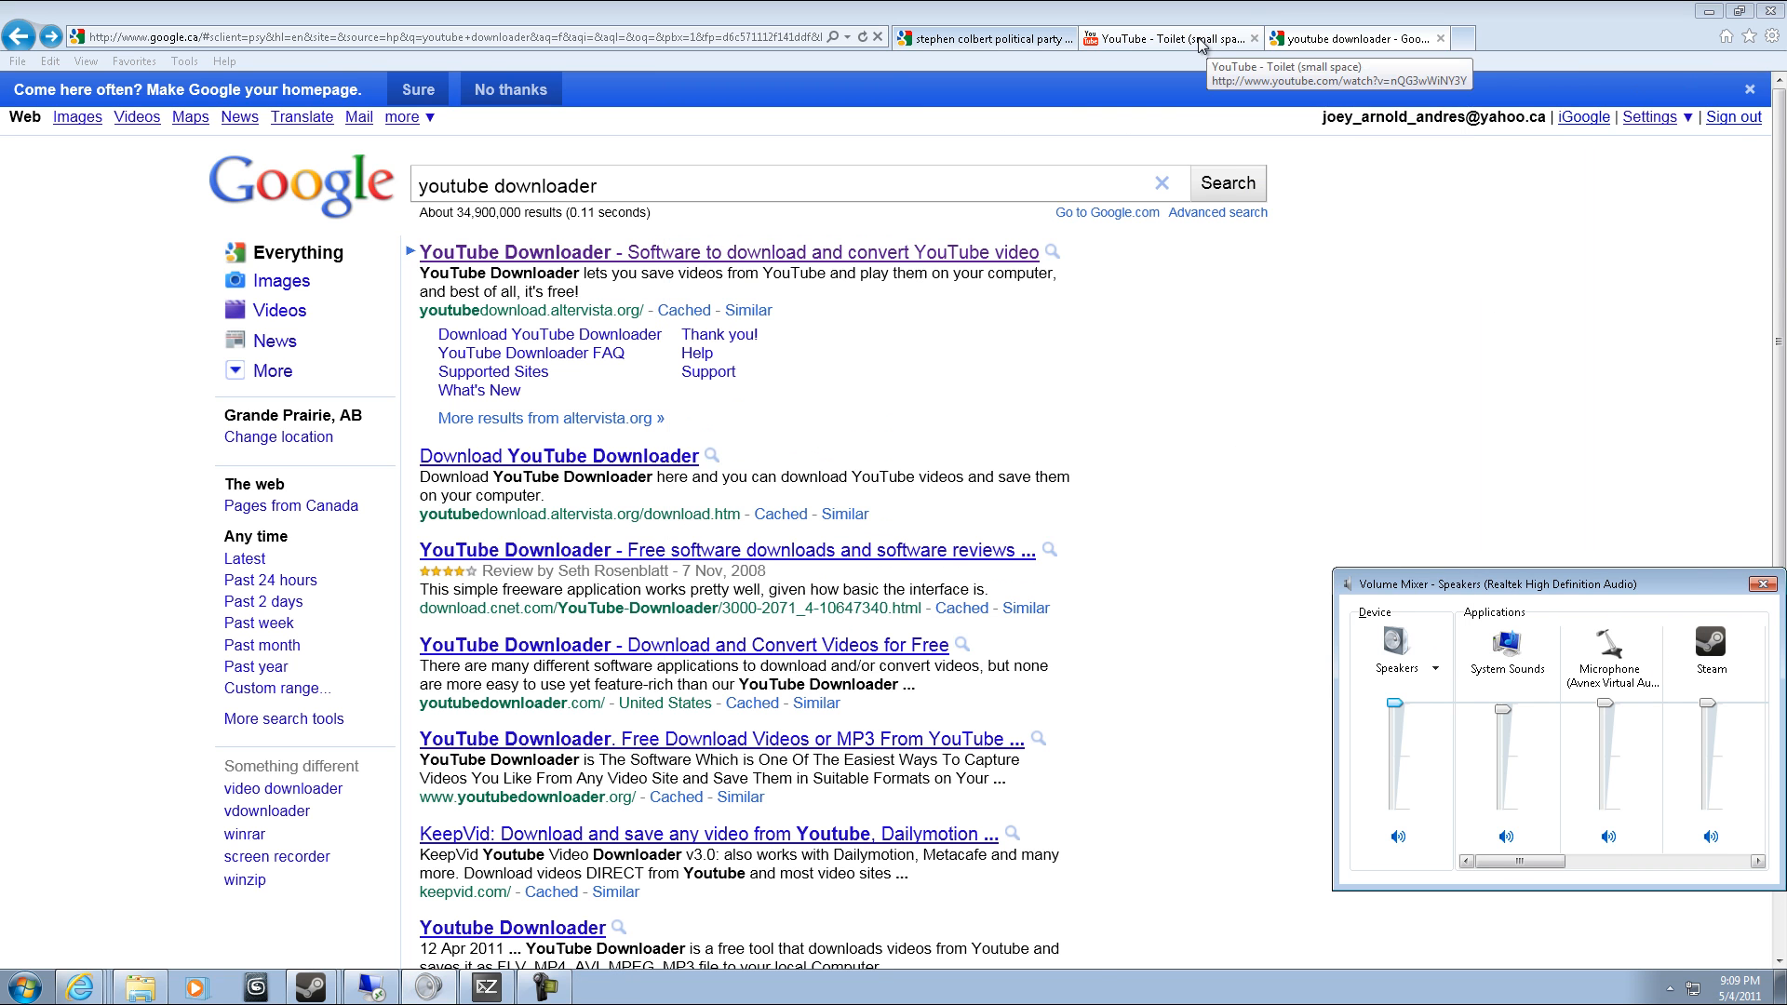
Switch back to the 'YouTube - Toilet (small space)' browser tab.
left_click(1163, 38)
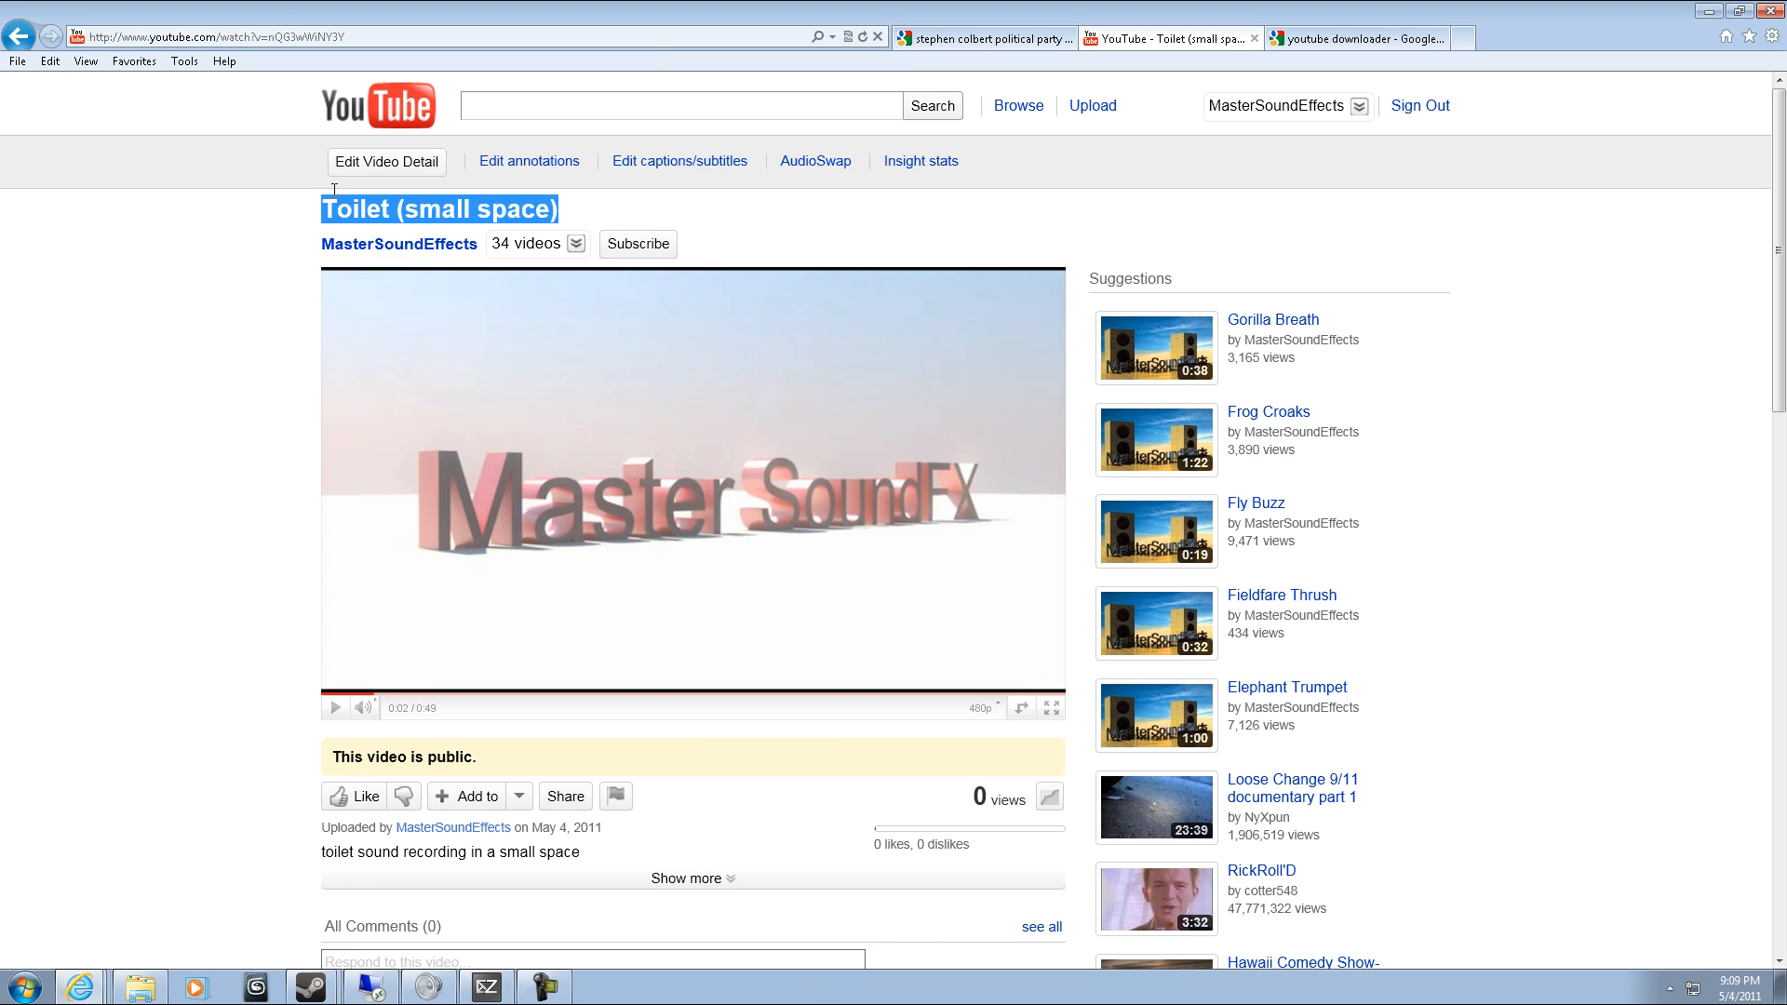
mouse_move(537, 325)
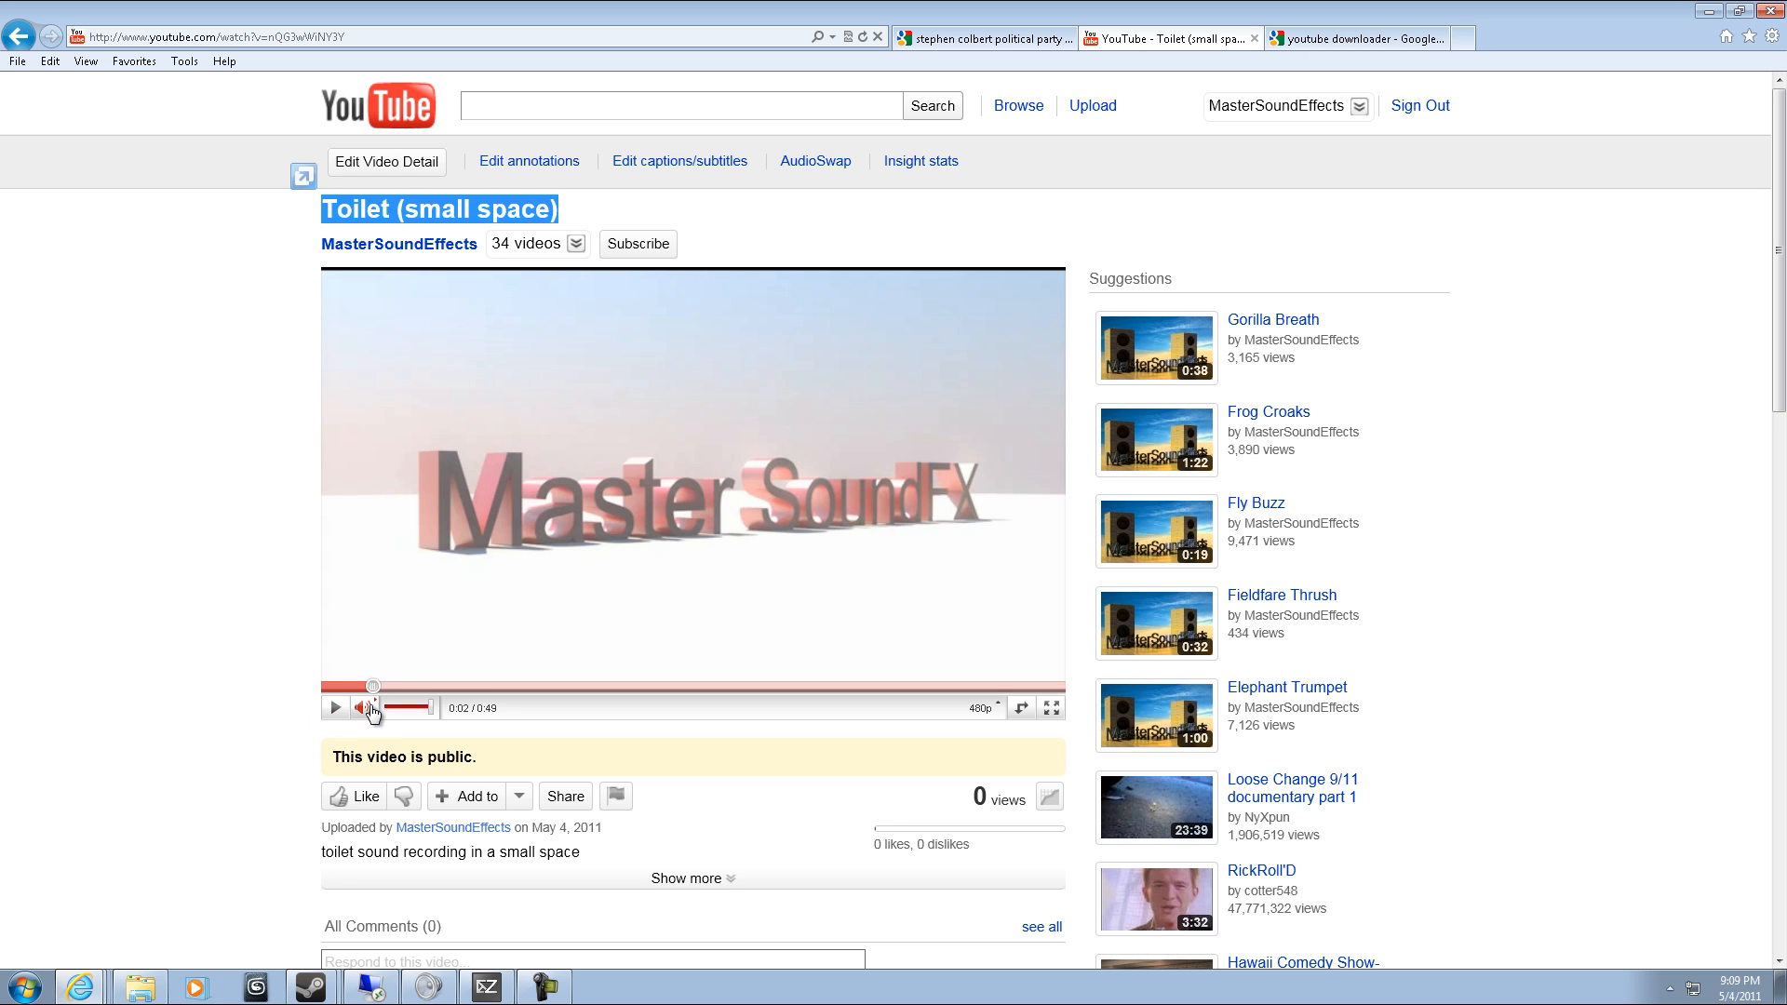
mouse_move(374, 707)
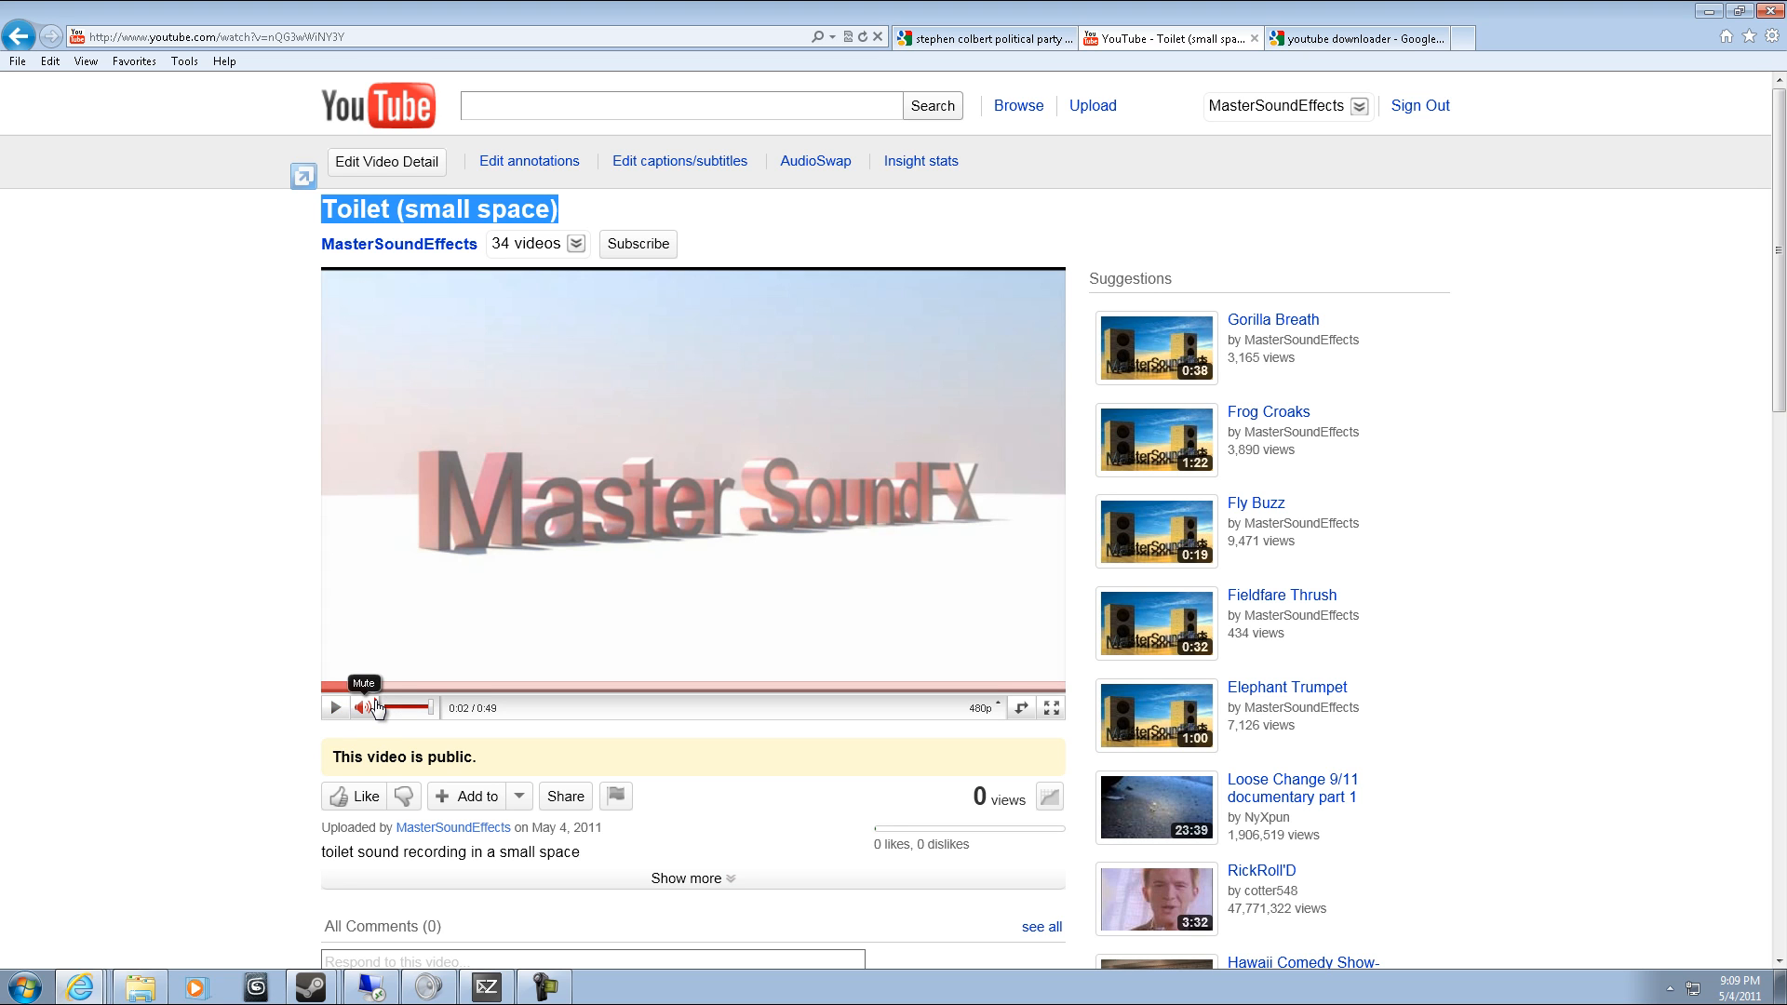
mouse_move(485, 686)
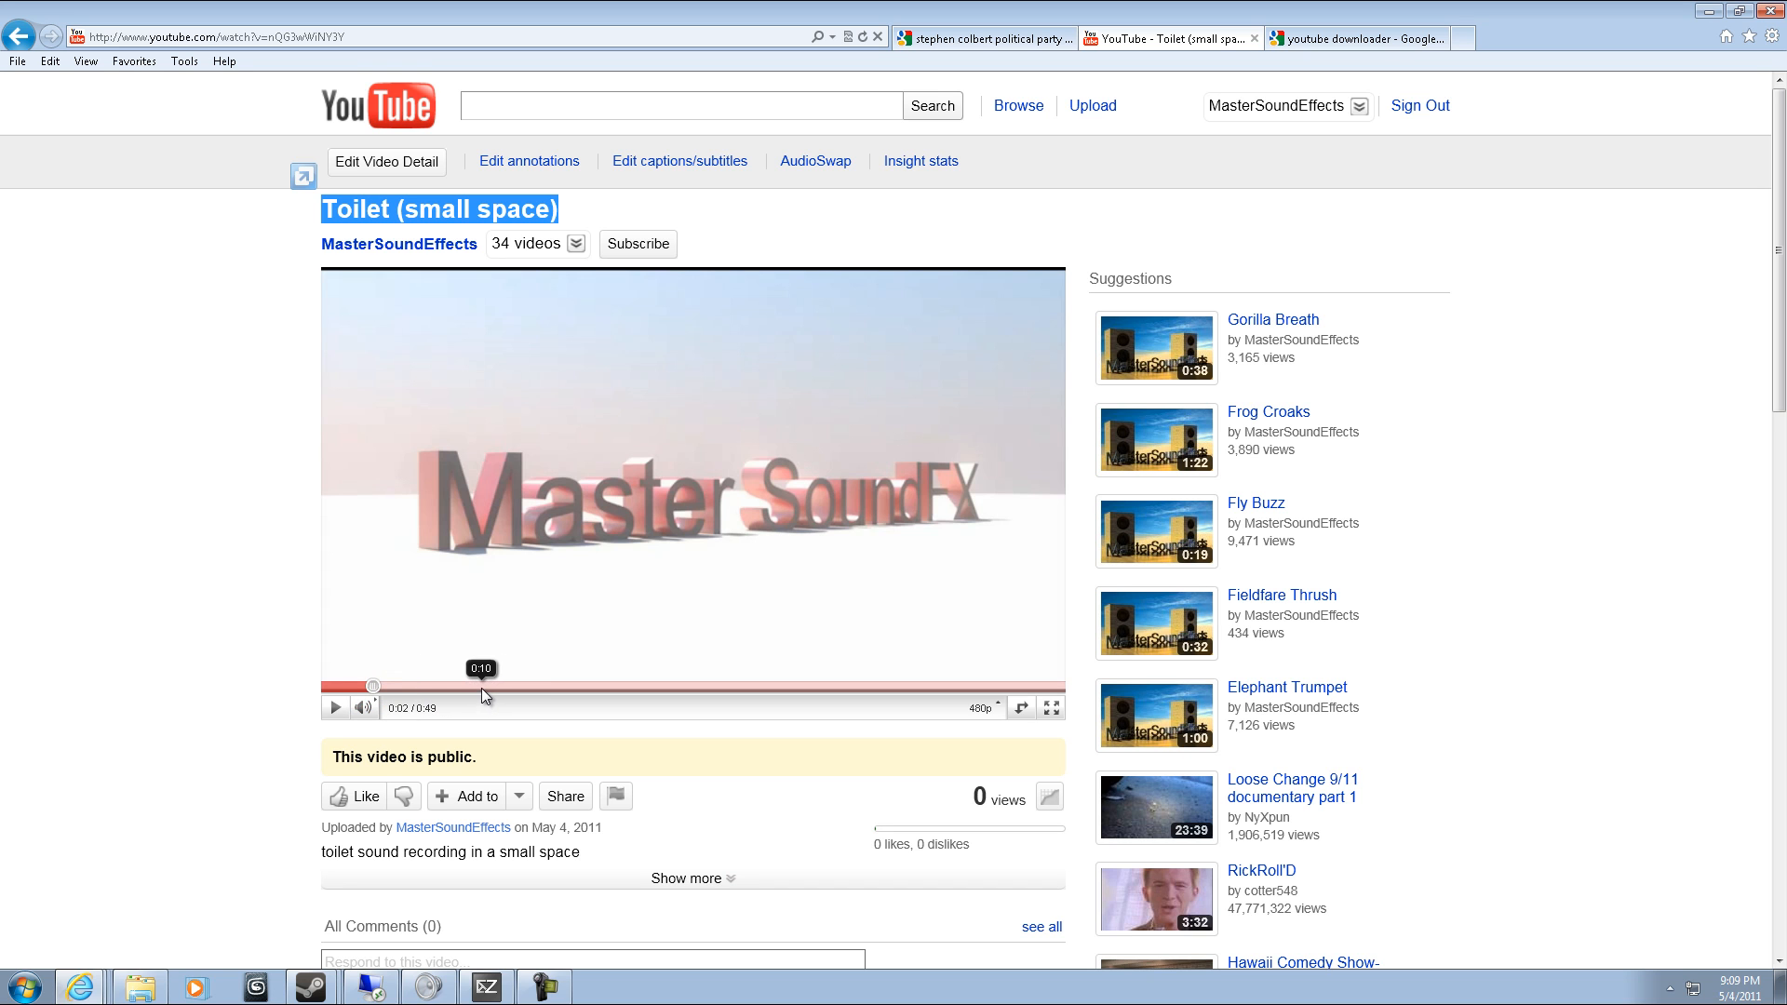